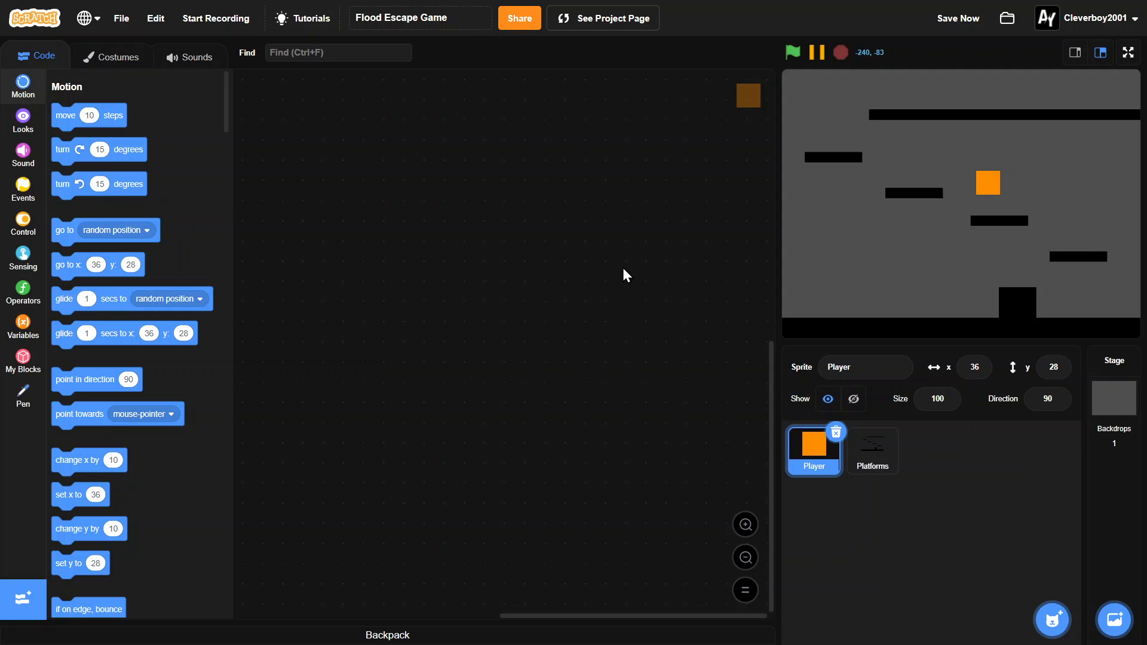
mouse_move(630, 268)
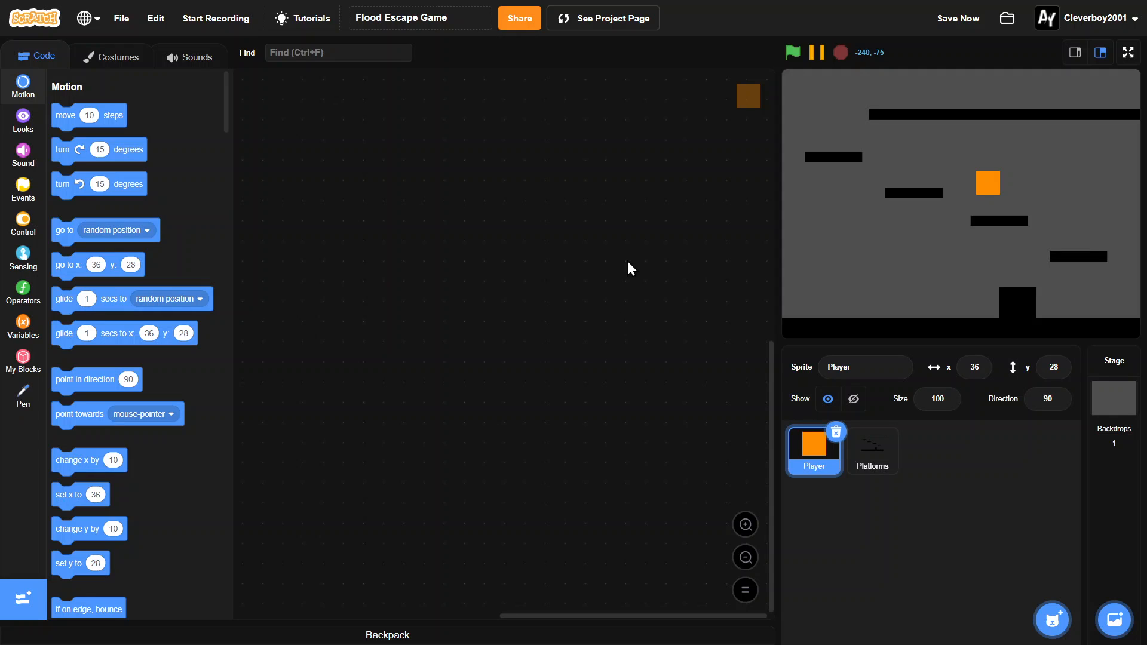
mouse_move(551, 188)
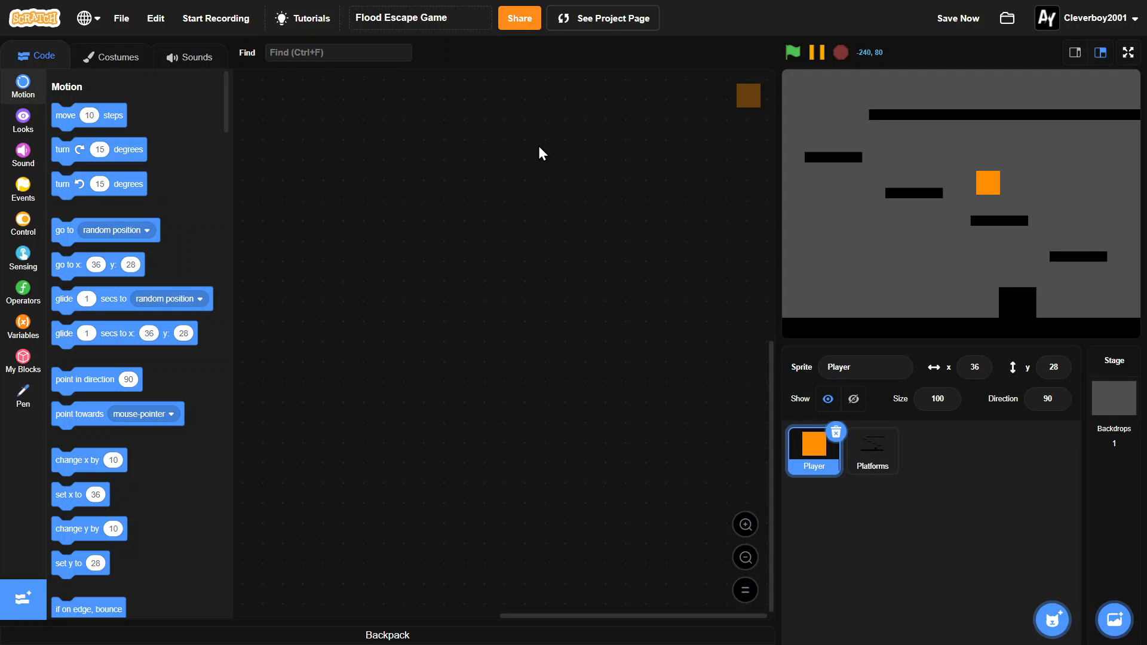
mouse_move(924, 200)
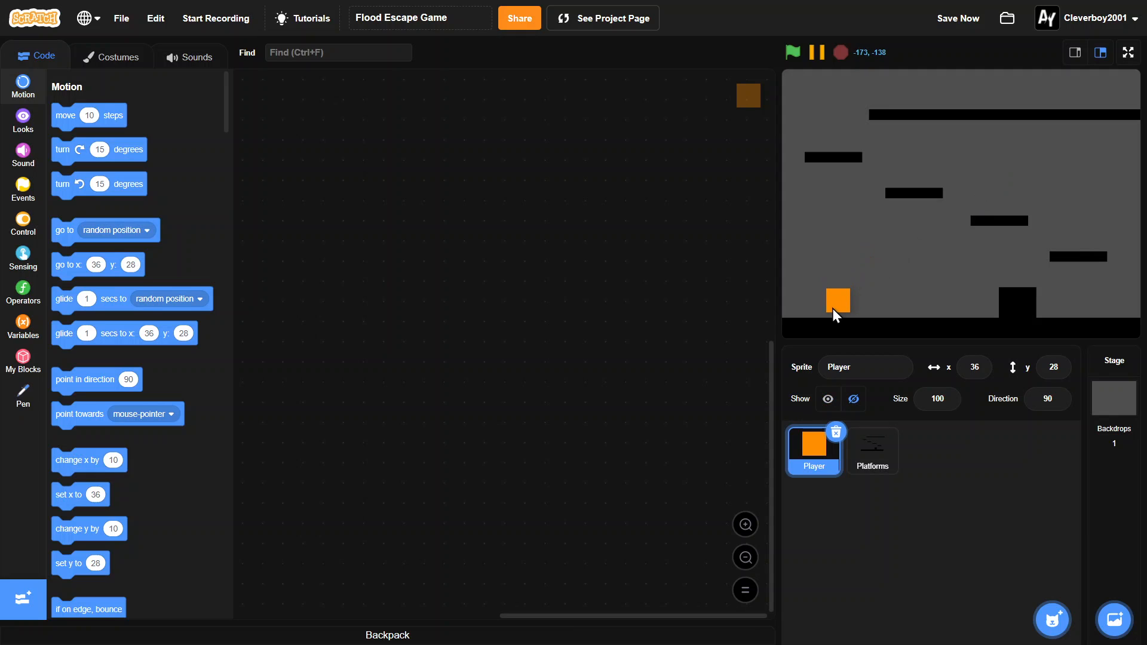
Drop the Player square near the floor at x -71, y -101 and run the project.
left_click_drag(838, 300, 1097, 93)
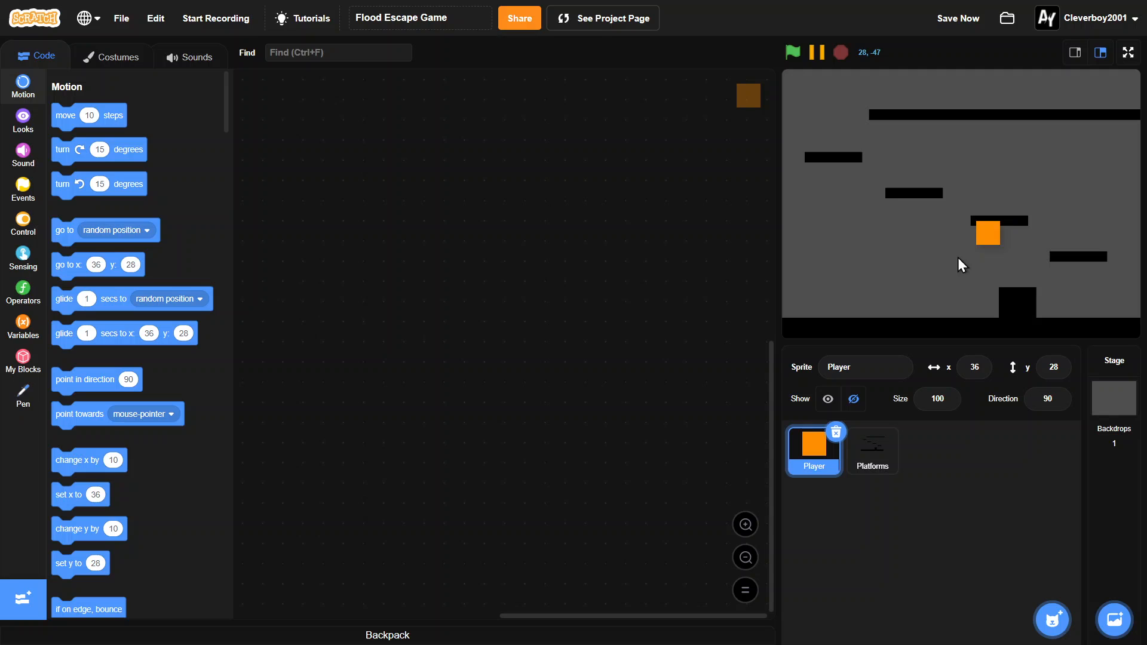
left_click_drag(987, 233, 907, 278)
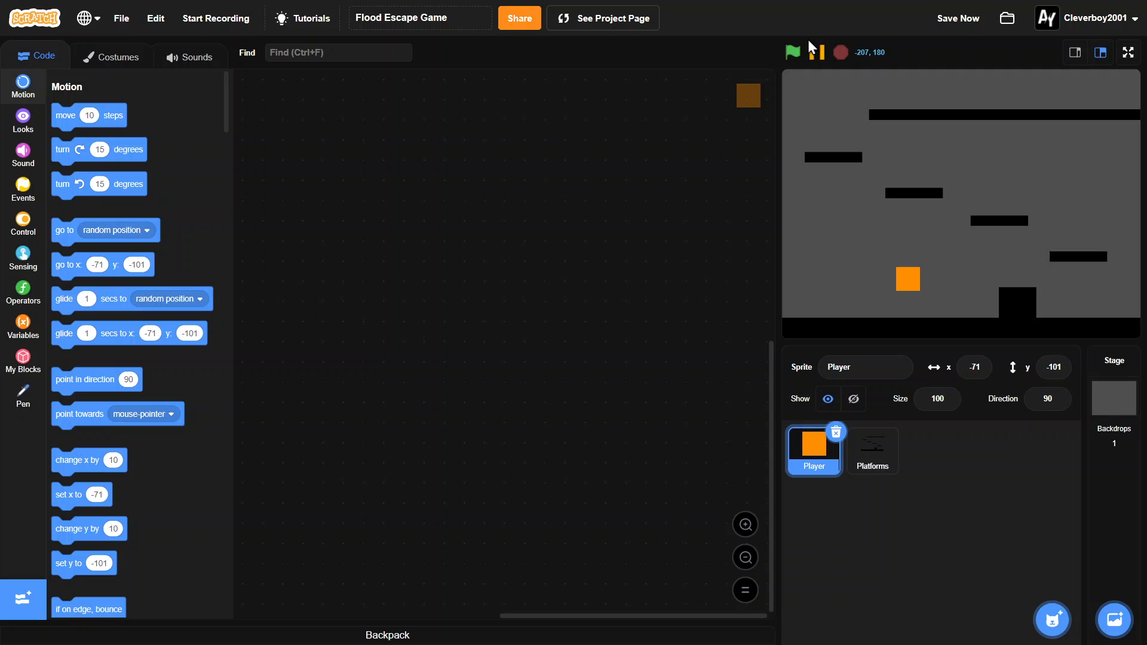
mouse_move(821, 56)
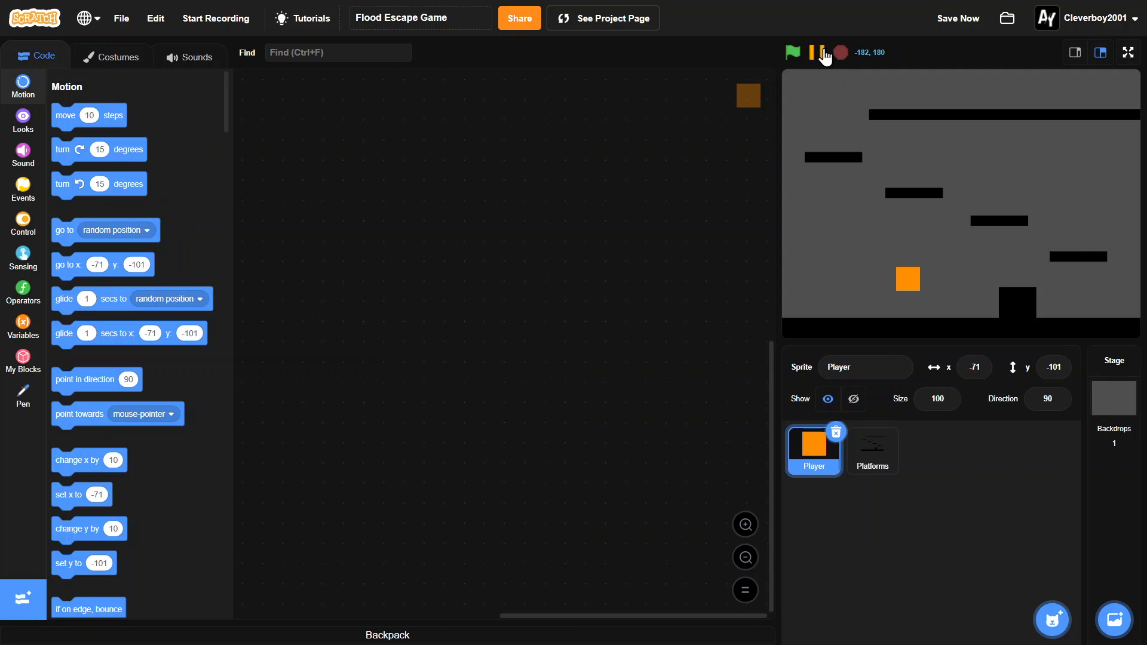
left_click(818, 52)
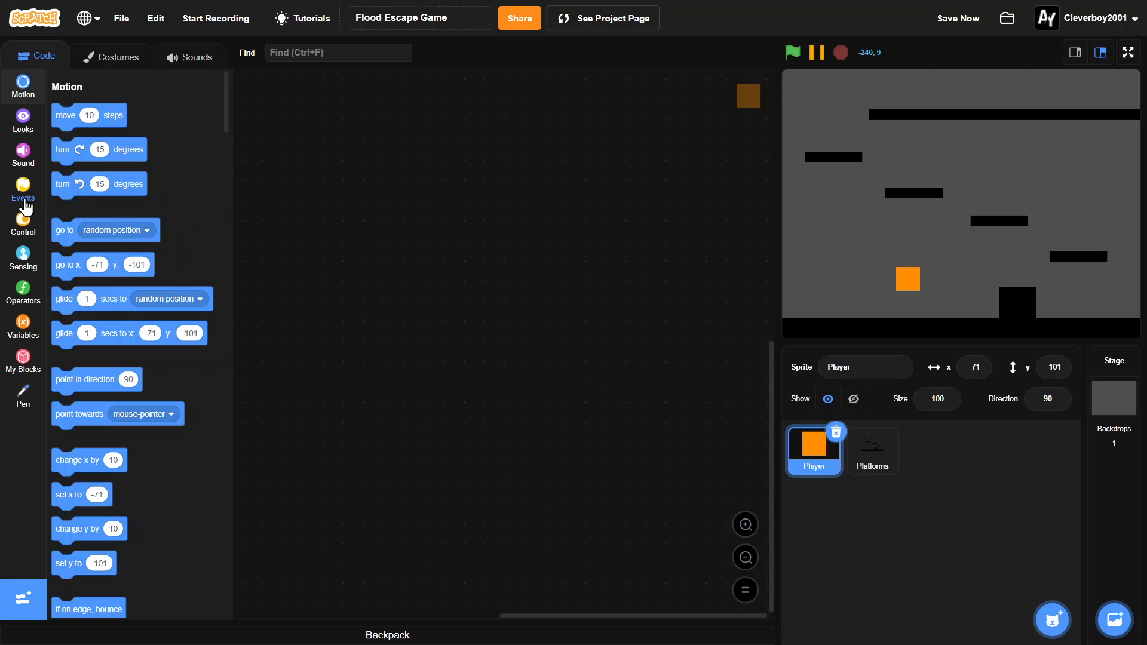
Resize the Player's square costume to 28 by 28 and rename it 'player'.
left_click(111, 56)
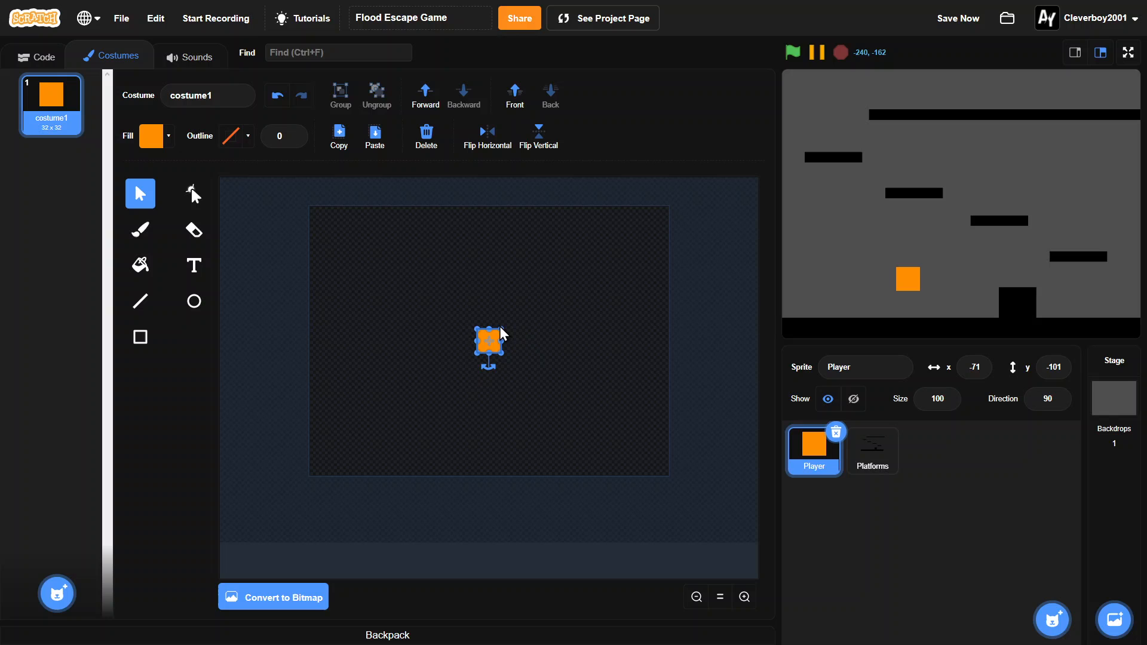
left_click_drag(503, 329, 500, 333)
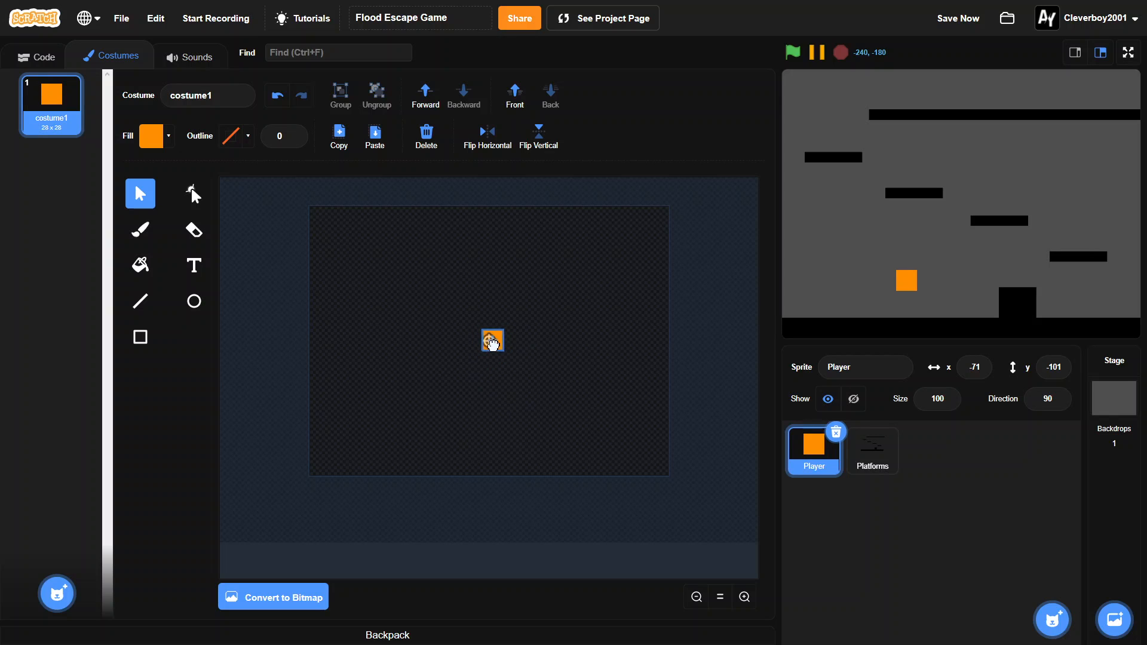
left_click(873, 450)
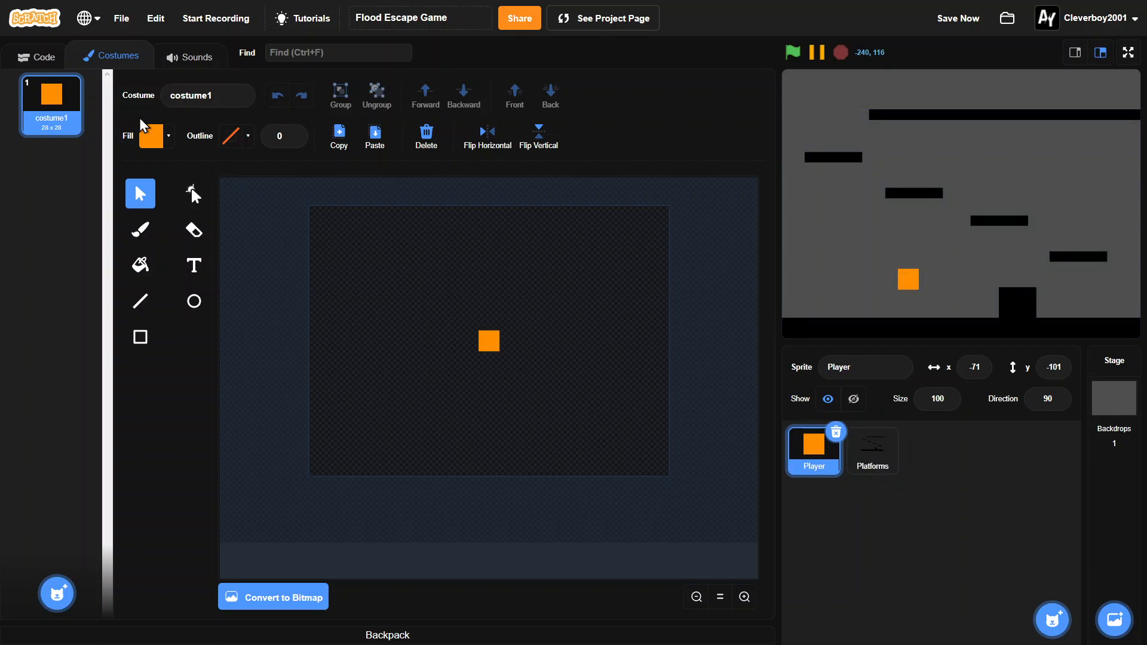
type("p")
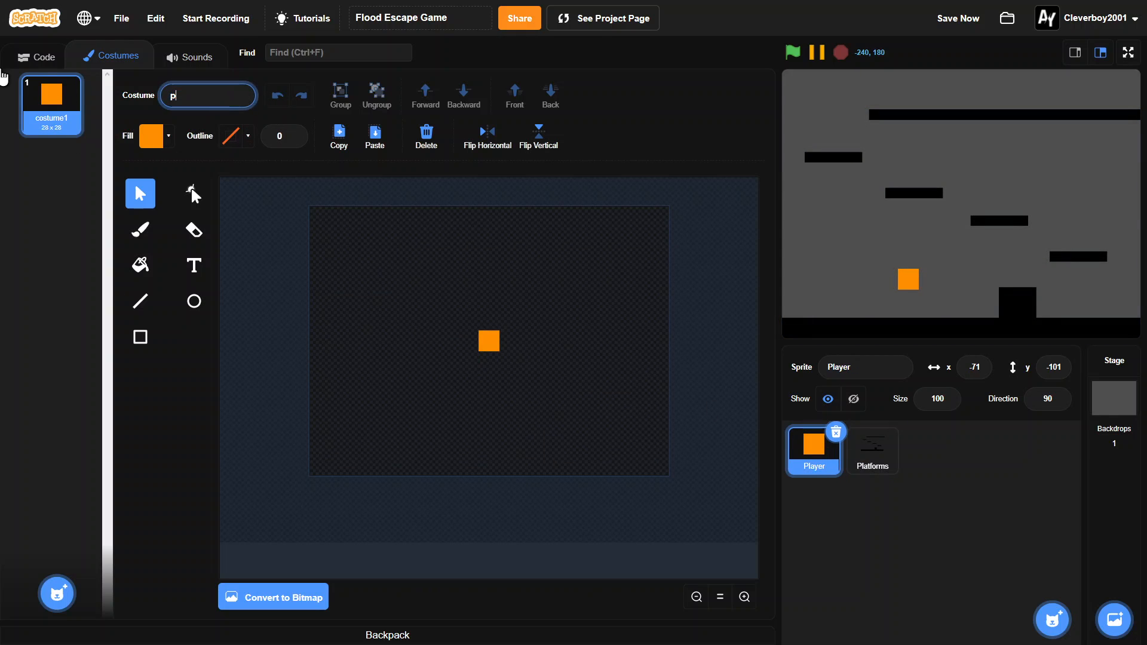
type("layer")
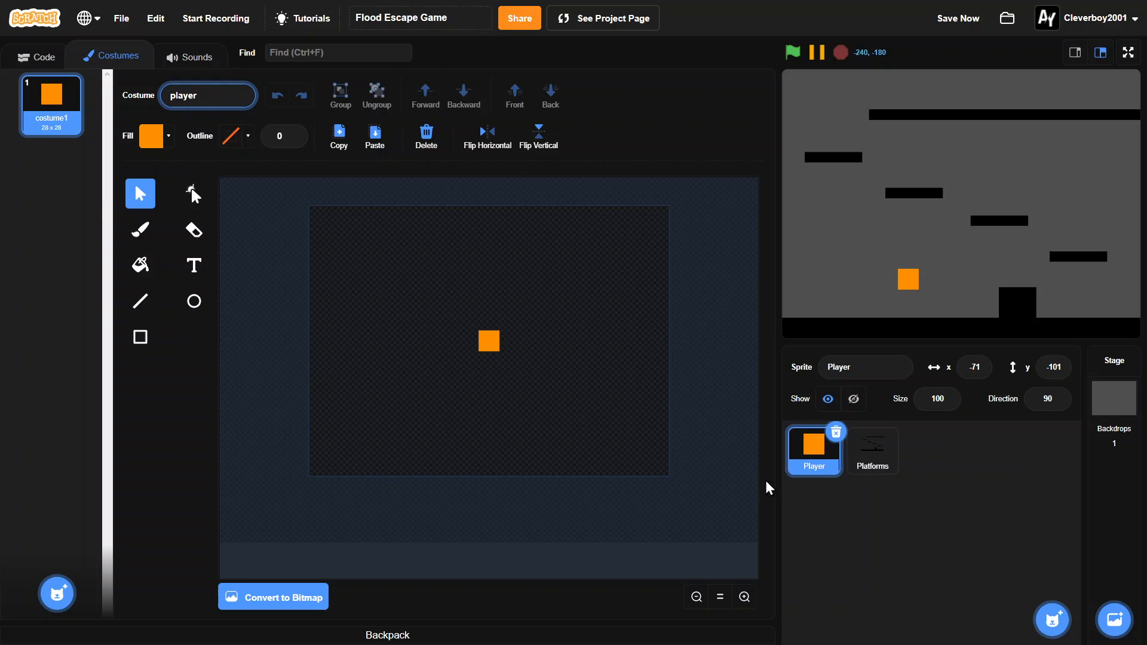
left_click(872, 450)
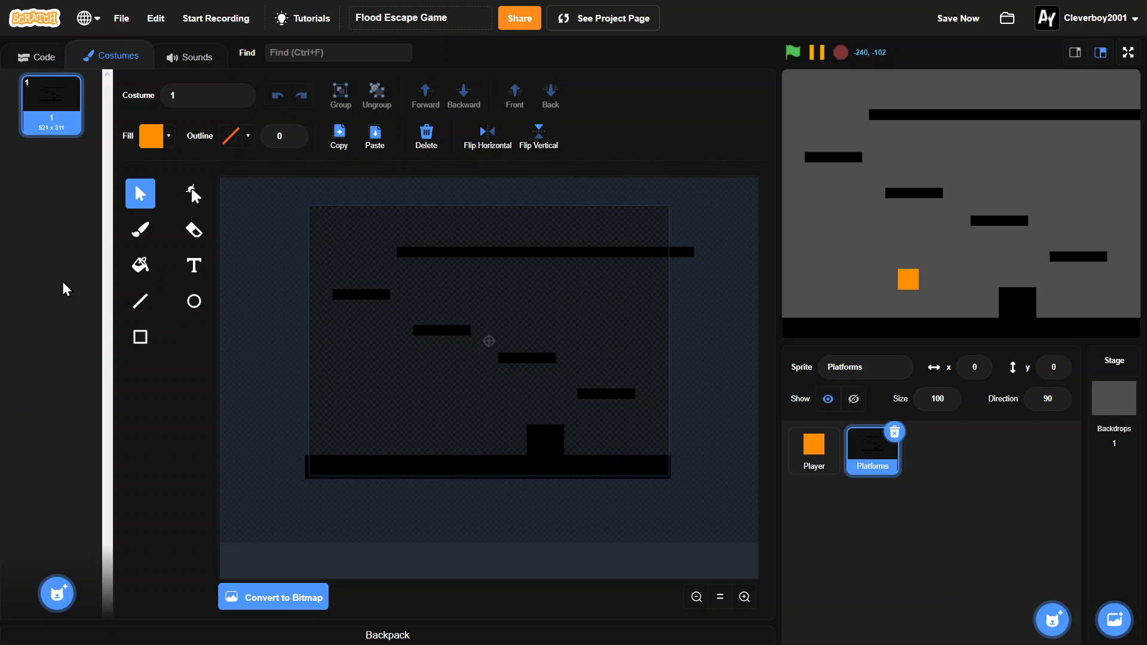
mouse_move(565, 357)
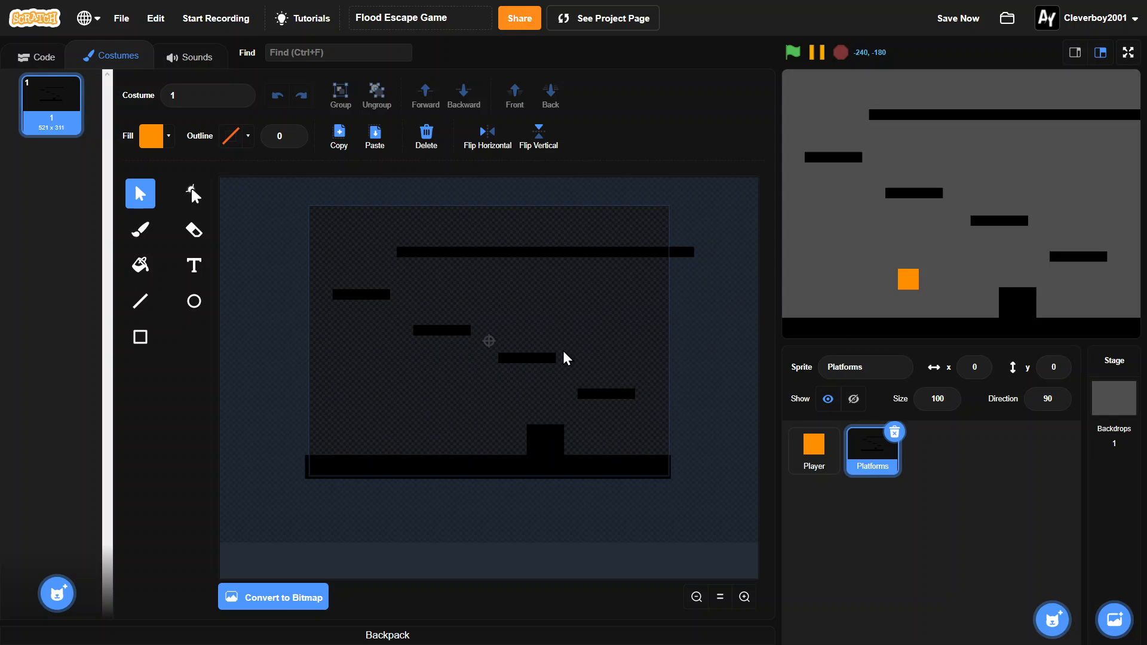
mouse_move(596, 199)
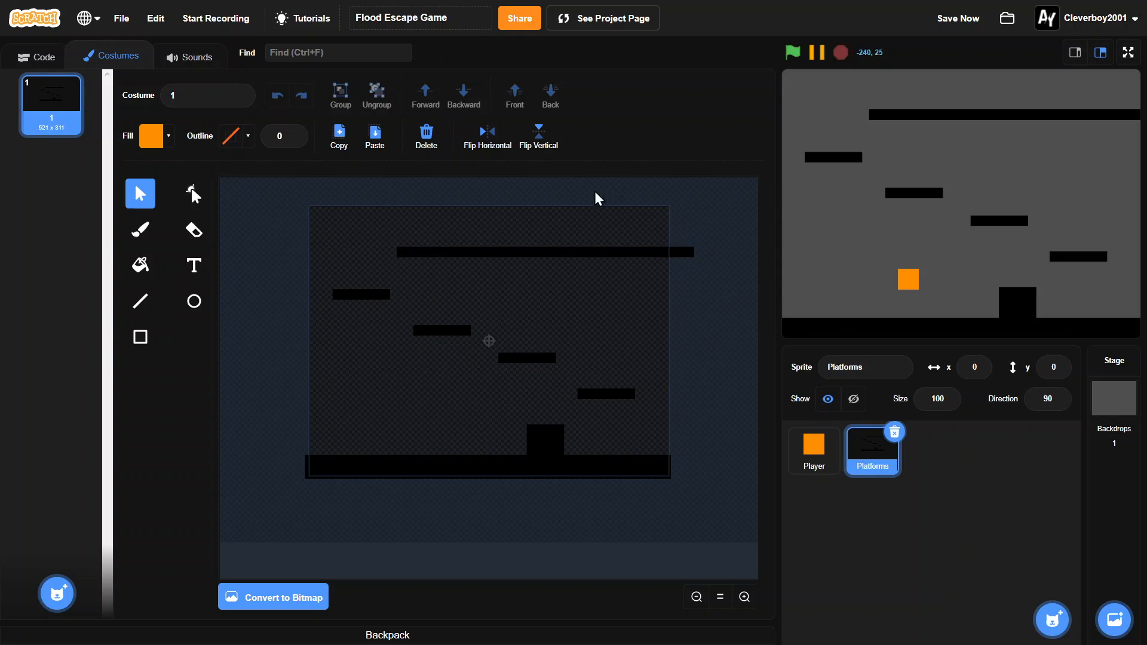
mouse_move(644, 233)
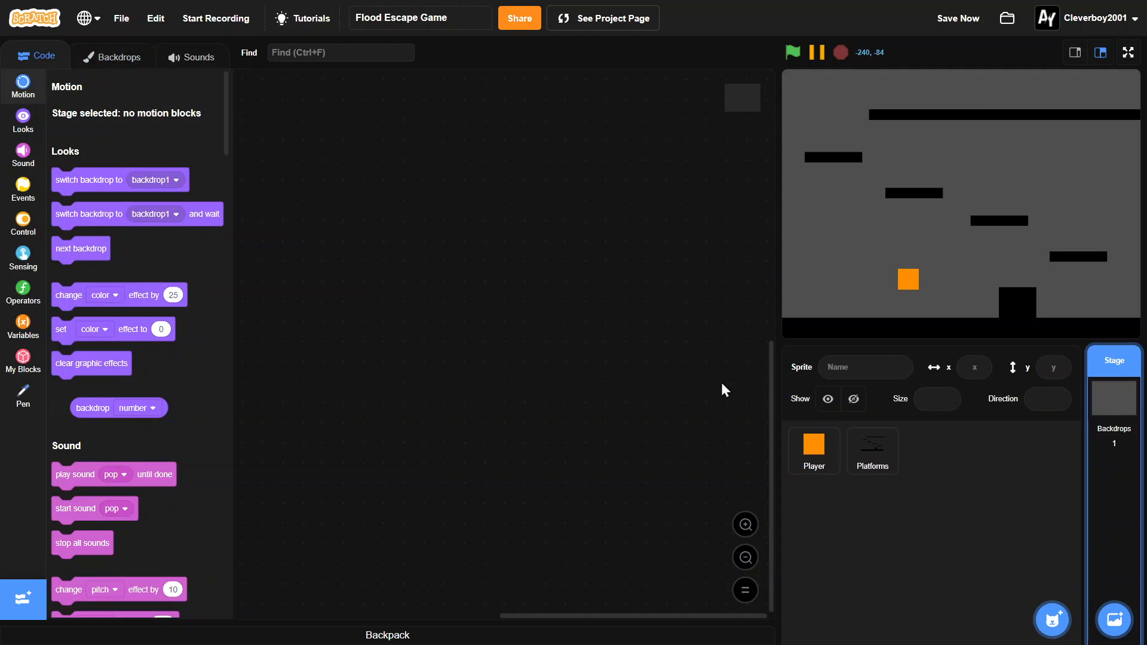
Start a green-flag script that sends the Player to x -200 with an initial y value.
left_click(813, 451)
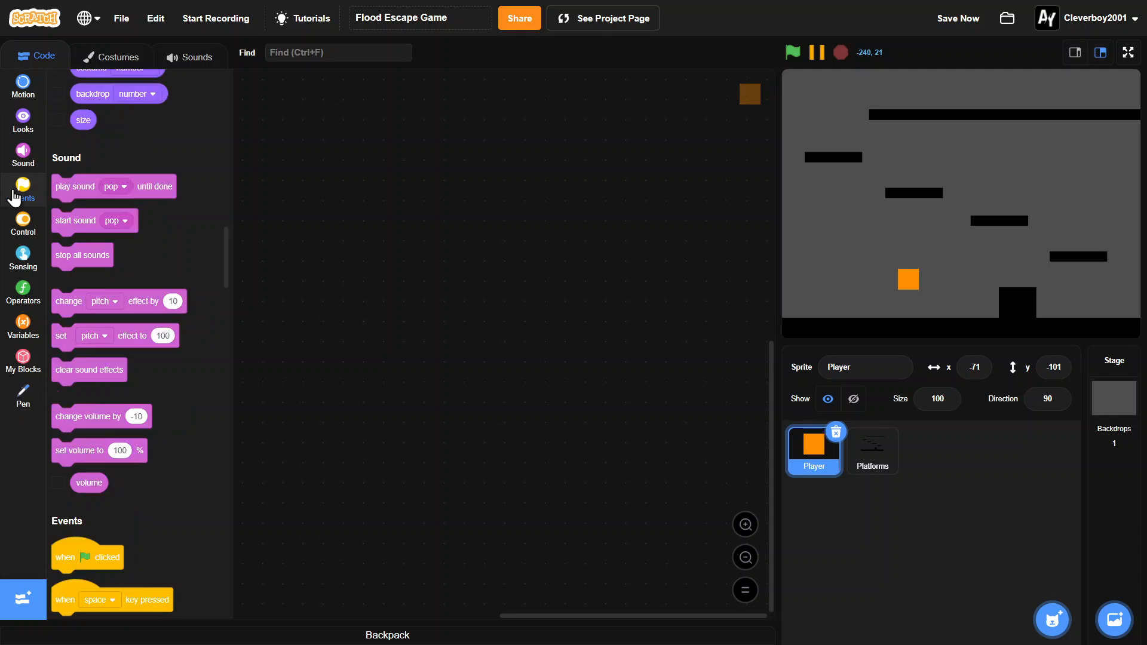
left_click(23, 191)
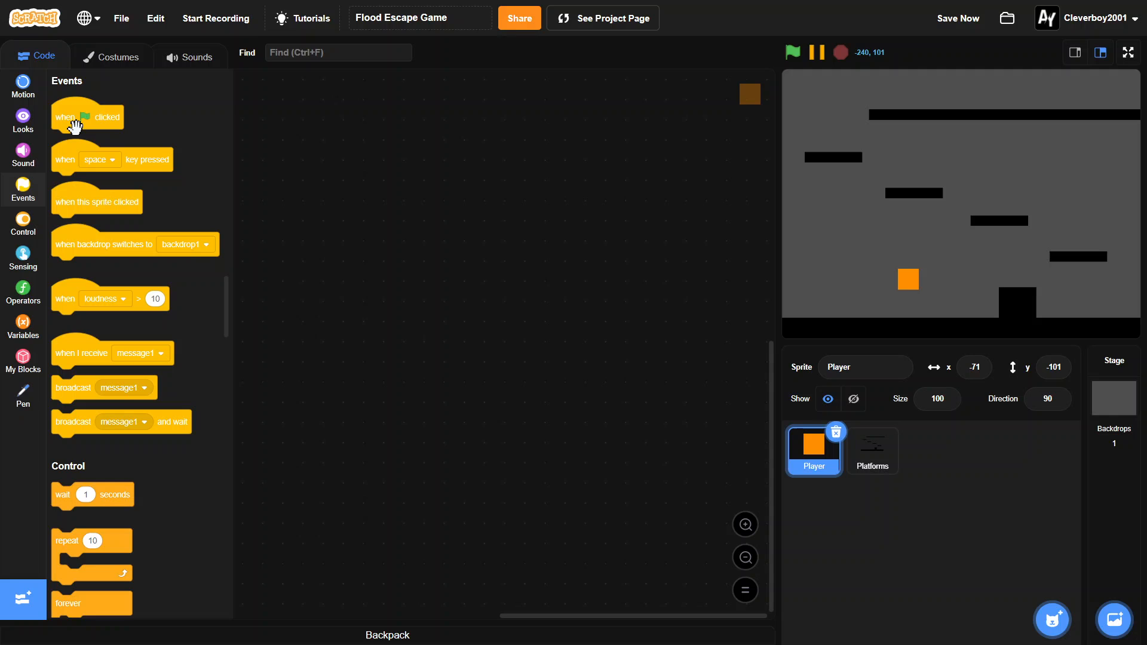
left_click_drag(86, 116, 315, 133)
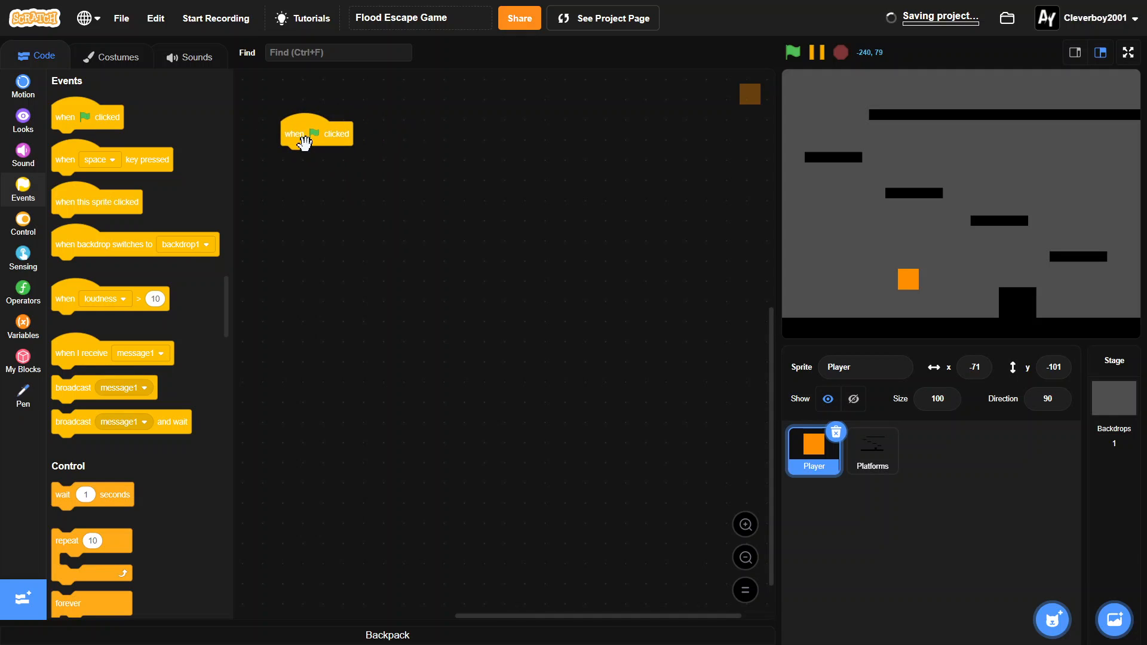
left_click(23, 83)
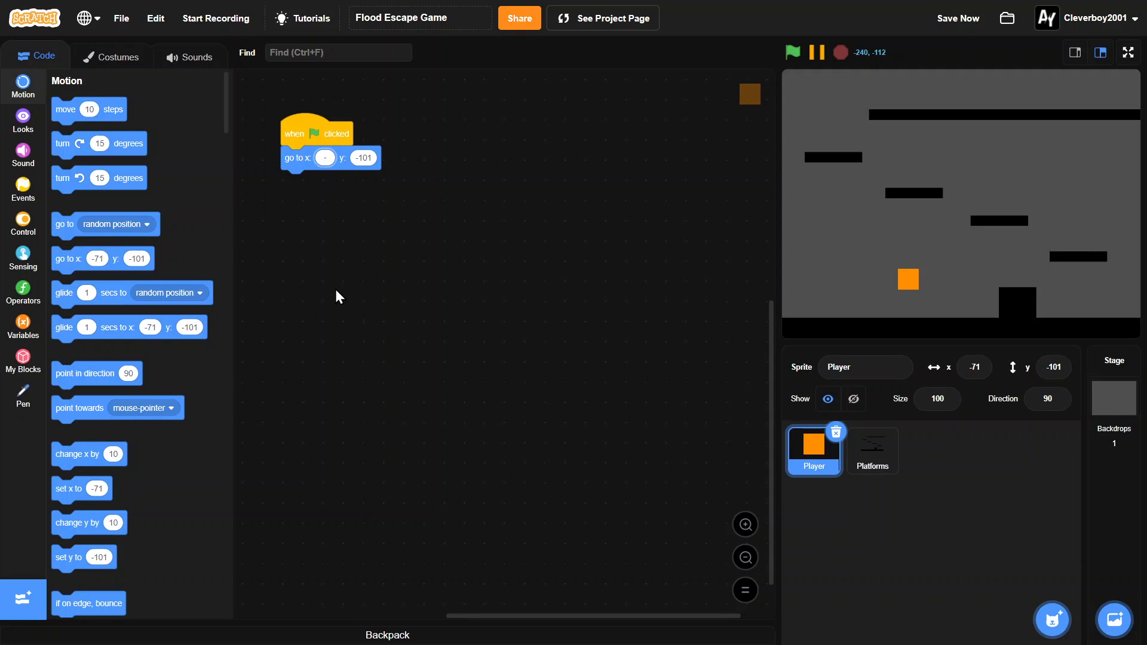
type("-200")
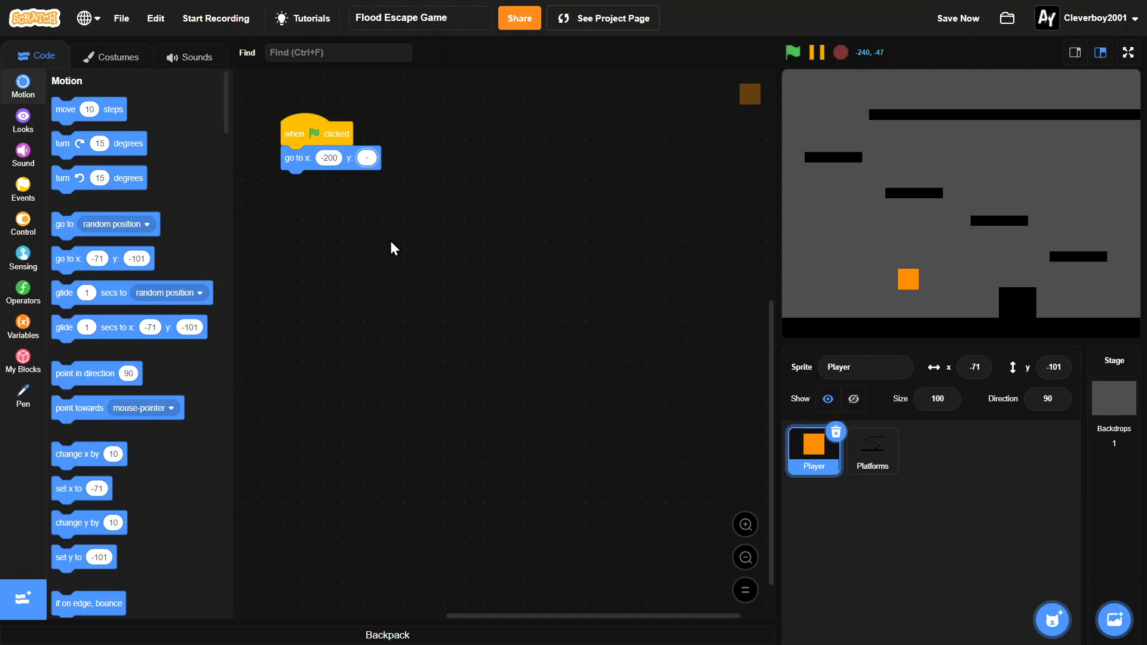
type("-110")
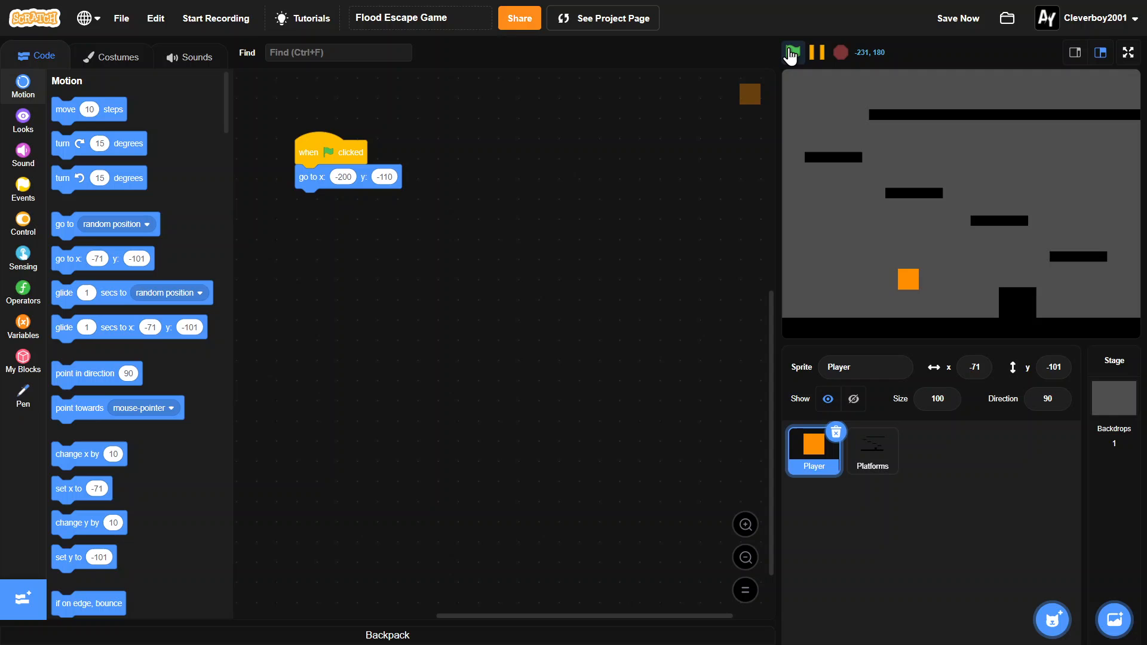
Test the start position, correct the y to -120, and attach a forever loop.
left_click(792, 51)
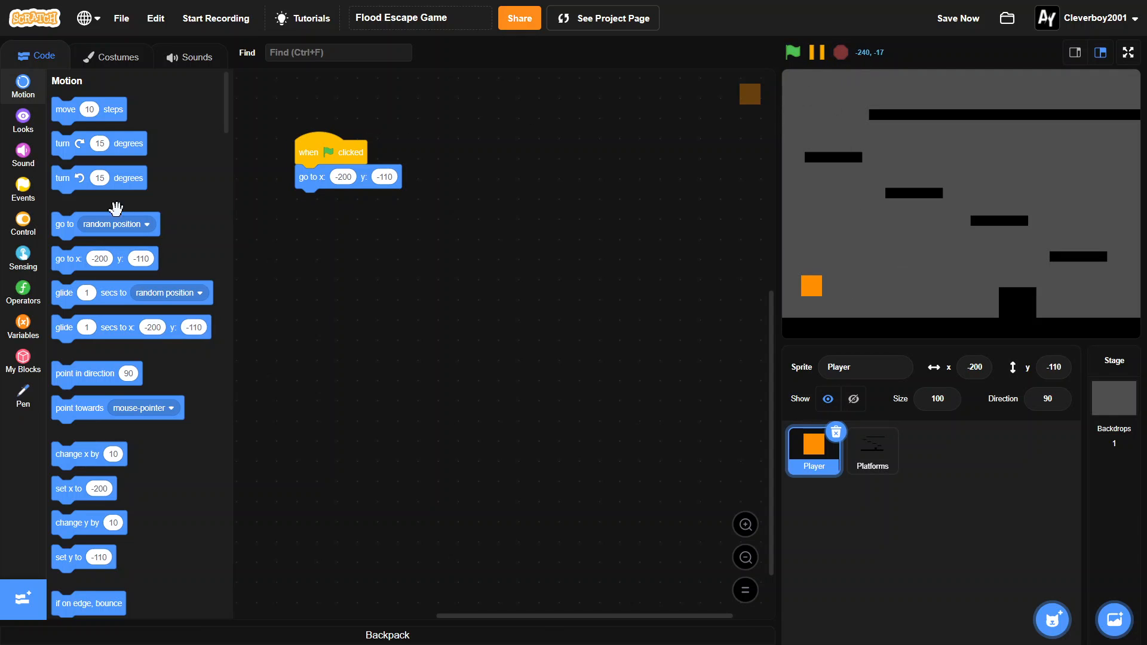
left_click(23, 224)
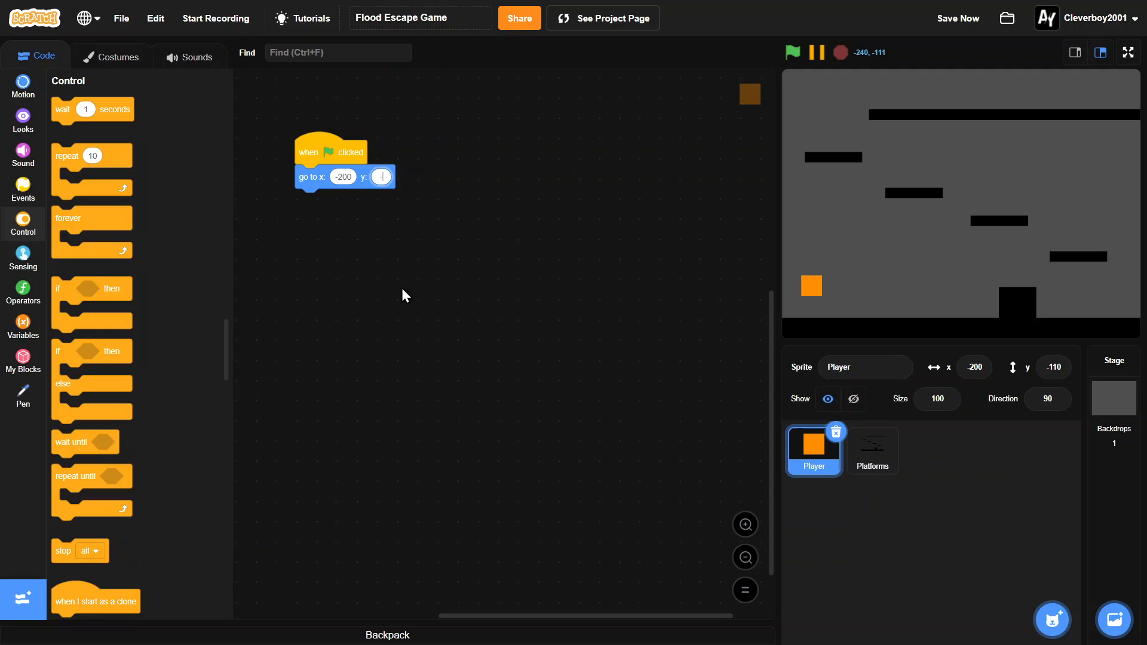
type("-120")
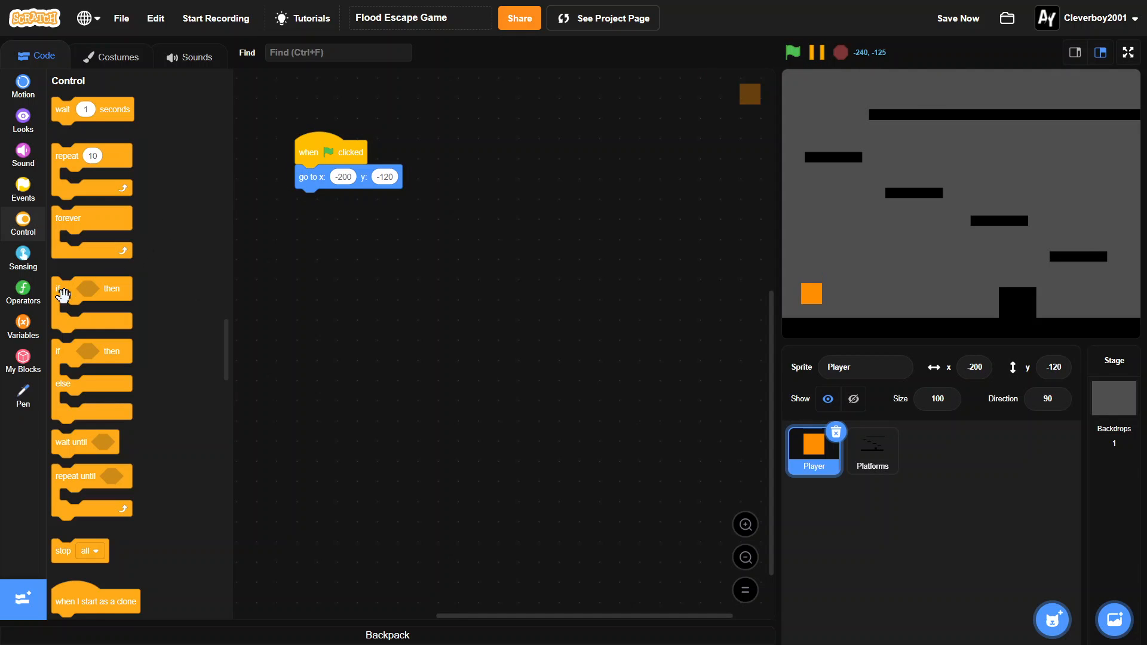
mouse_move(70, 222)
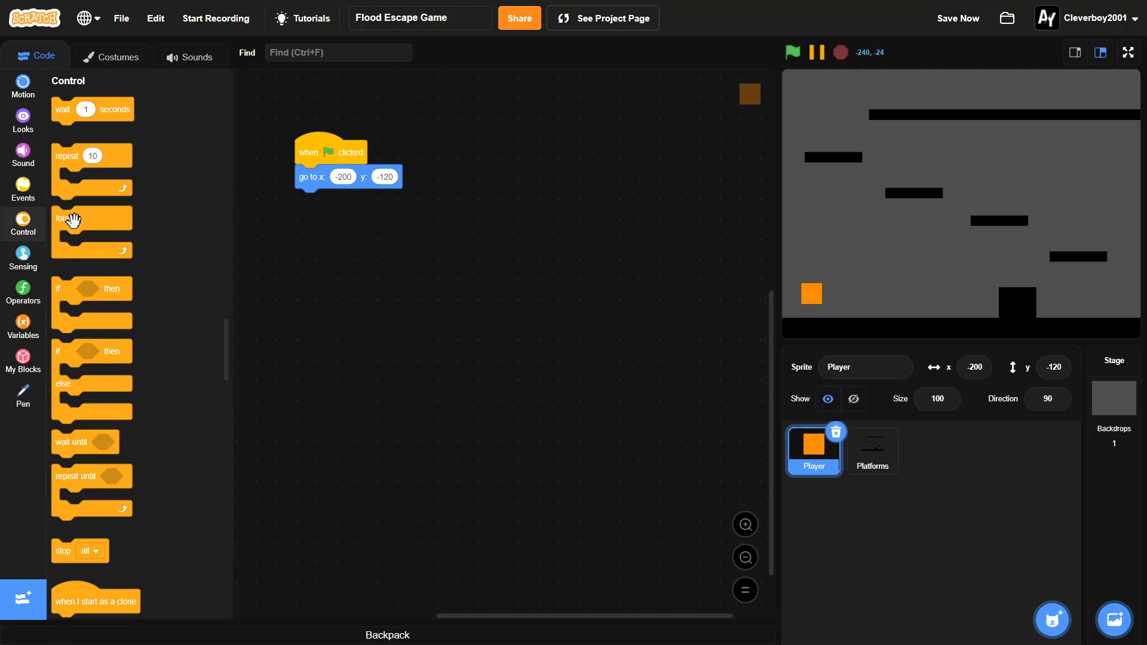
left_click_drag(92, 217, 335, 214)
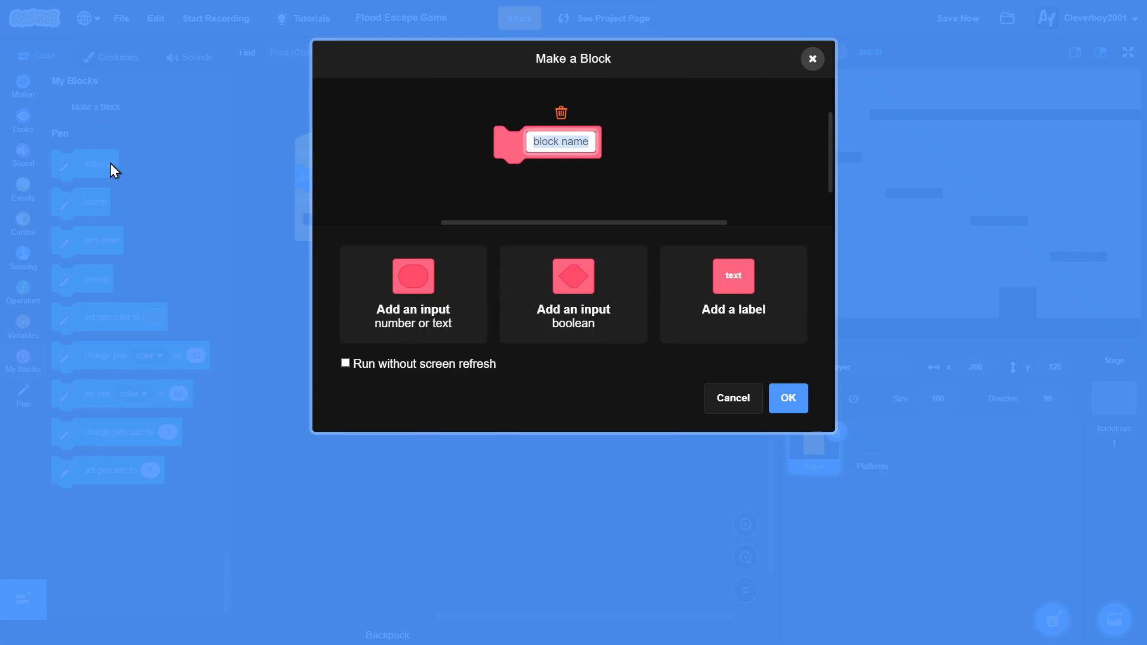
Create custom block 'movement' running without screen refresh and place its definition beside the main script.
type("movement")
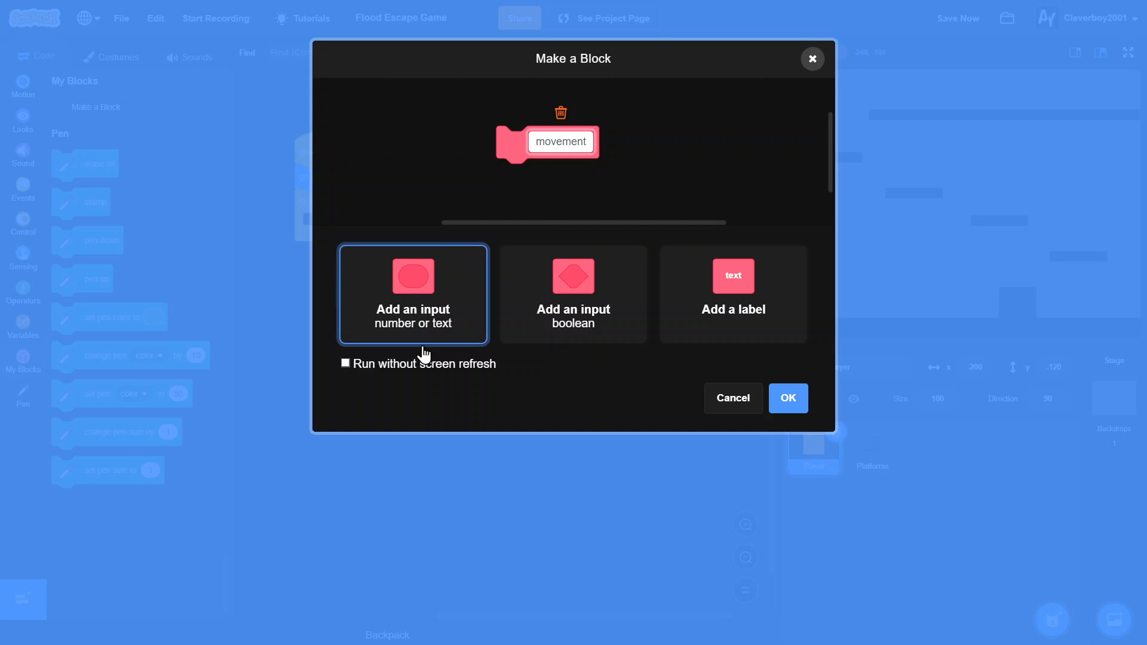
left_click(345, 364)
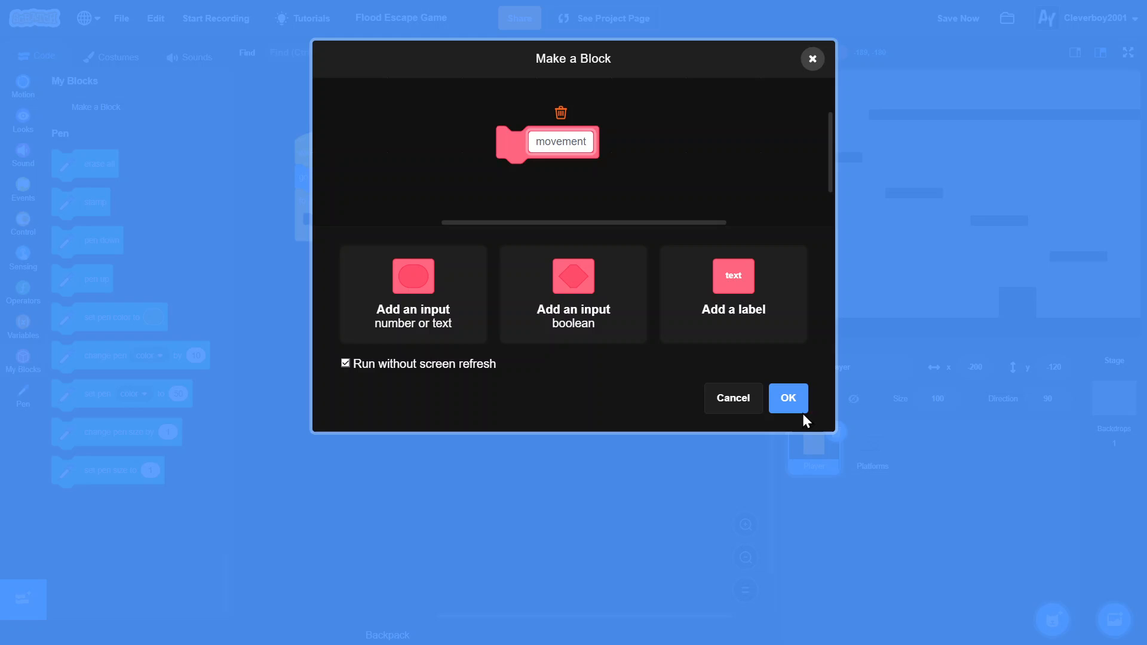
left_click(788, 398)
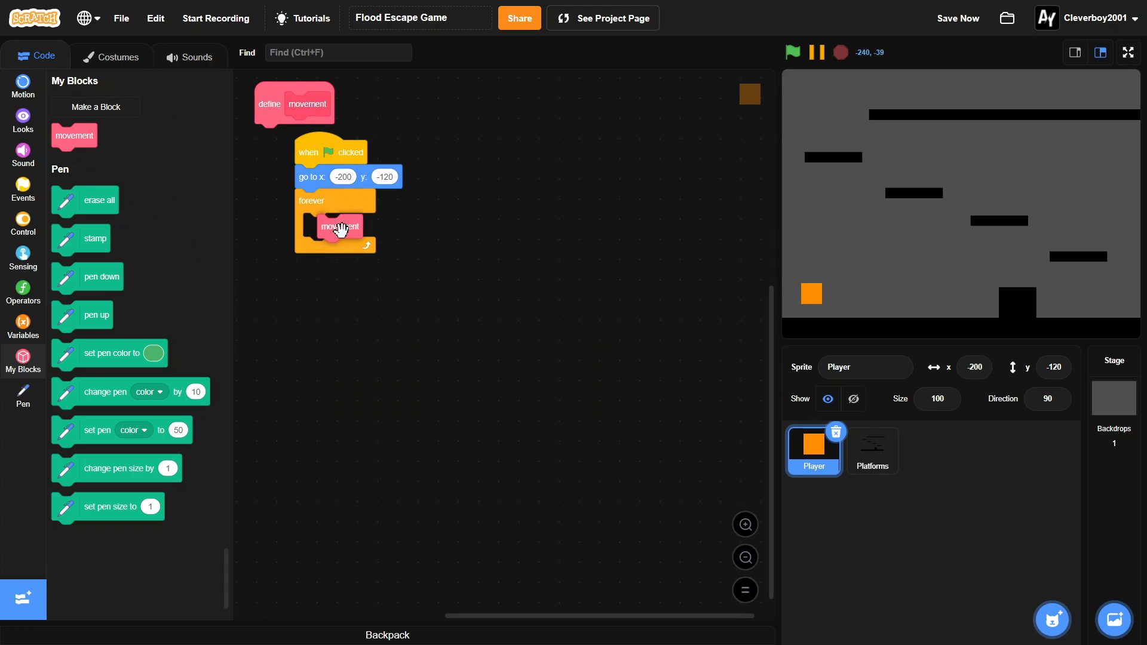
left_click_drag(294, 104, 524, 156)
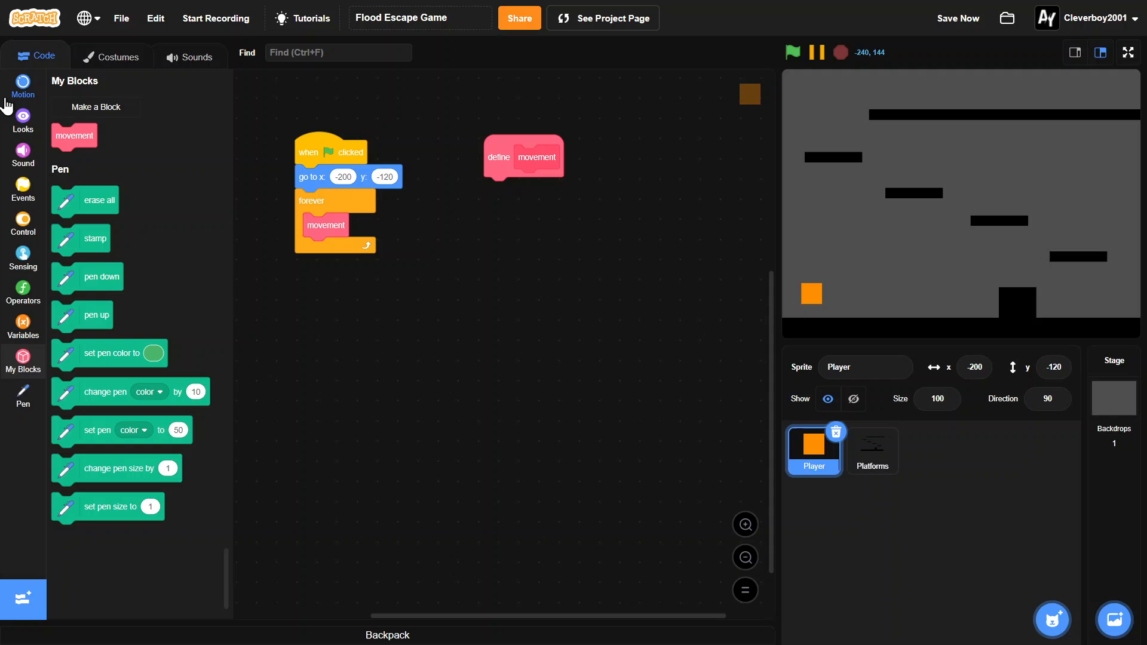
right_click(87, 132)
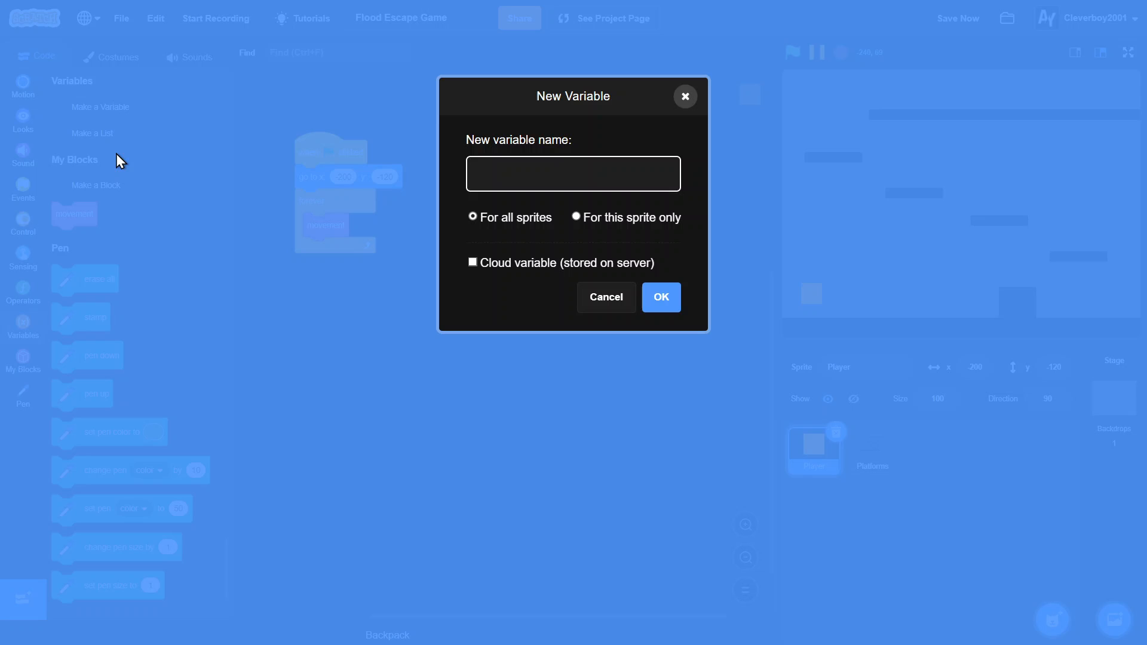
Create x velocity and y velocity variables and reset both to 0 before the forever loop.
type("x ve")
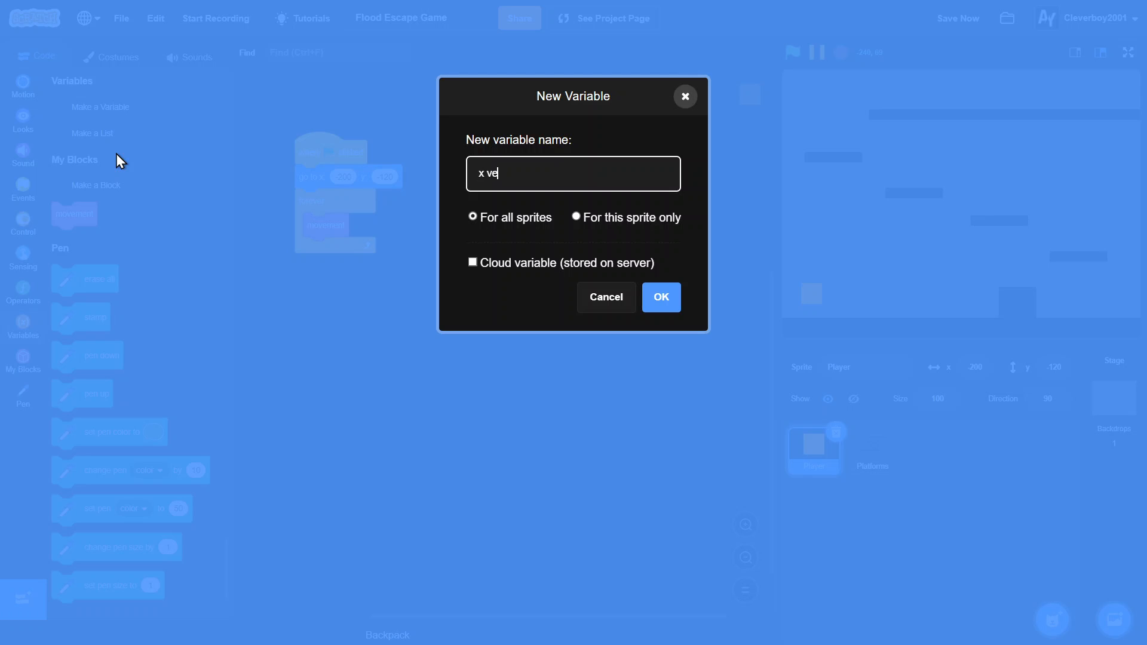
type("locity")
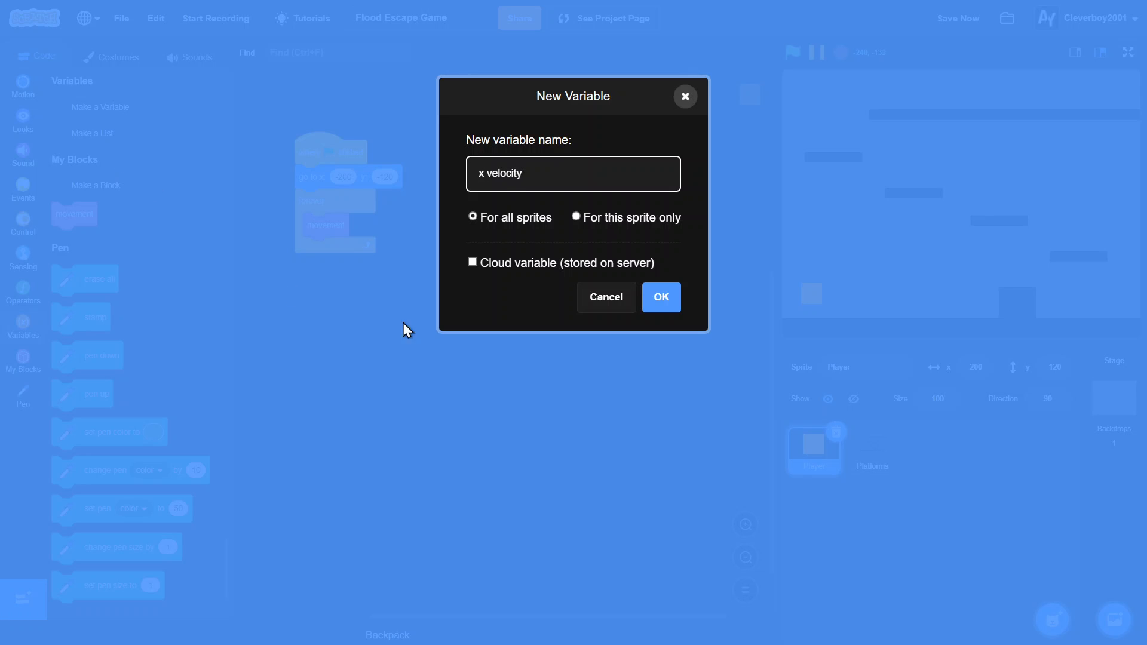
left_click(659, 297)
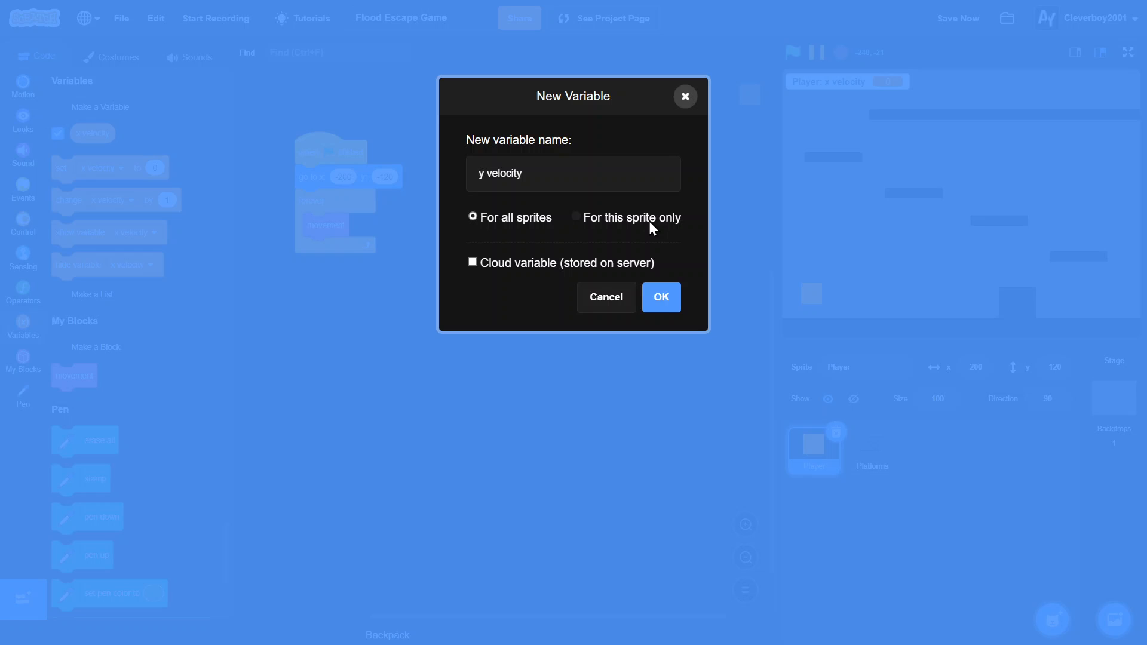
left_click(659, 298)
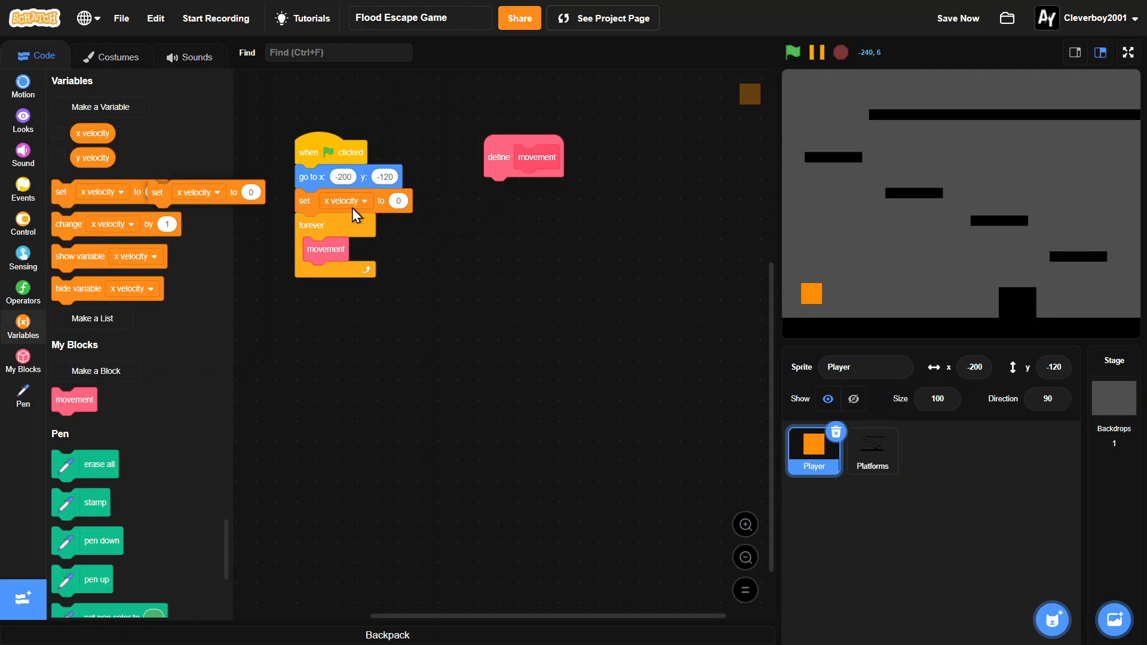
left_click(345, 201)
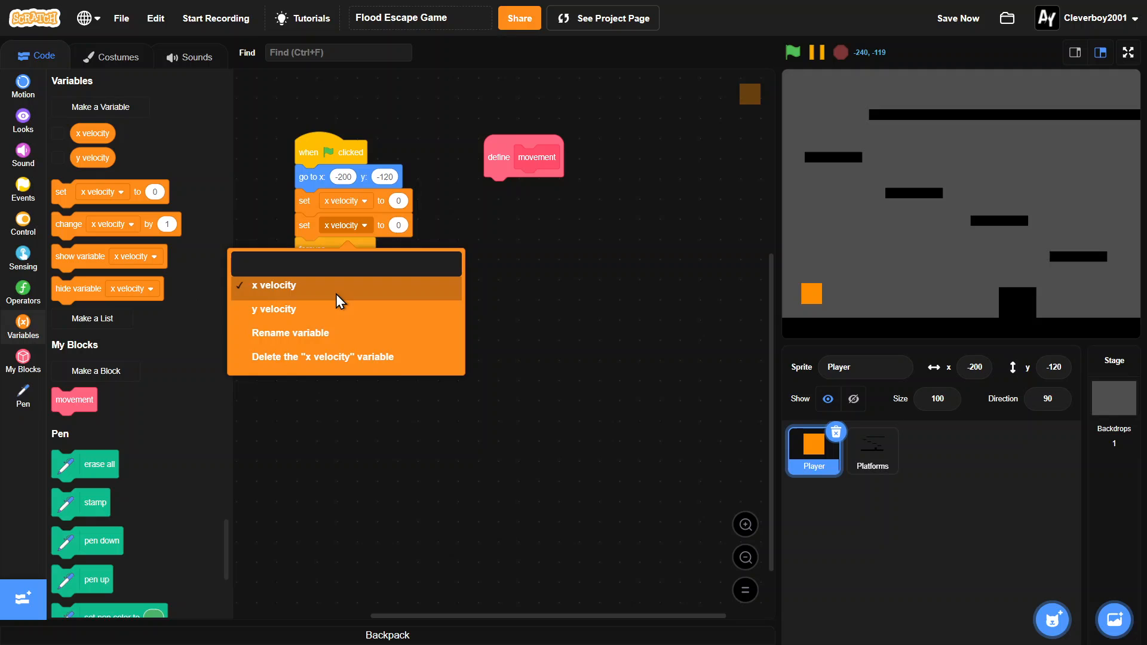
left_click(274, 308)
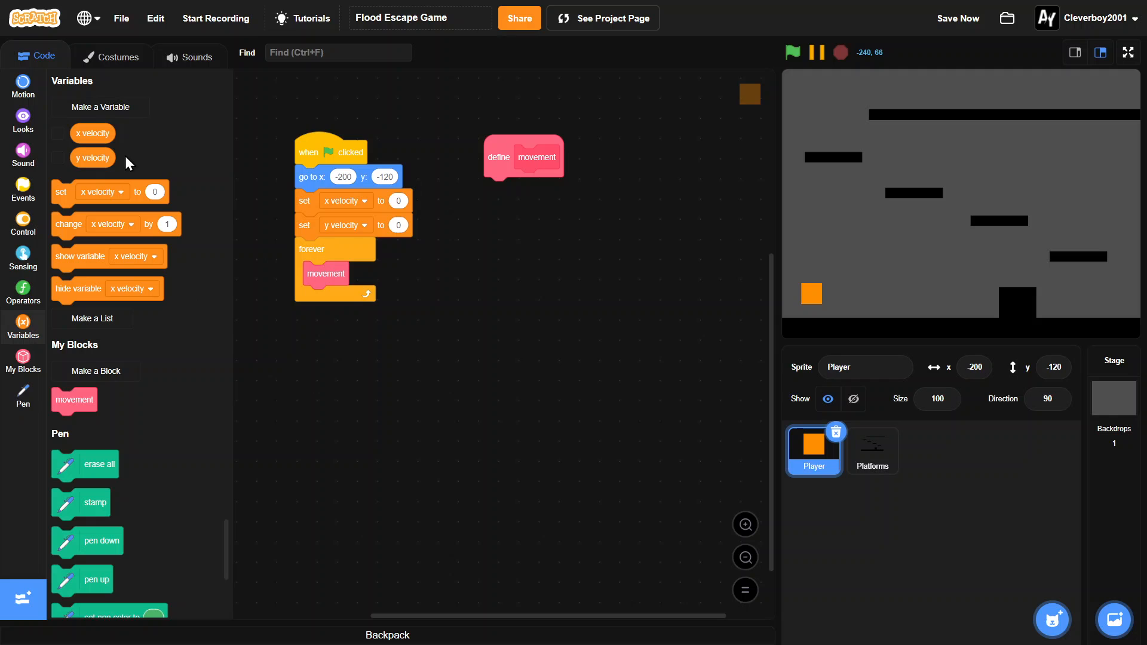
mouse_move(559, 331)
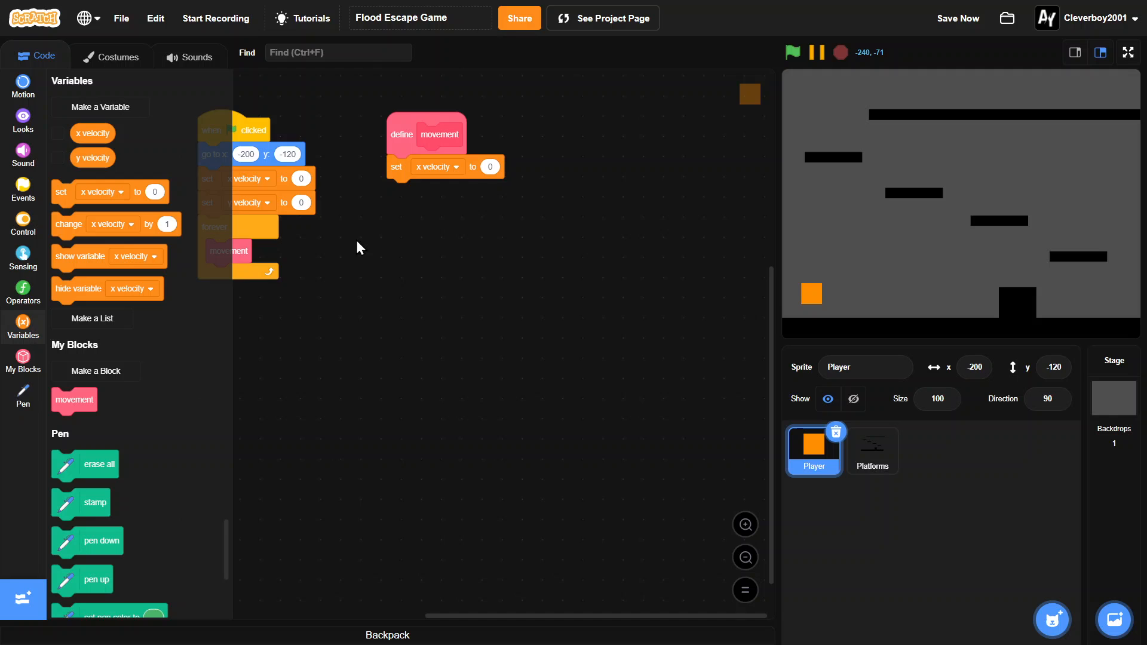
Build x velocity + (right arrow or d) as the start of the horizontal velocity formula.
left_click(23, 293)
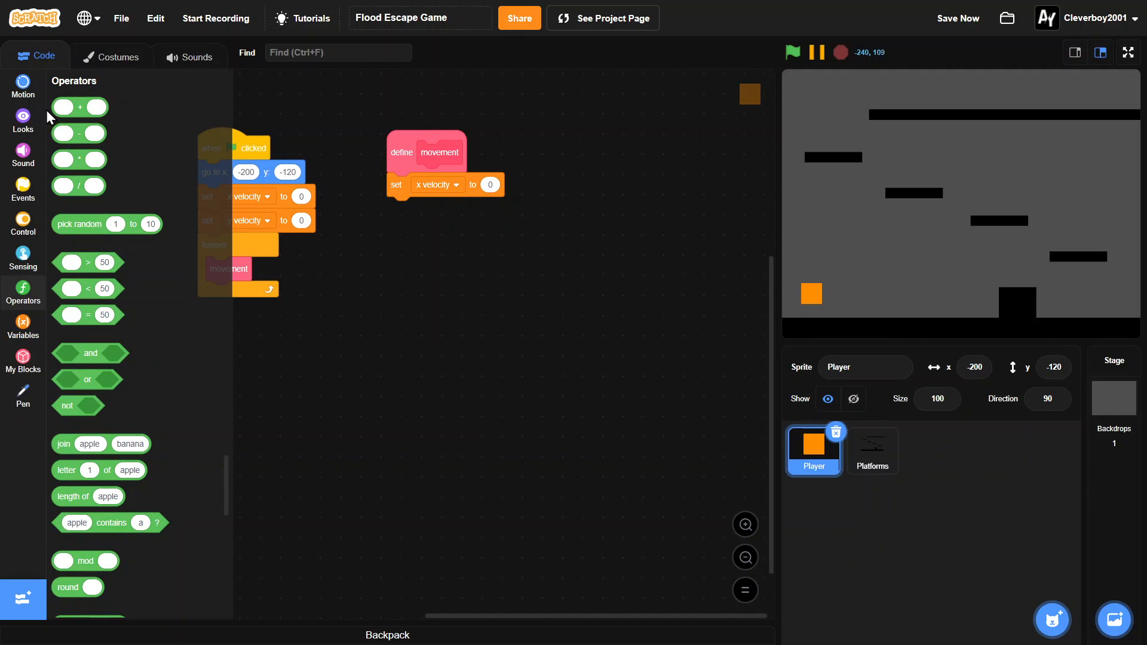
mouse_move(90, 105)
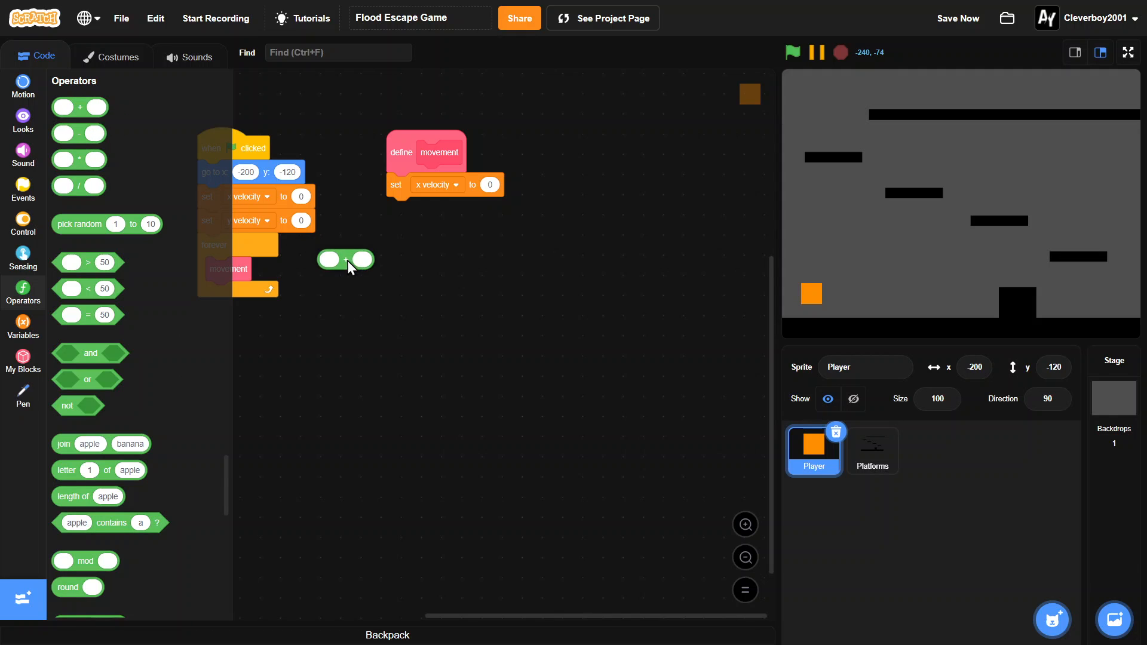
left_click(22, 325)
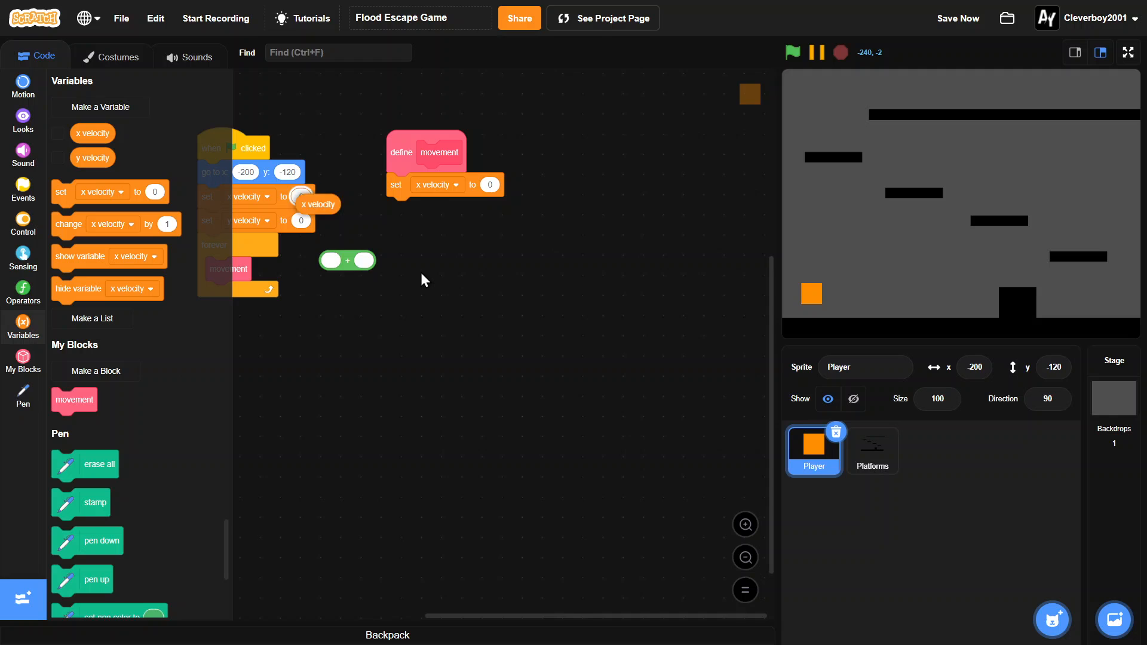
left_click_drag(314, 203, 344, 262)
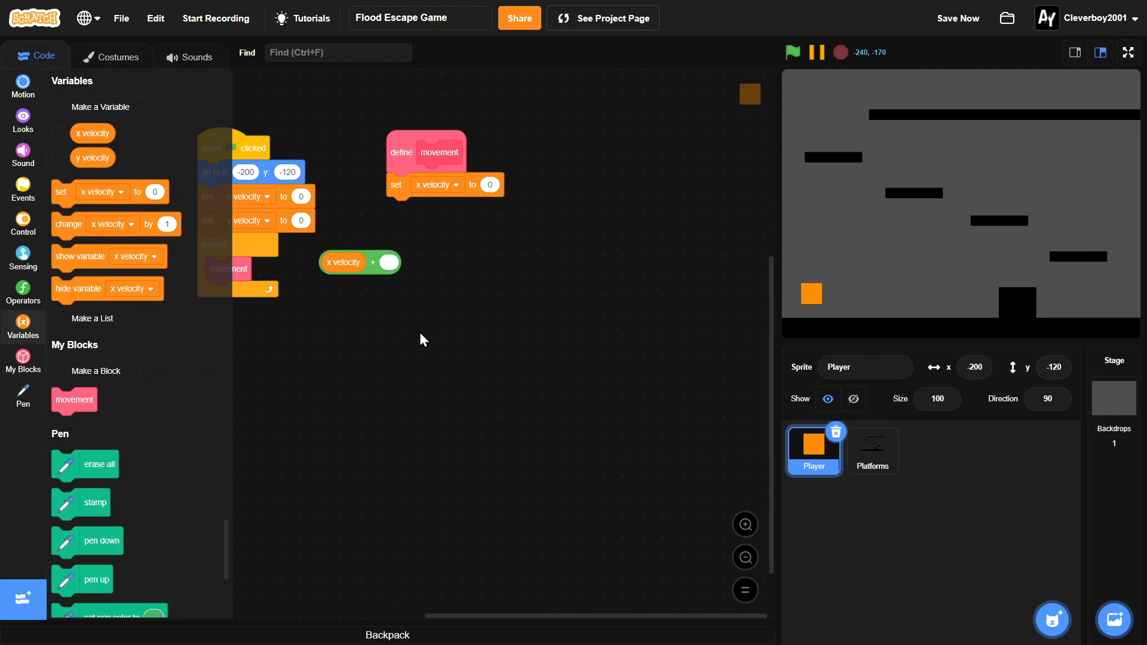
left_click(22, 291)
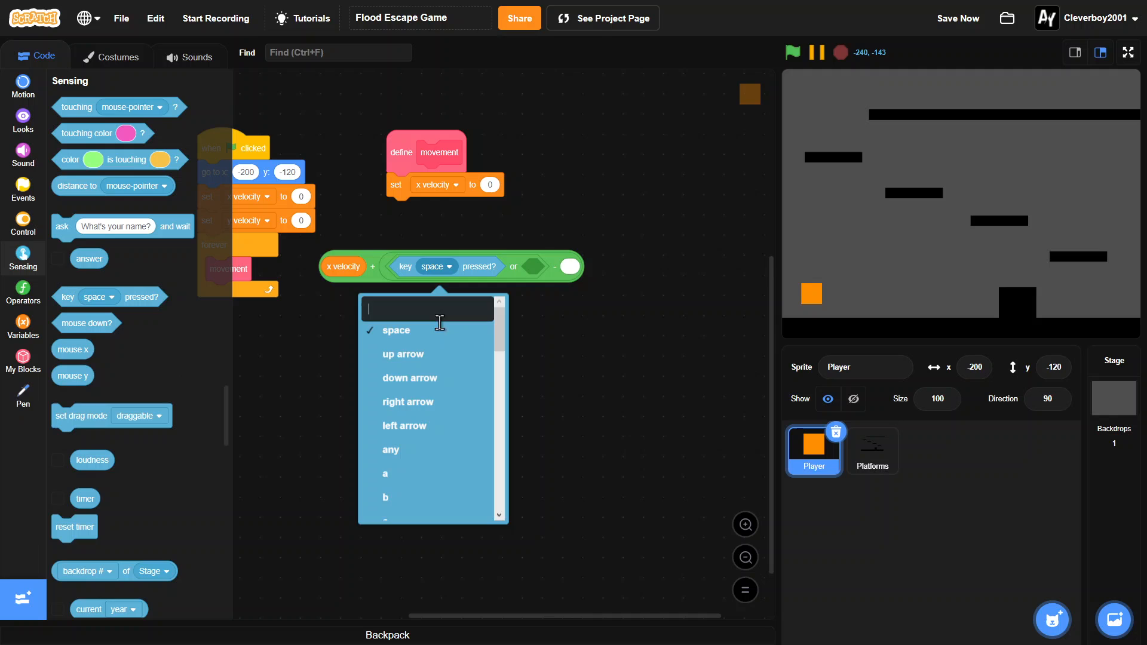
left_click(408, 402)
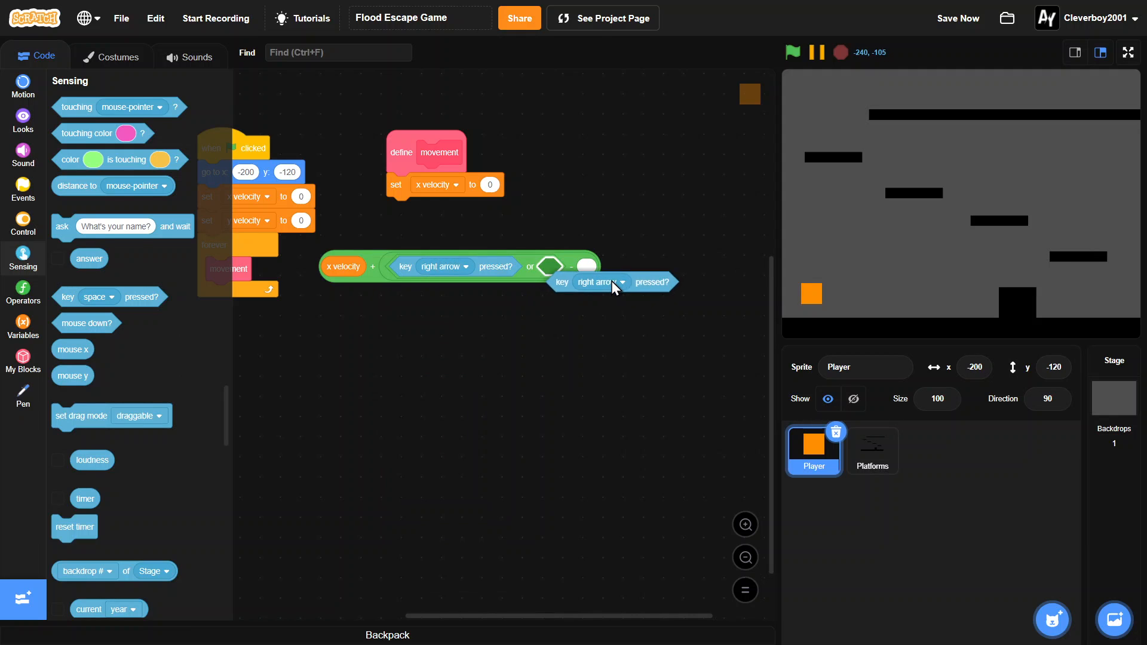
left_click(593, 266)
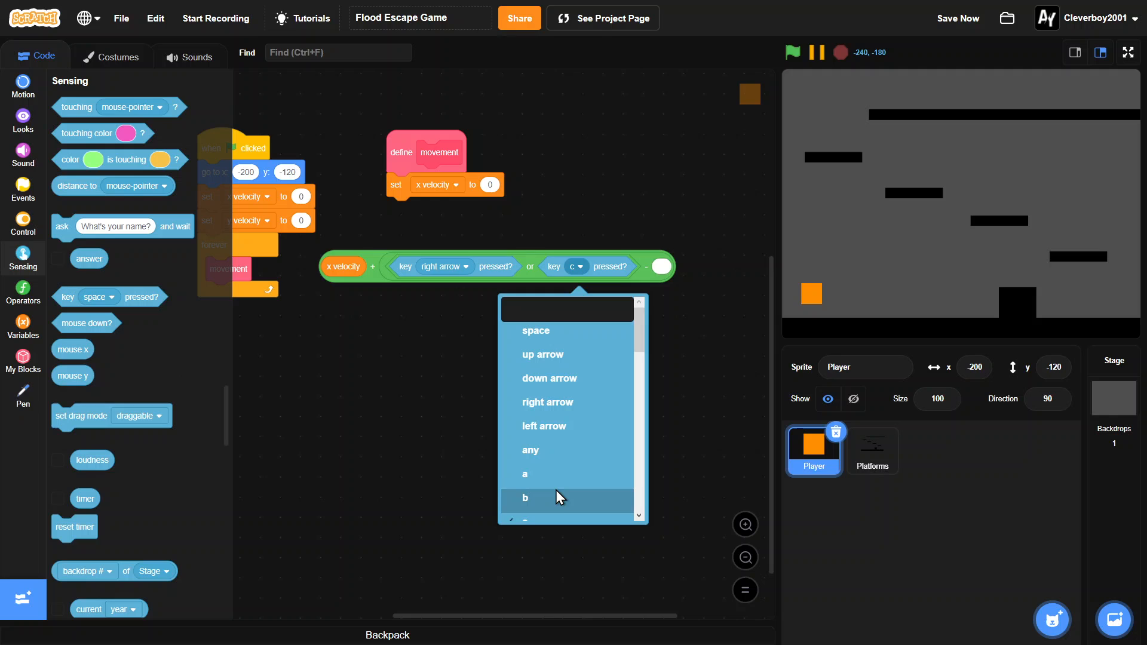
left_click(524, 497)
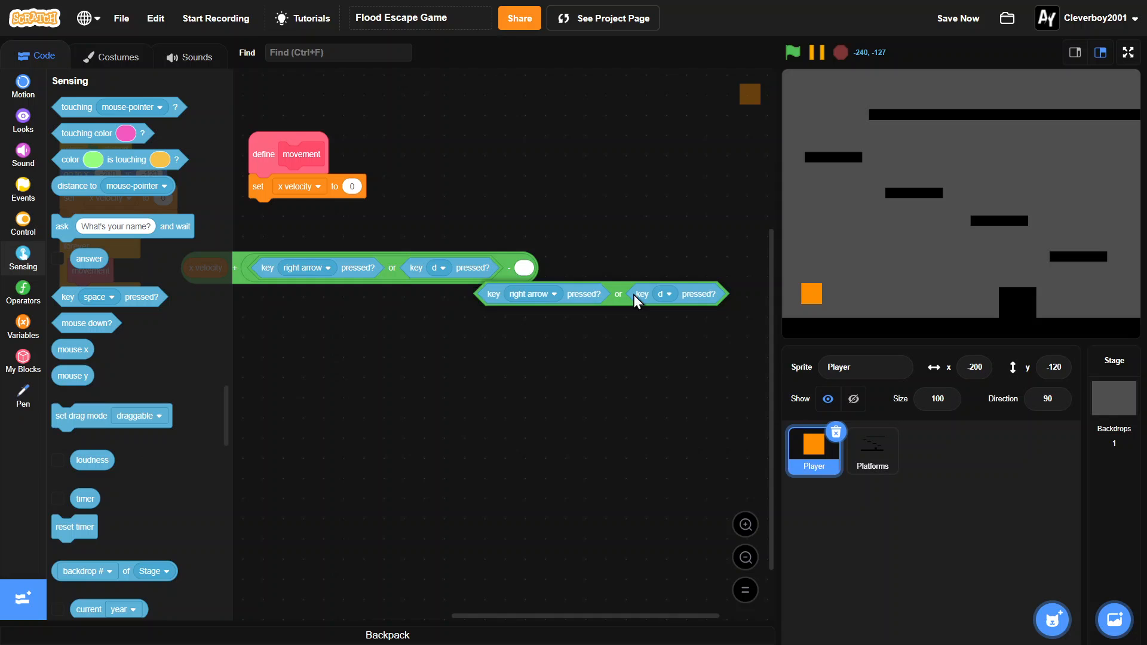
Subtract (left arrow or a), change x by x velocity, and test horizontal movement.
left_click(574, 268)
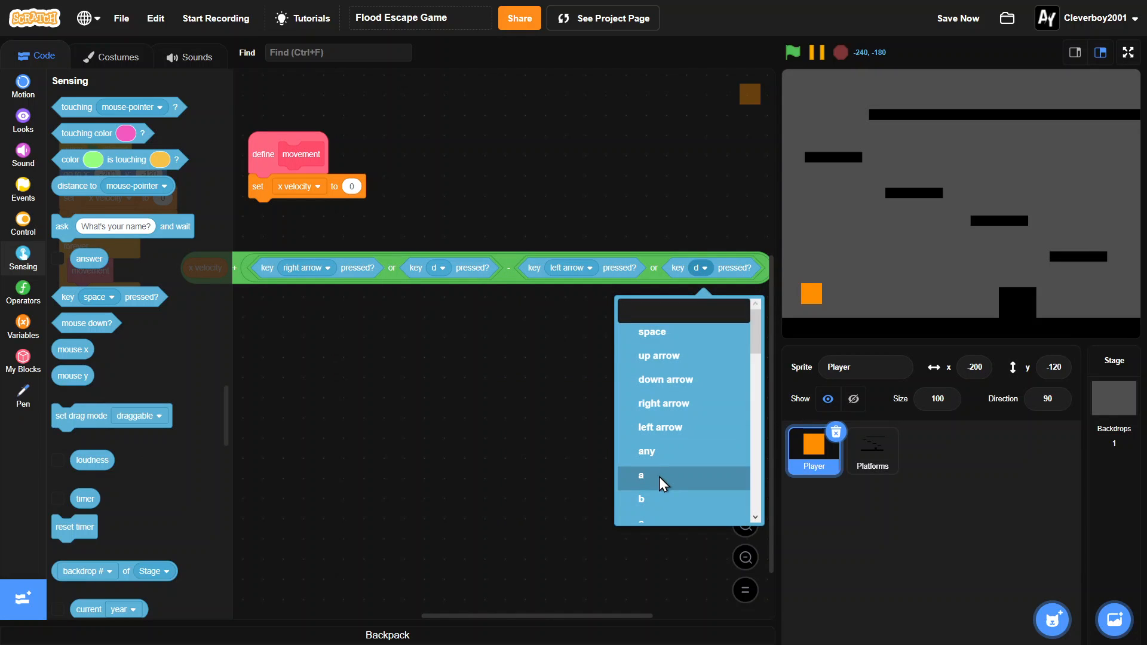
left_click(639, 477)
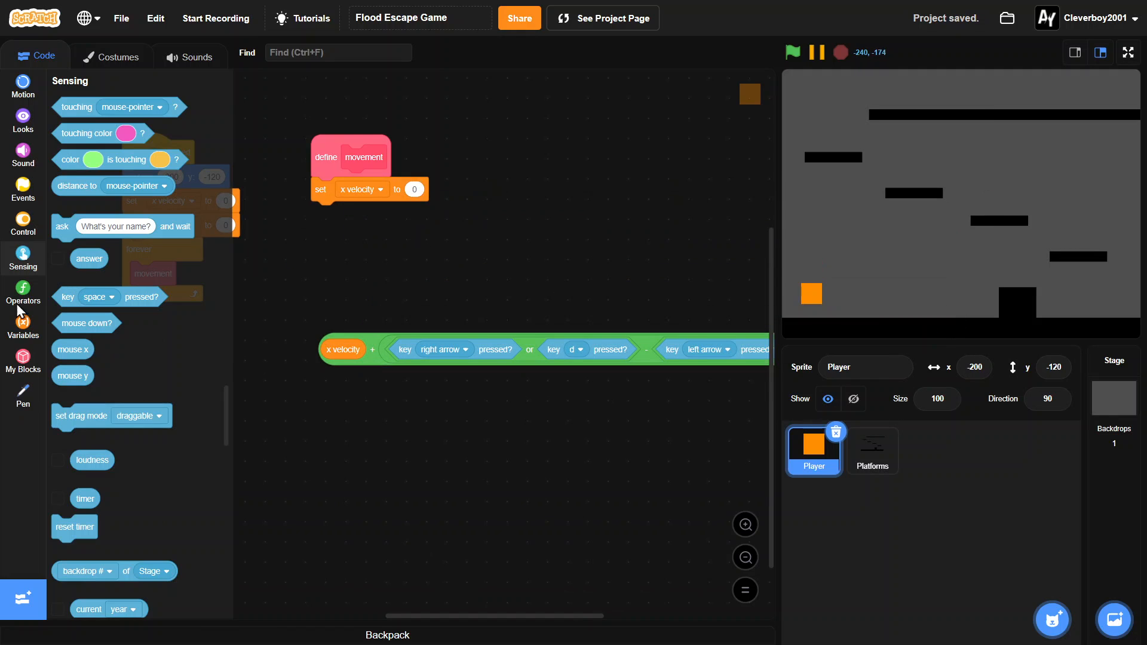
left_click(23, 294)
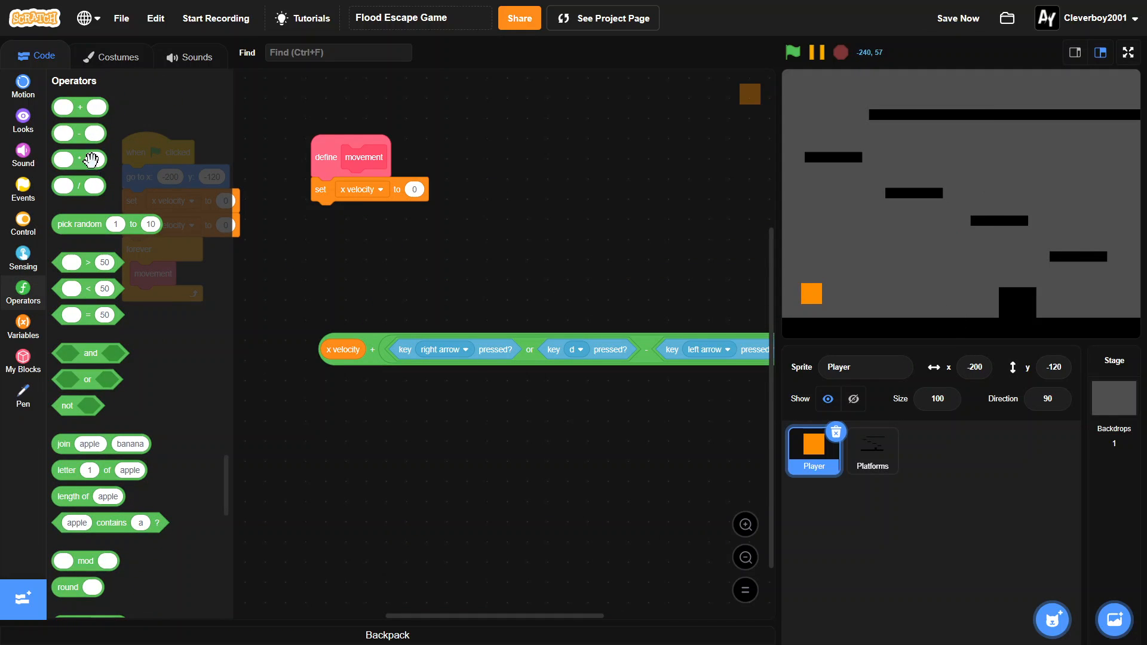
left_click(414, 189)
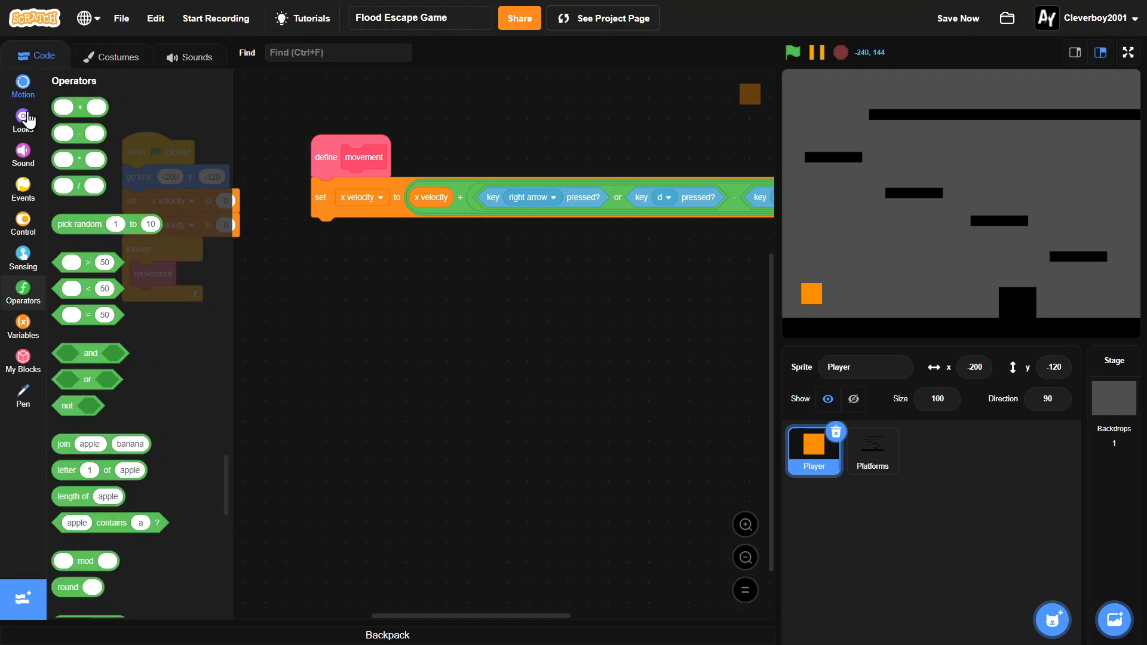
left_click(23, 86)
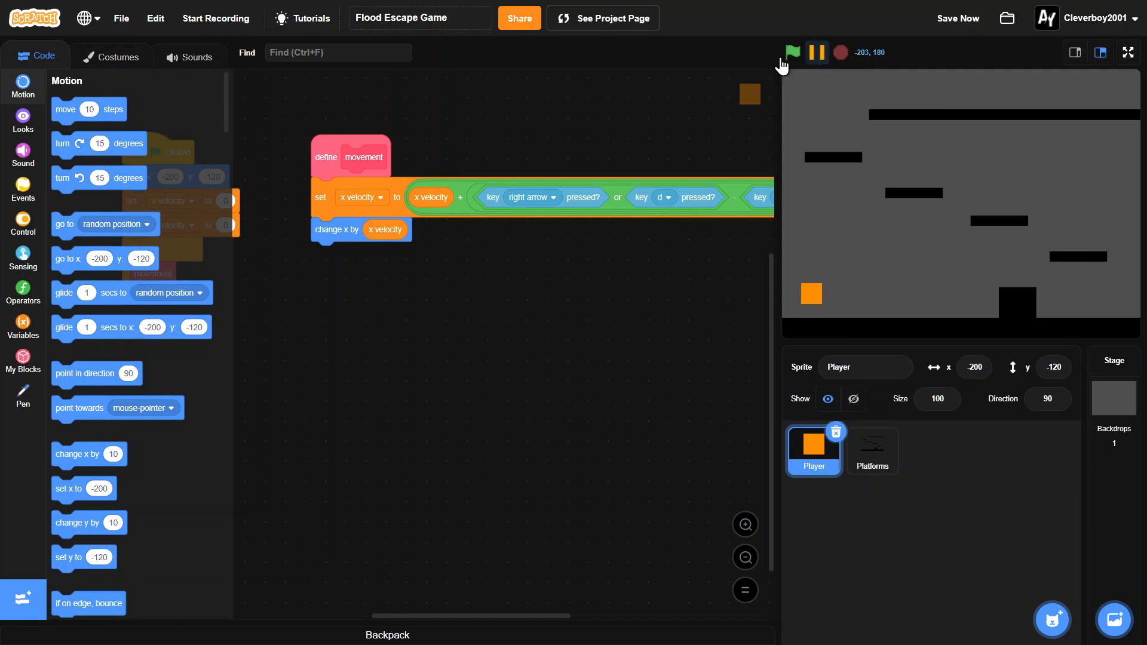
left_click(792, 51)
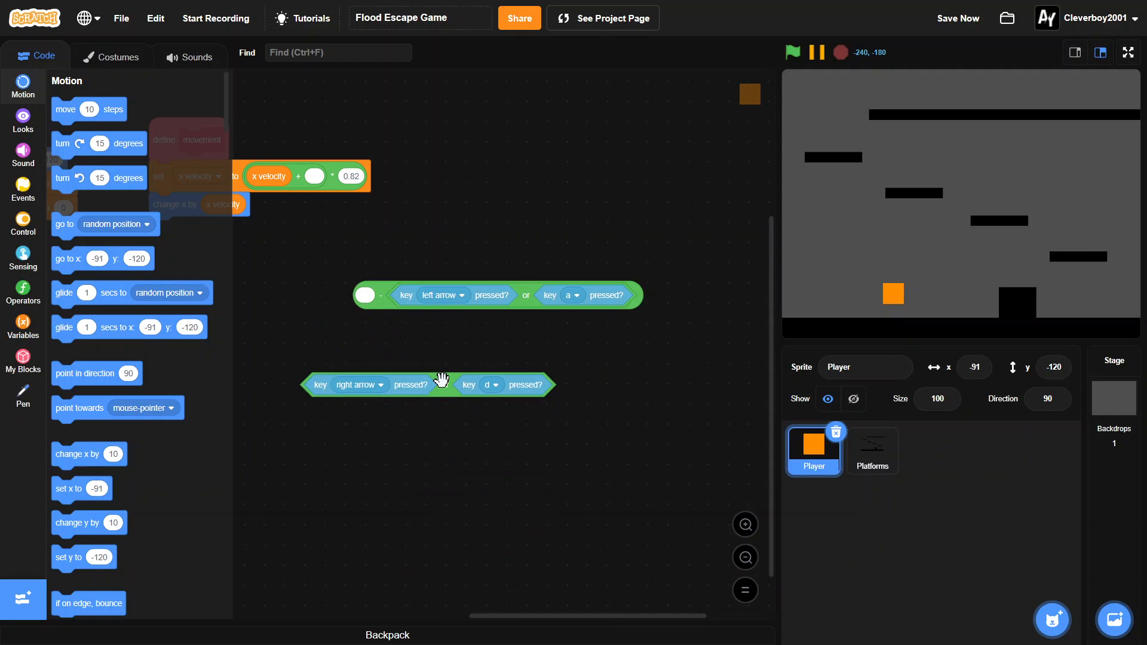
Scale key input by 0.9 and multiply new x velocity by 0.82 for friction, then test.
left_click(22, 291)
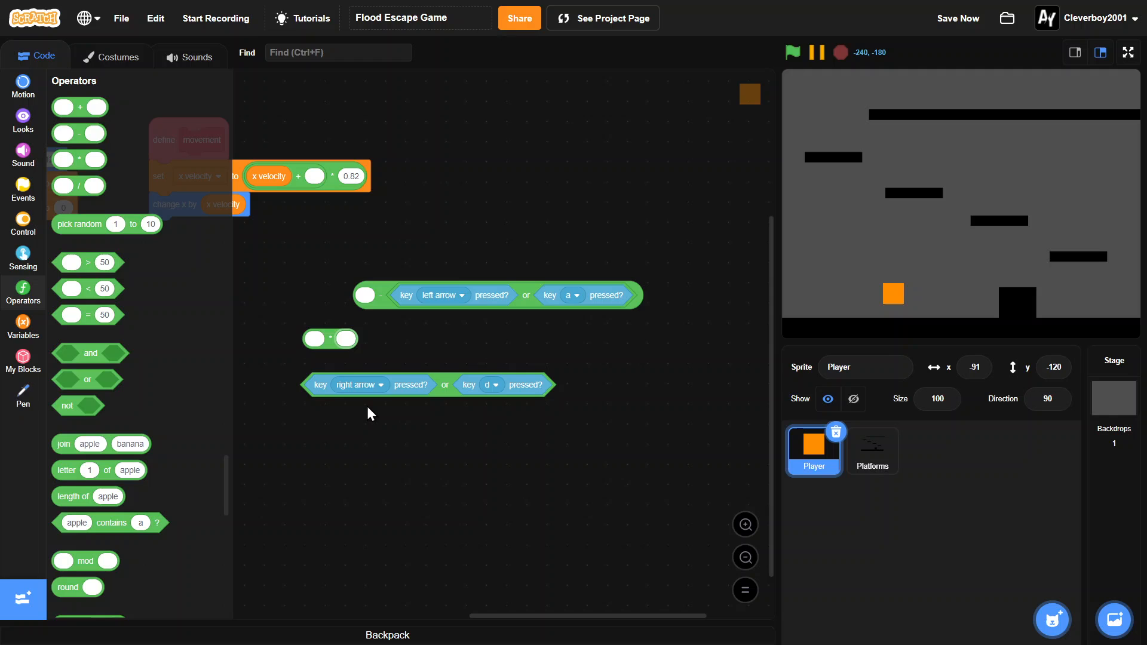
type("0.9")
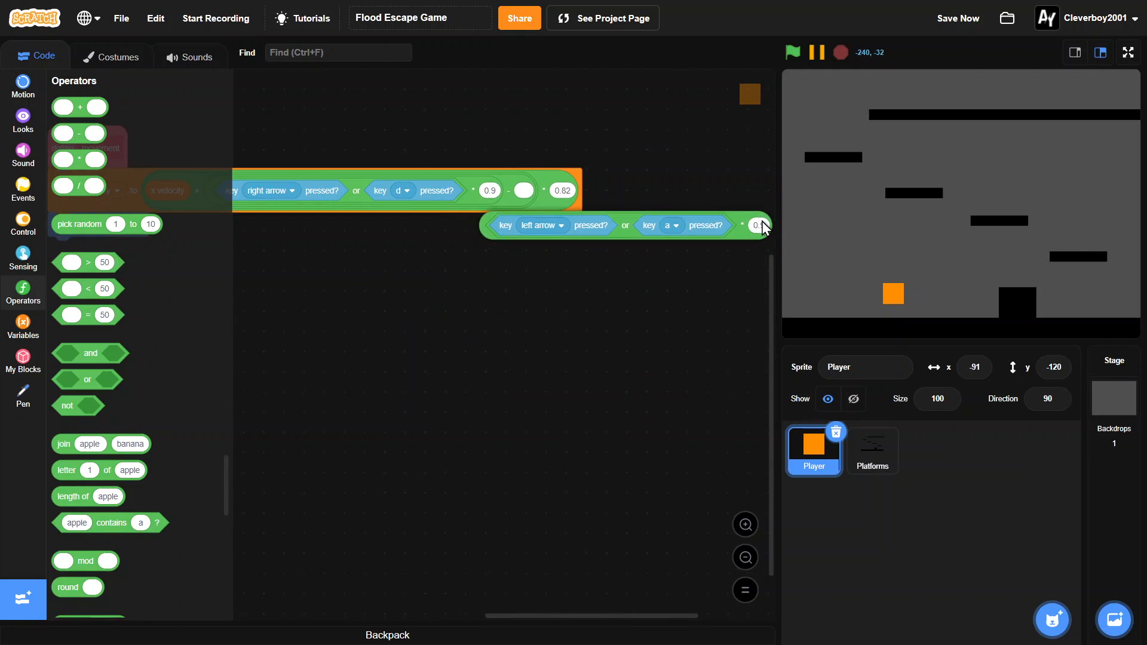
left_click(792, 51)
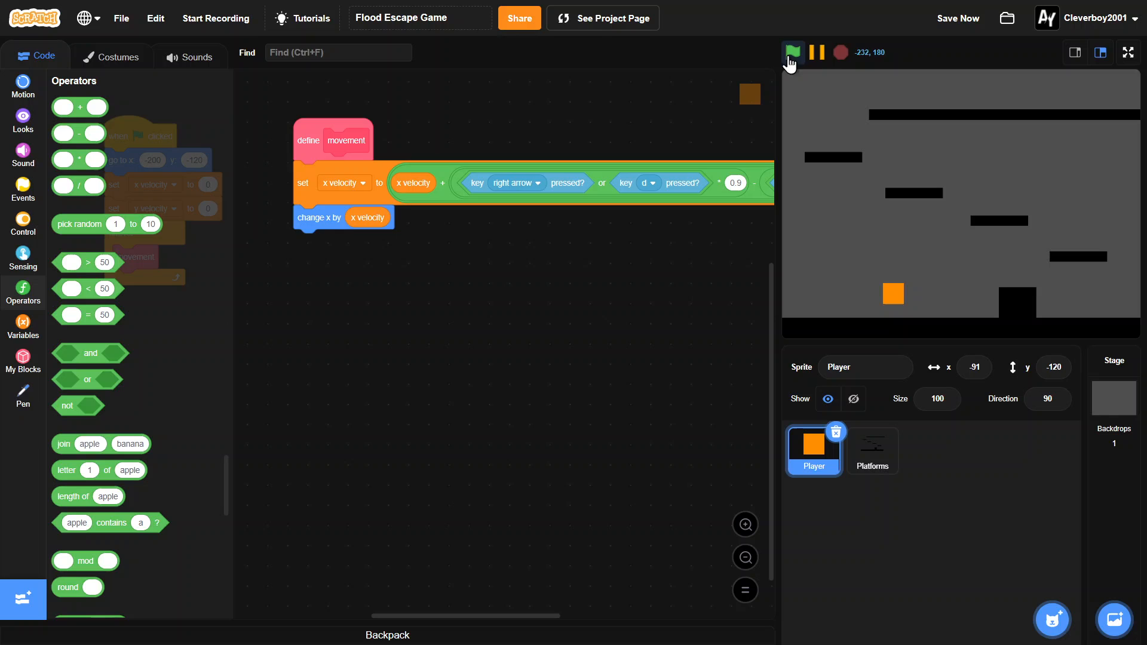
left_click(792, 52)
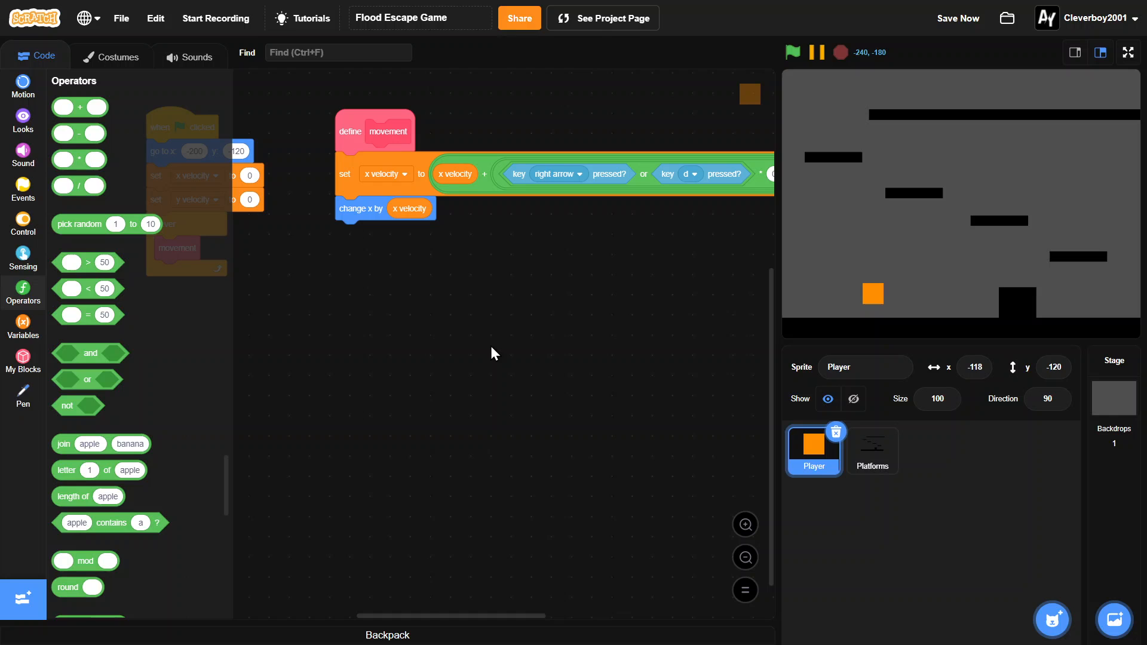
mouse_move(22, 224)
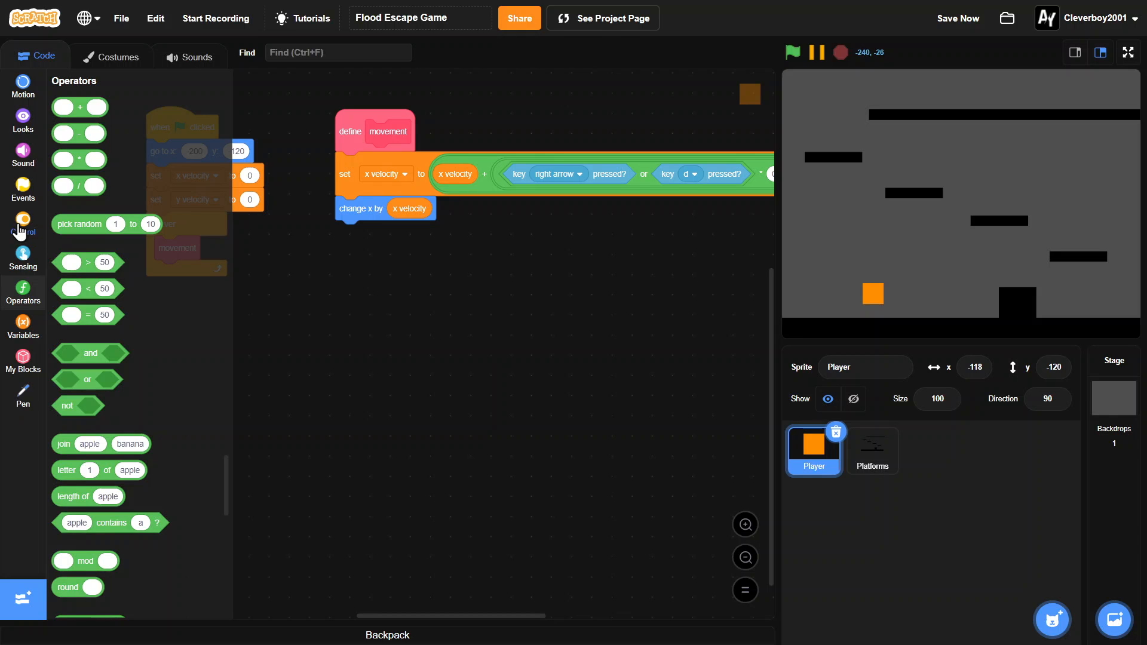
Add a check for touching Platforms below the horizontal move.
left_click(22, 224)
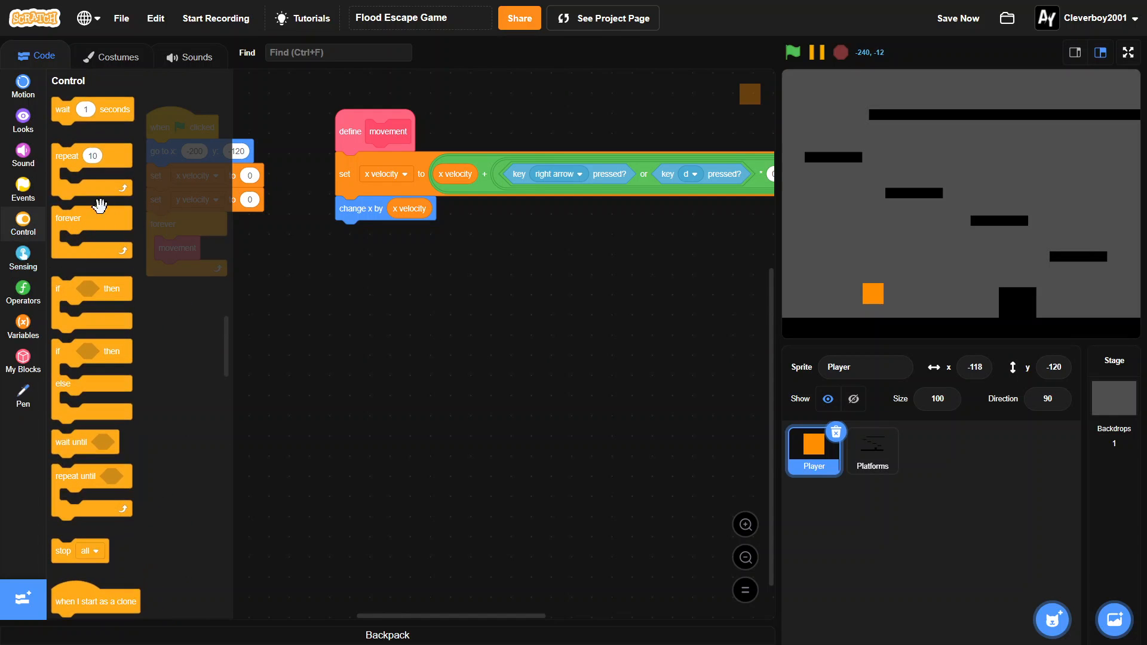
left_click_drag(80, 288, 374, 233)
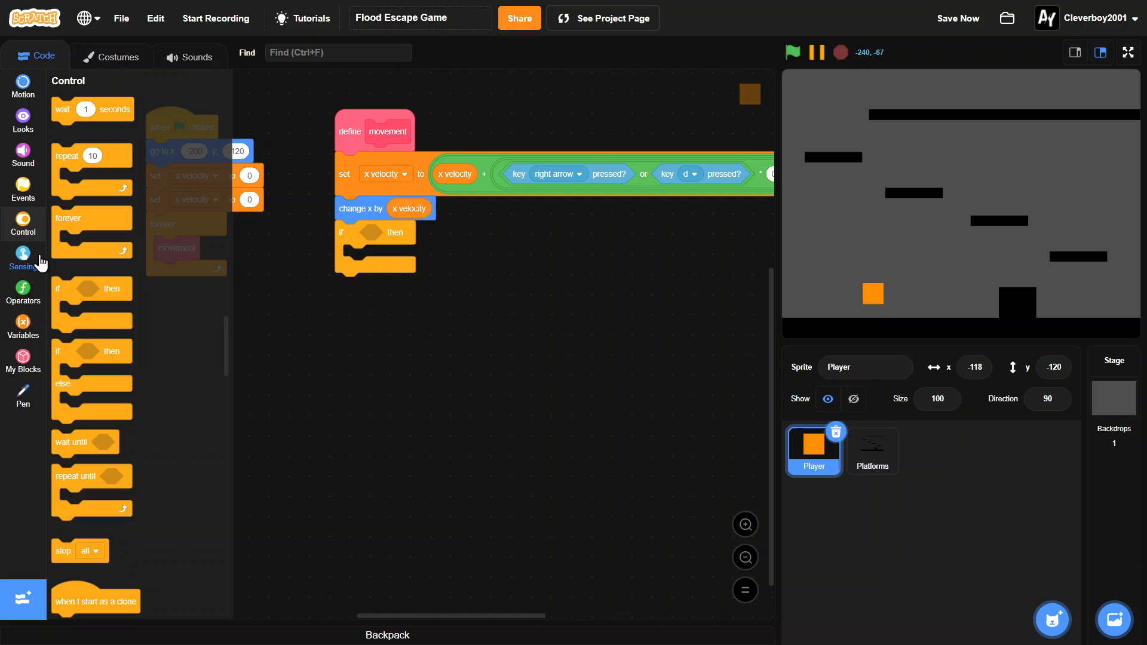
left_click(23, 258)
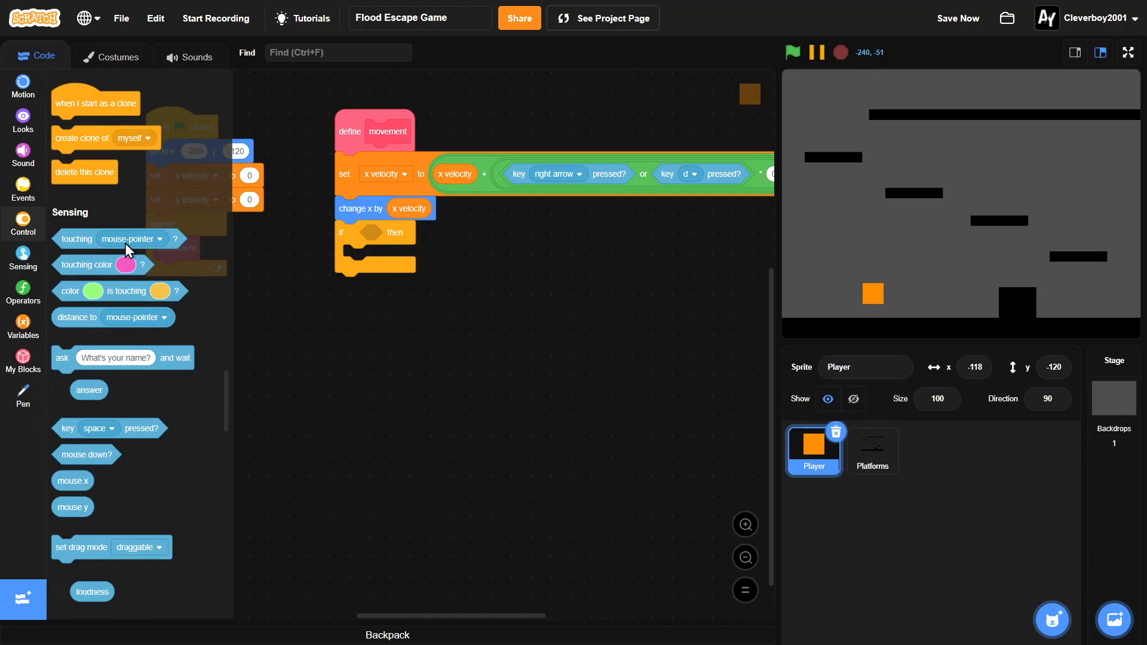
left_click(467, 239)
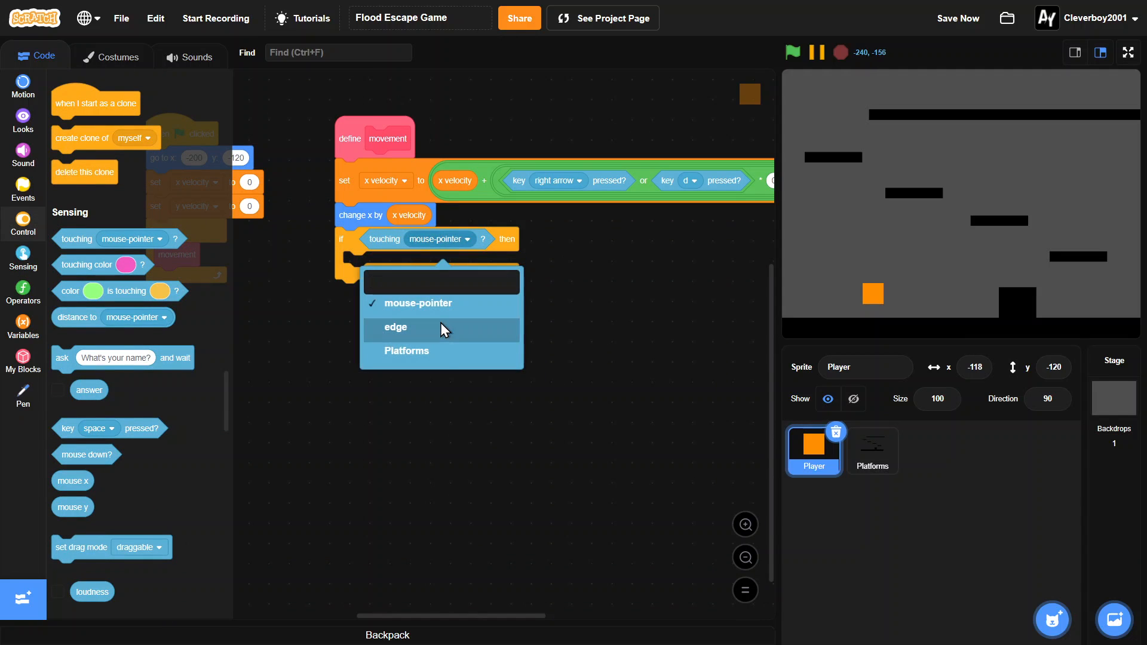
left_click(406, 350)
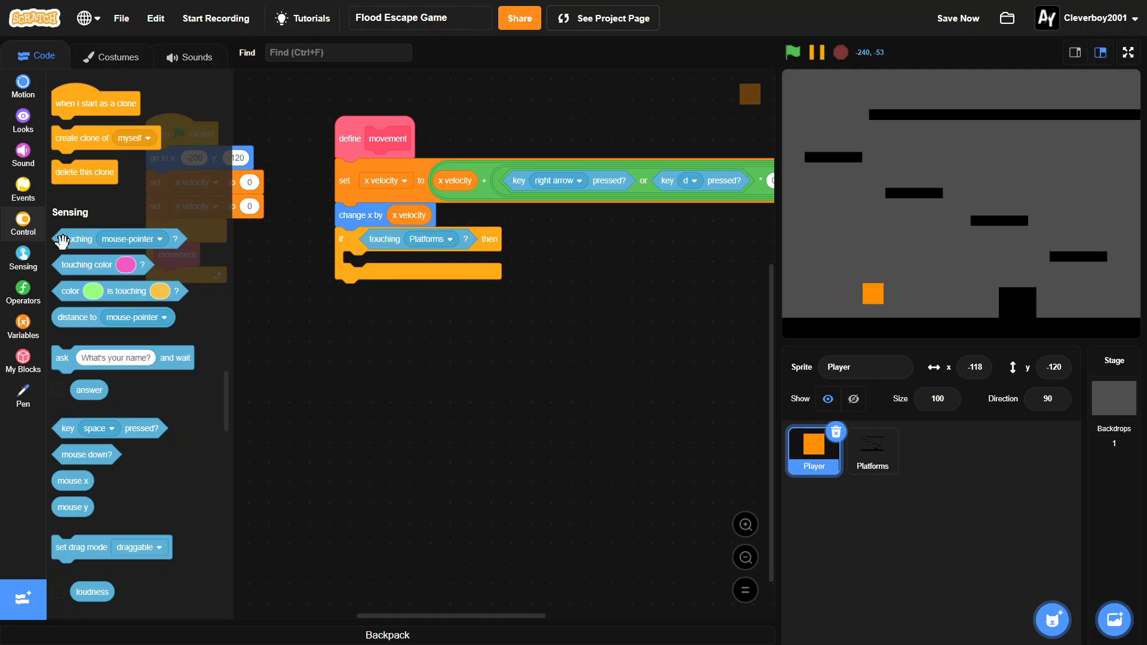
Inside it, nudge the player back by 1 until clear of Platforms, then zero x velocity.
left_click(23, 223)
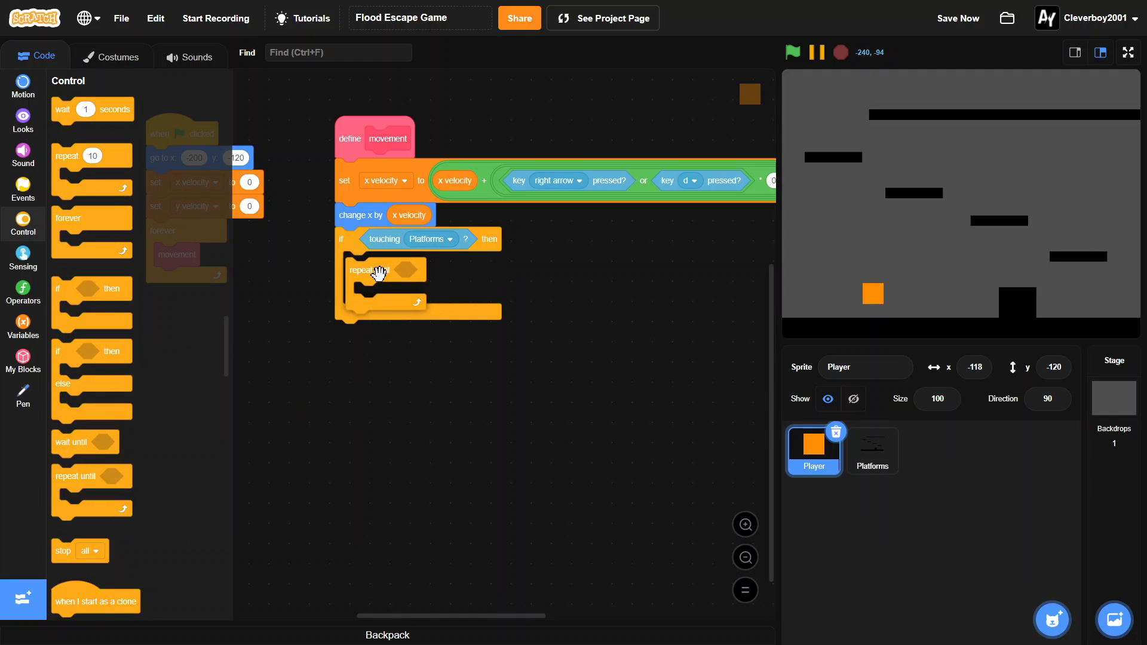
left_click(23, 292)
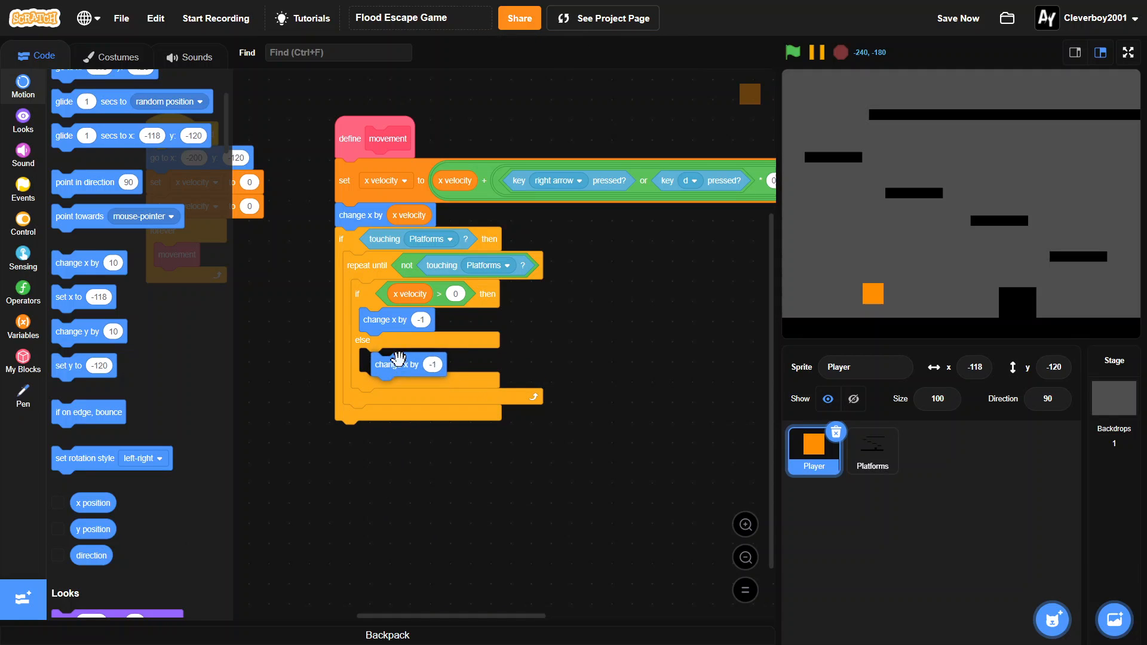
type("1")
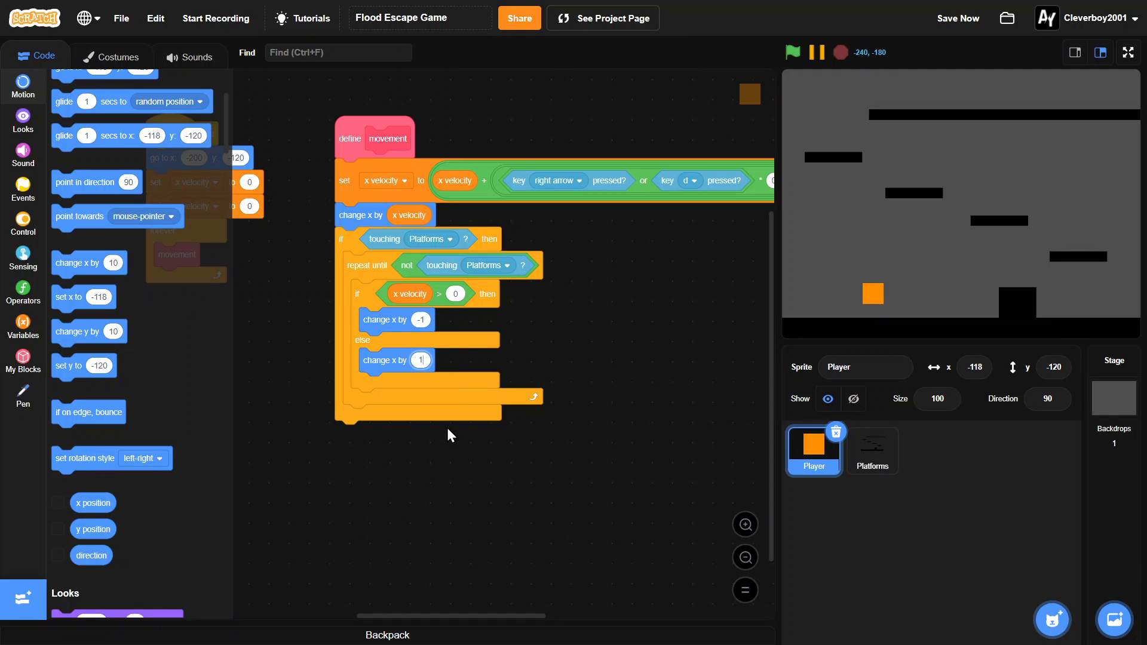
left_click(23, 325)
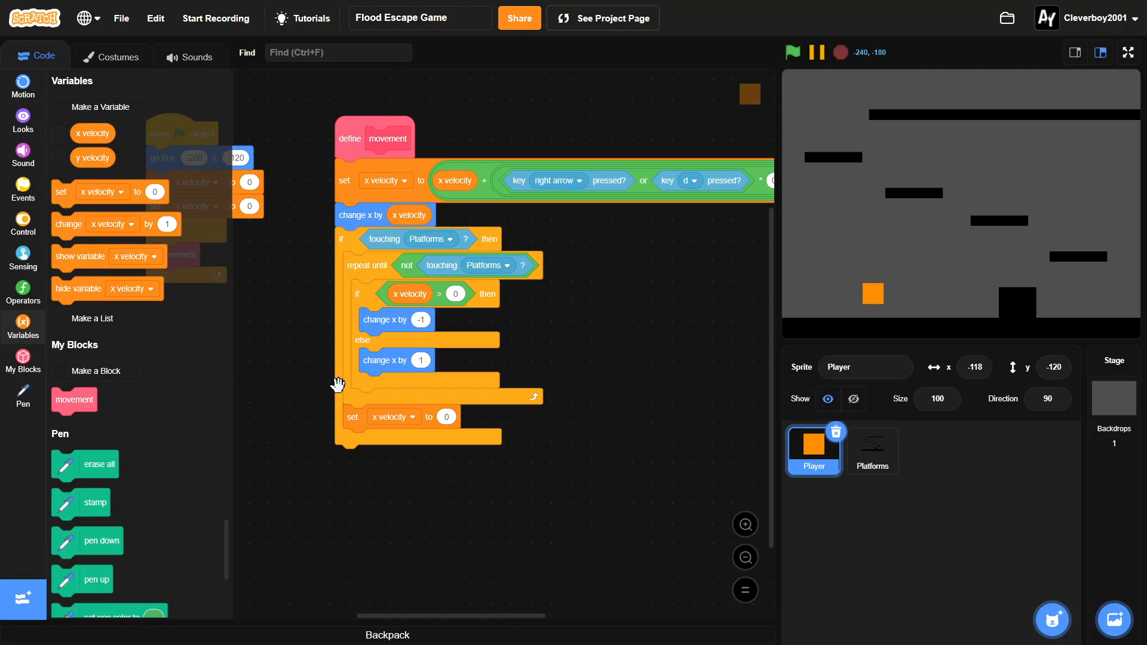
mouse_move(168, 452)
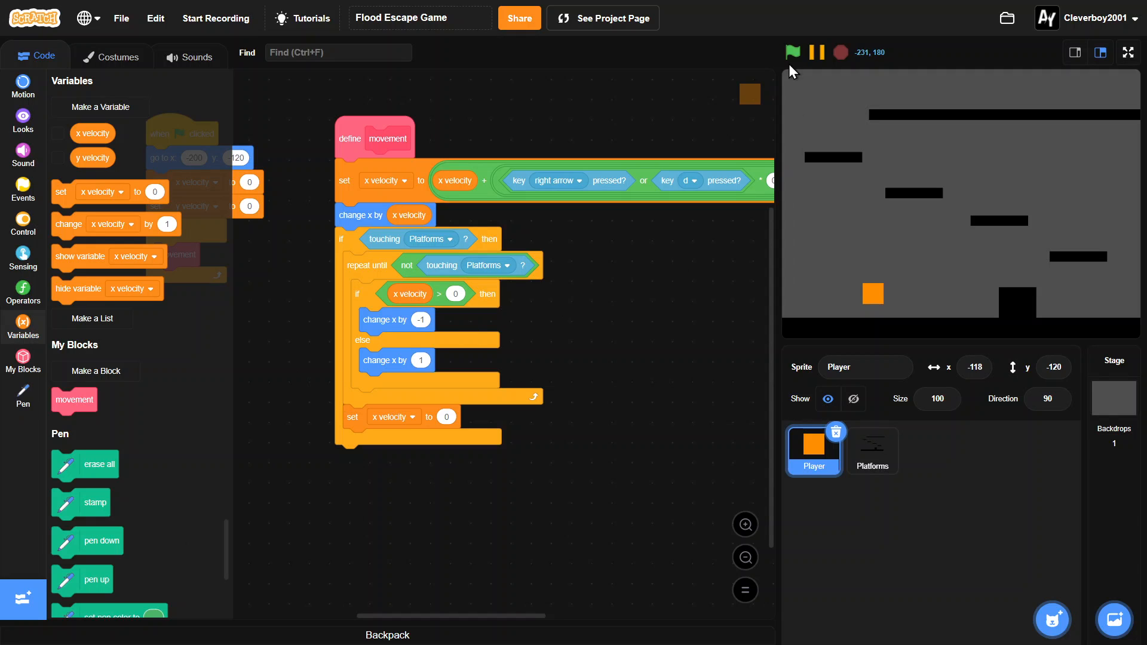
Run the game and slide the player into a platform to confirm it stops.
left_click(792, 51)
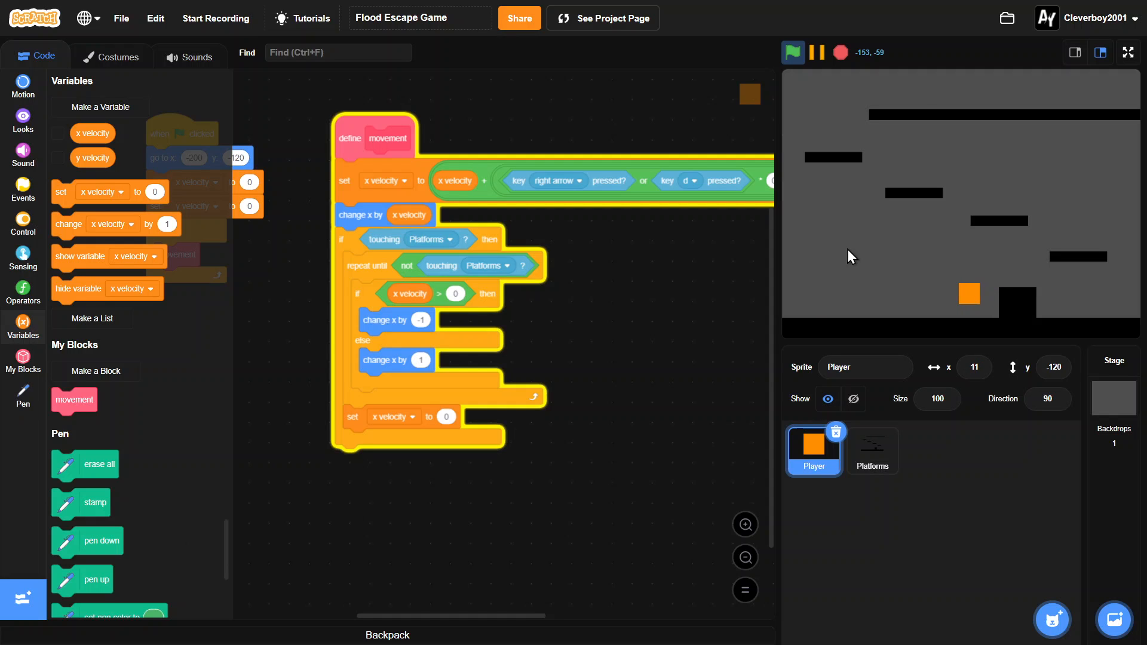
left_click(840, 52)
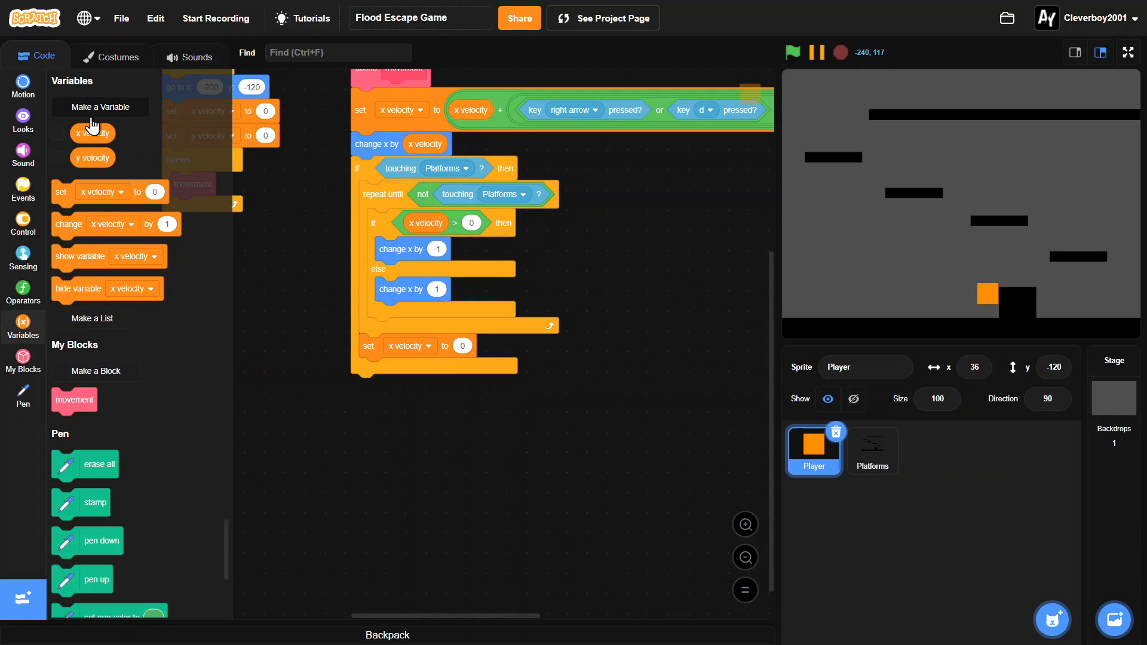
Create a 'jump' variable for this sprite only.
left_click(101, 106)
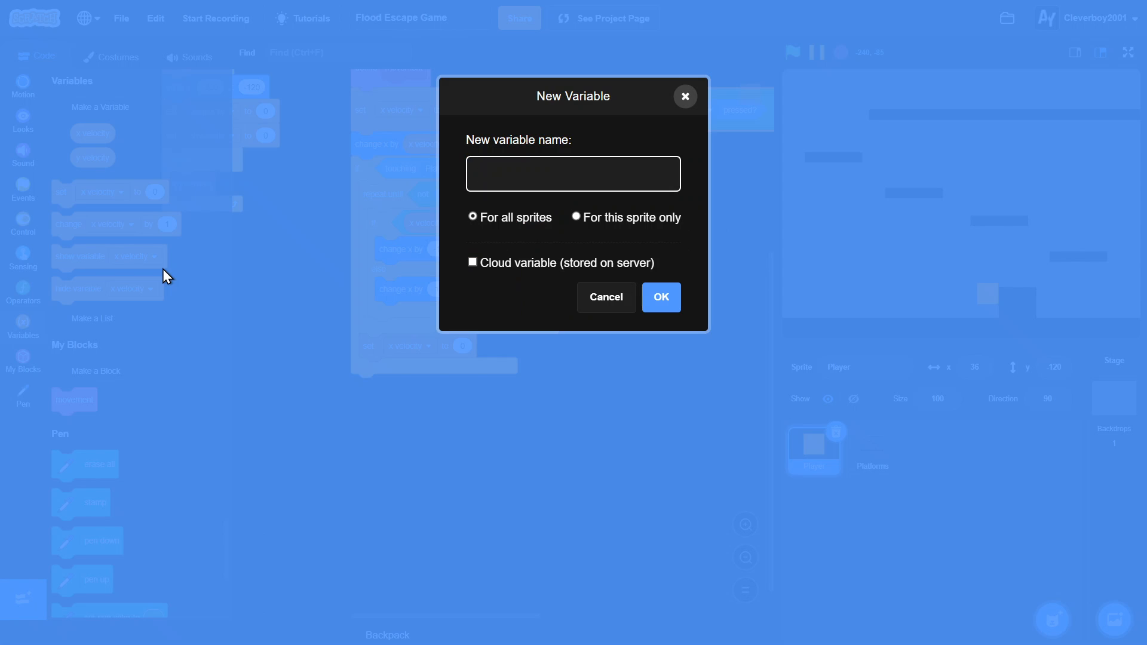
type("jump")
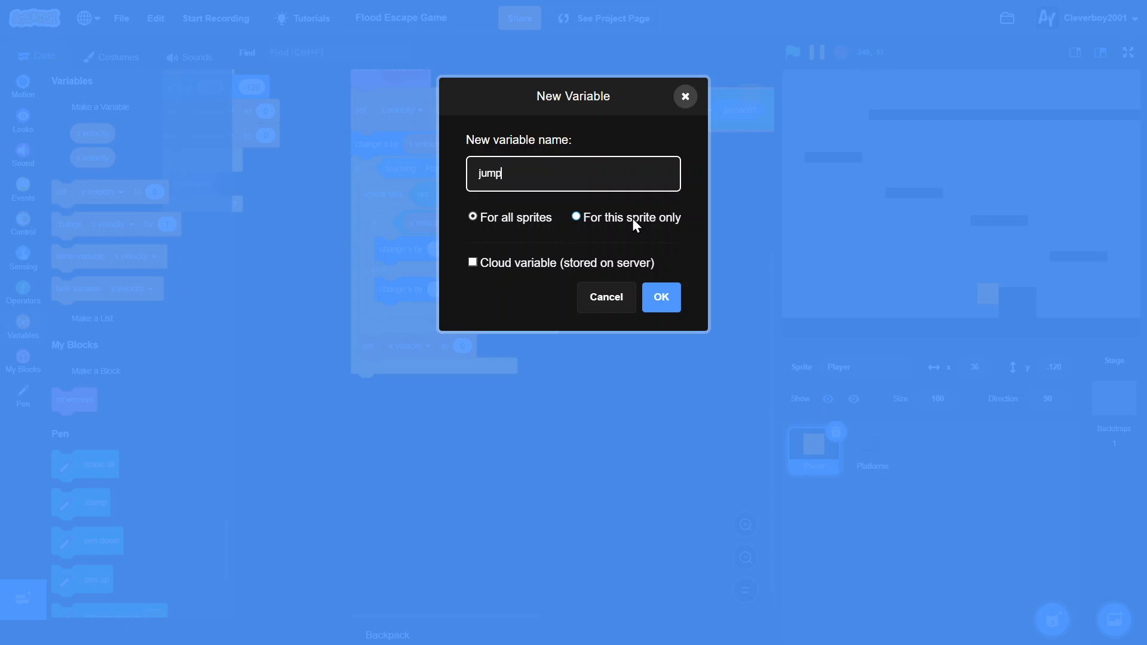
left_click(660, 298)
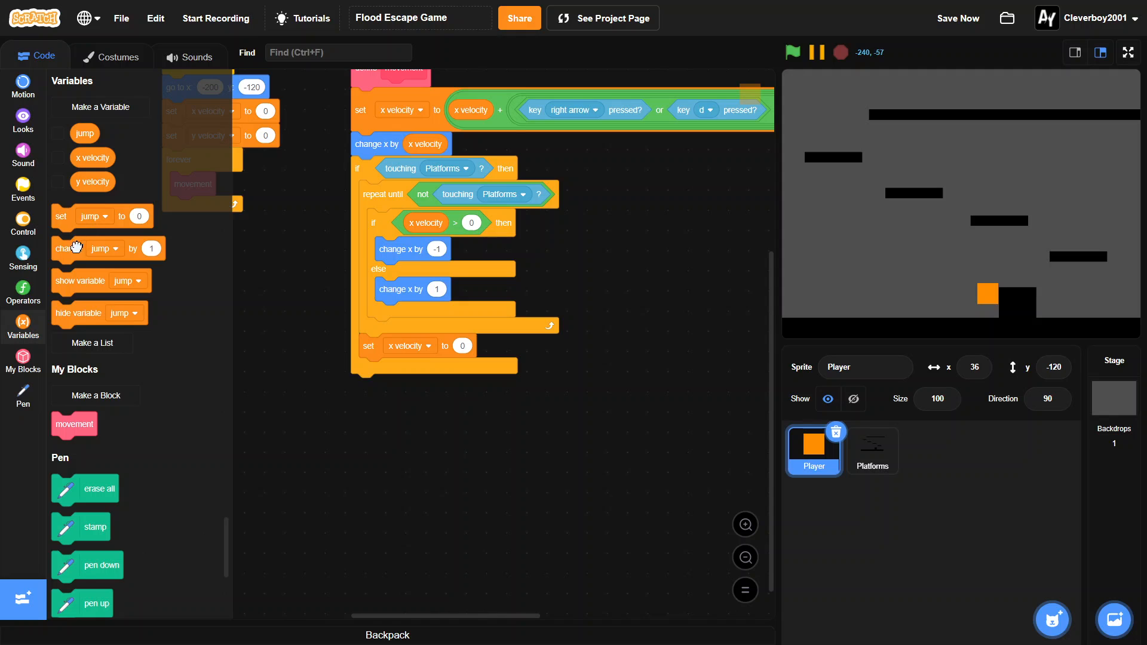
Append change y velocity by -1.2 and change y by y velocity, then set jump to 0.
left_click(427, 386)
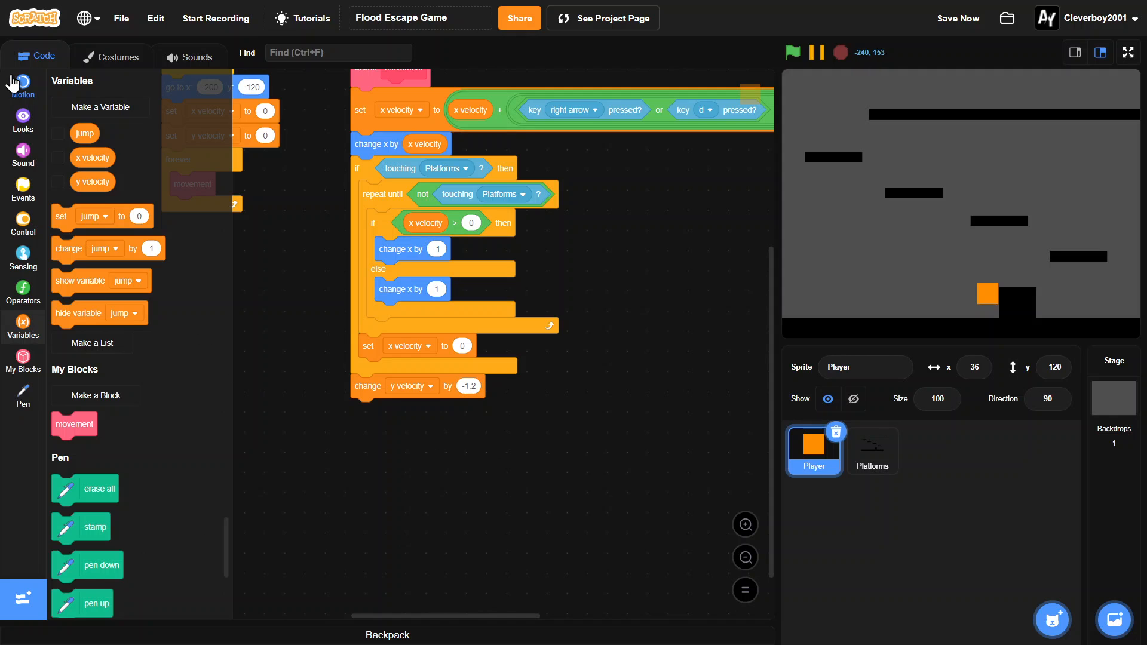
left_click(22, 82)
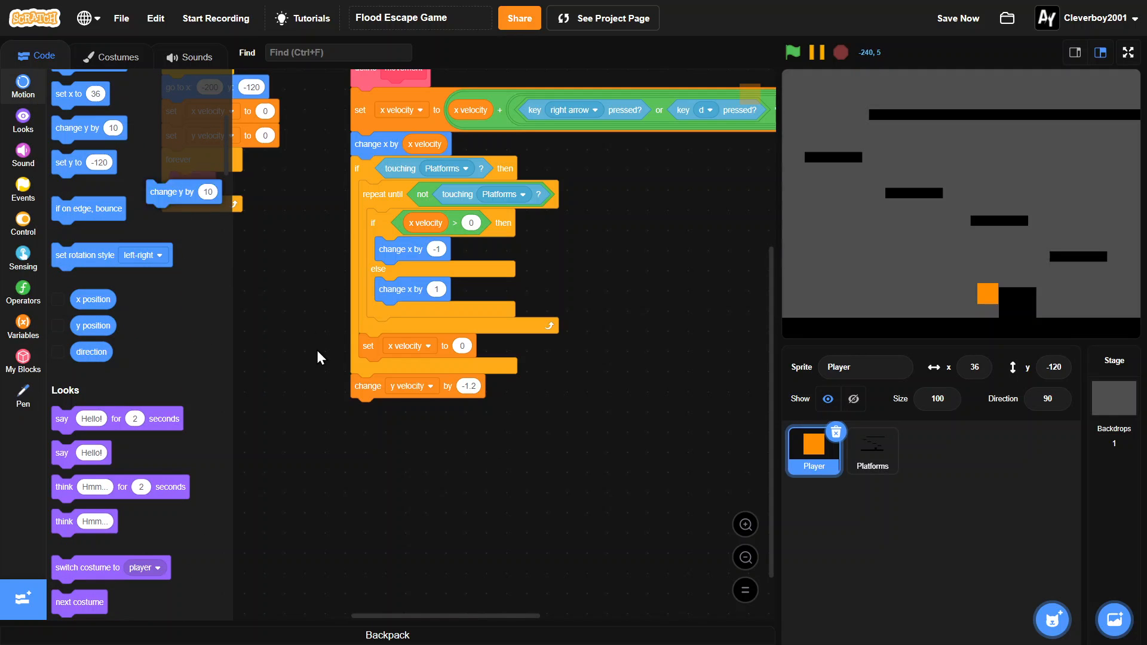
left_click(23, 328)
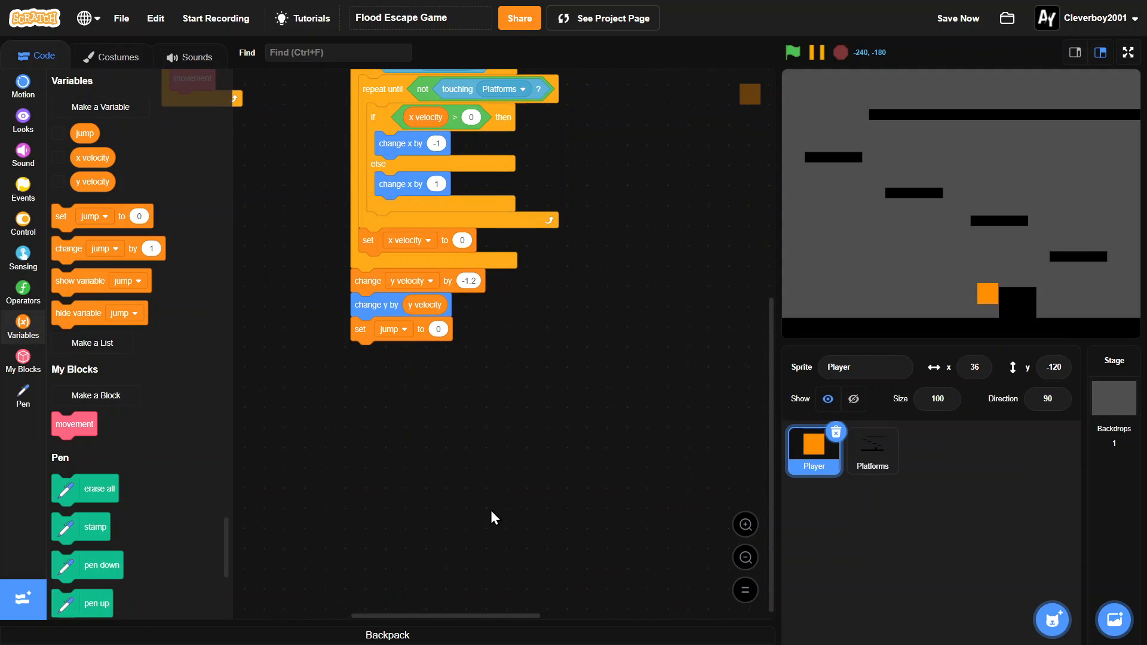
mouse_move(865, 269)
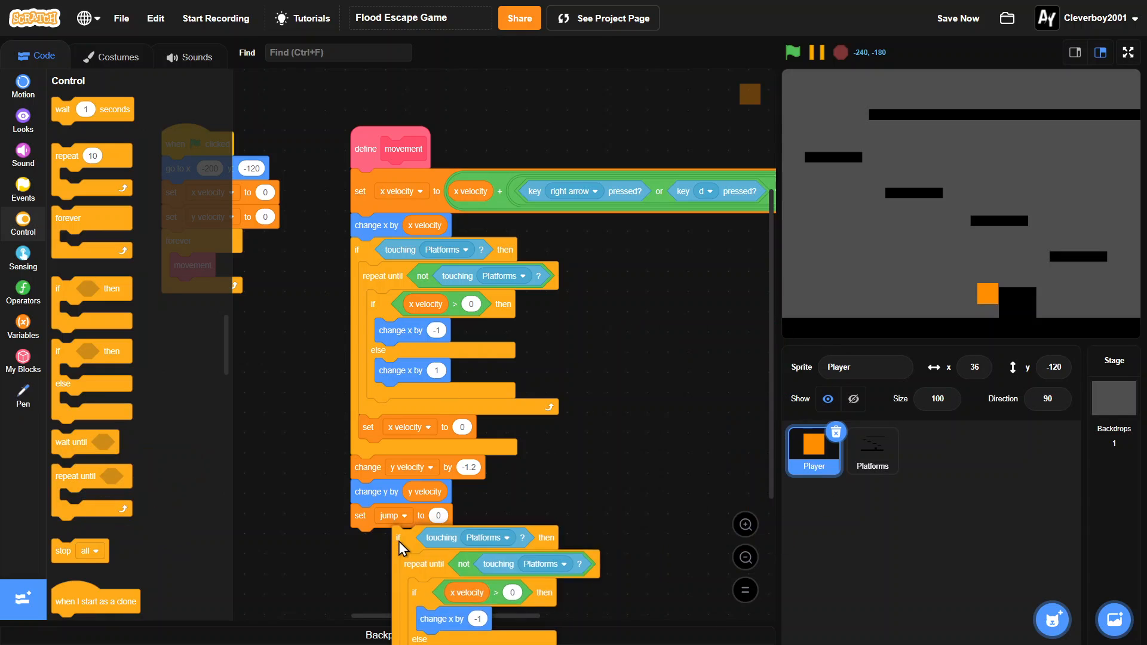
Switch the duplicated platform check to y velocity and change y, with set jump to 1 on landing.
scroll("down", 3)
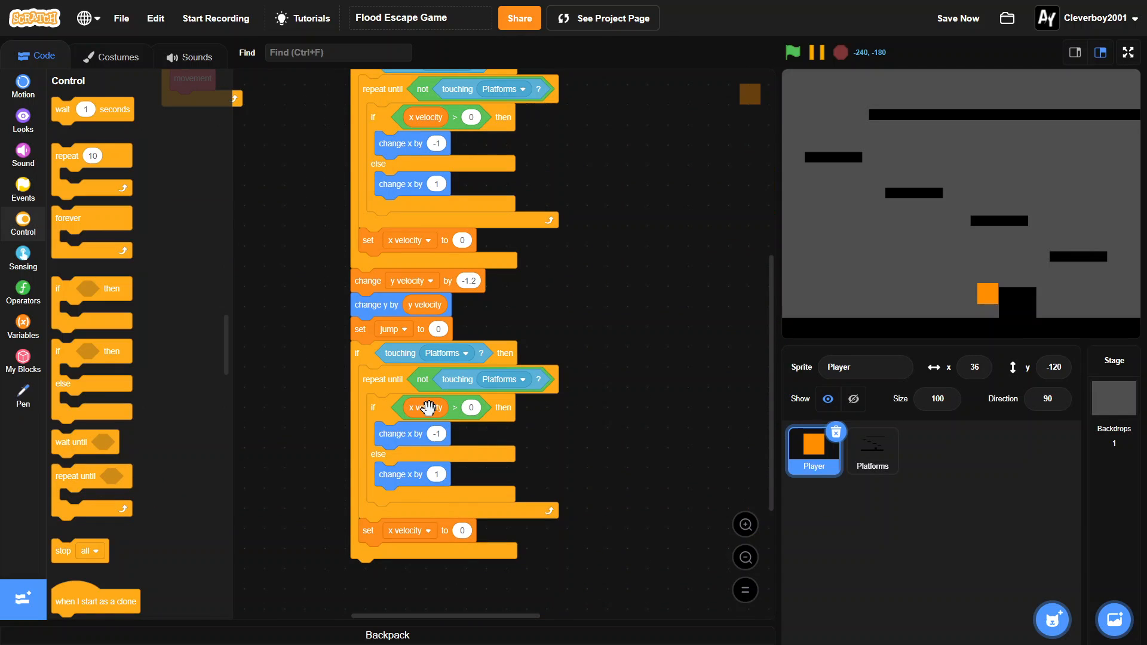
right_click(424, 408)
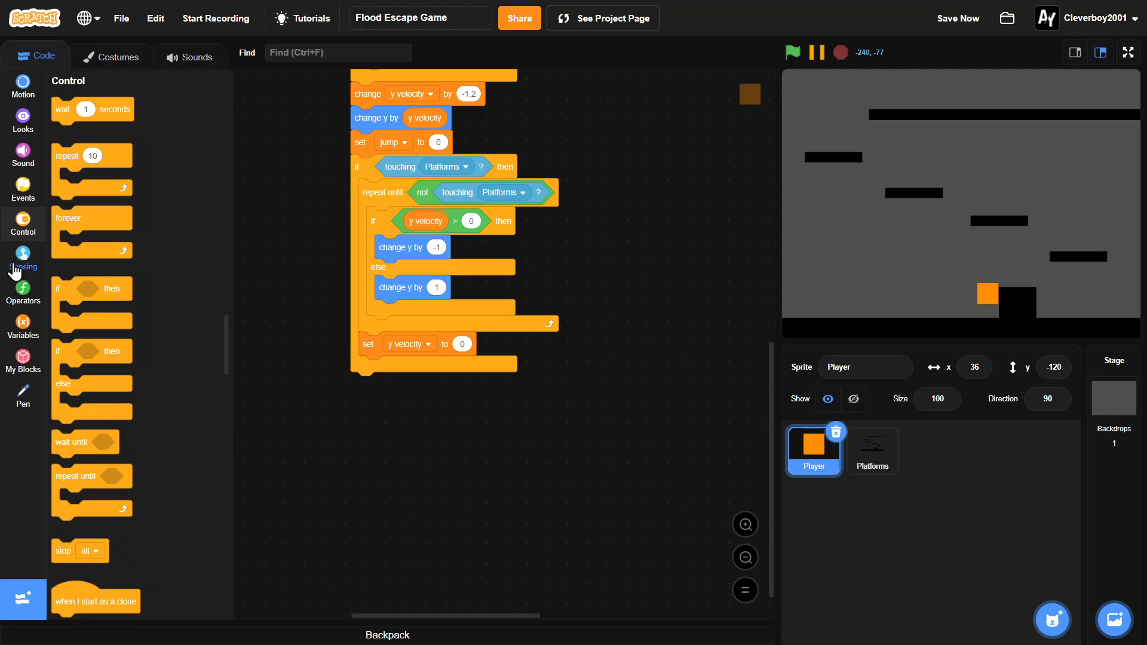
left_click(22, 293)
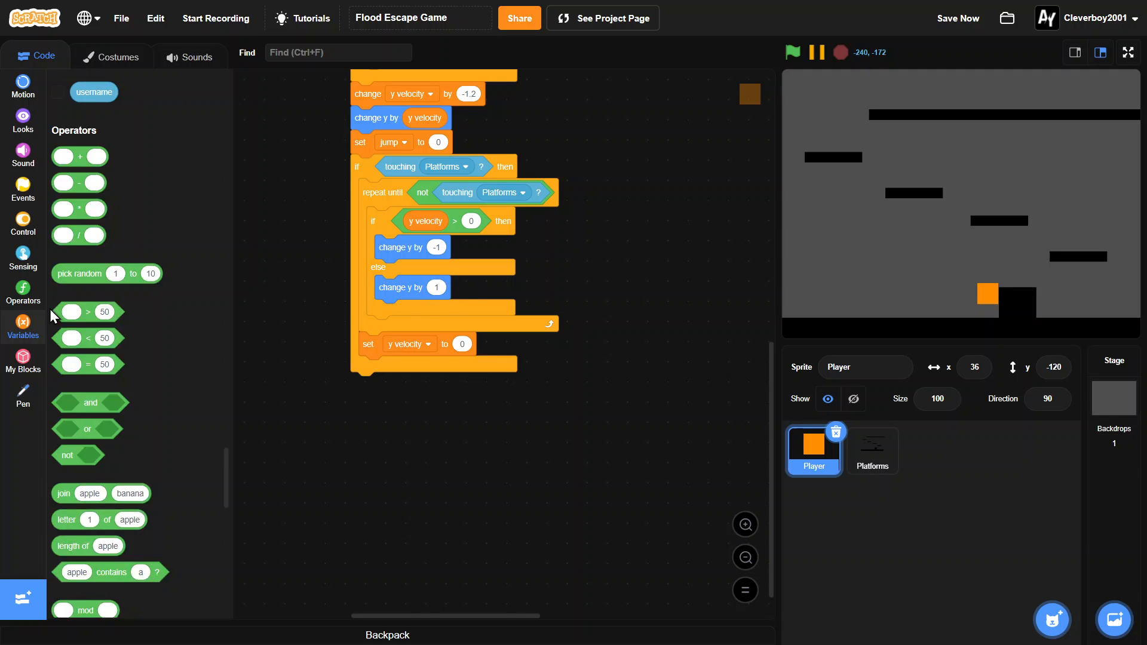
left_click(23, 327)
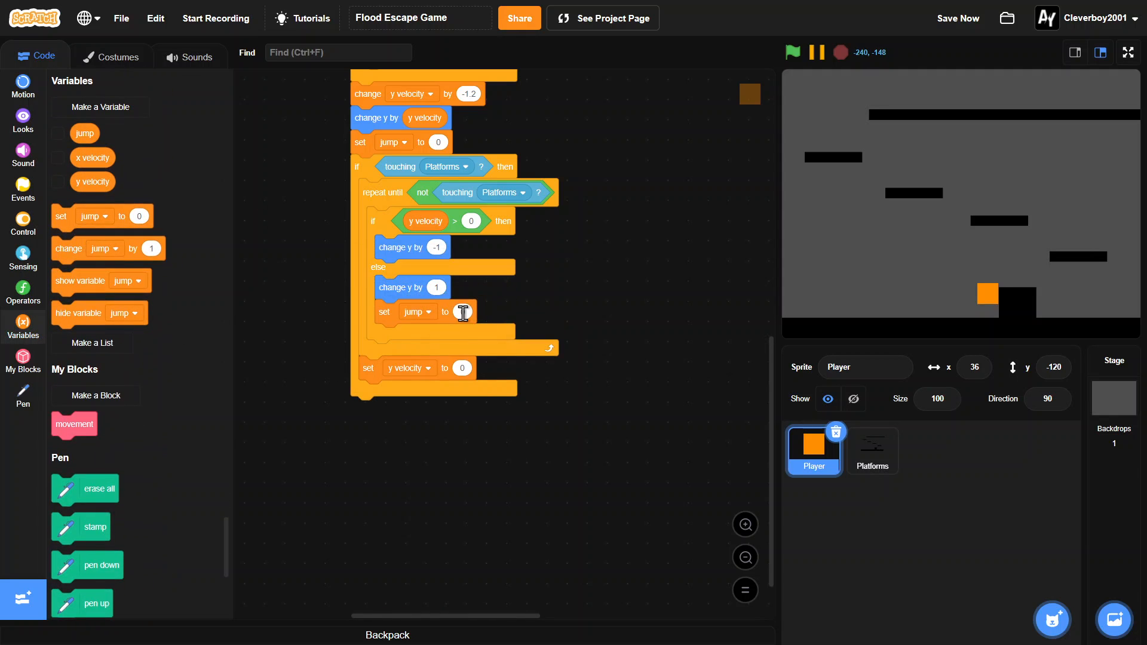
type("1")
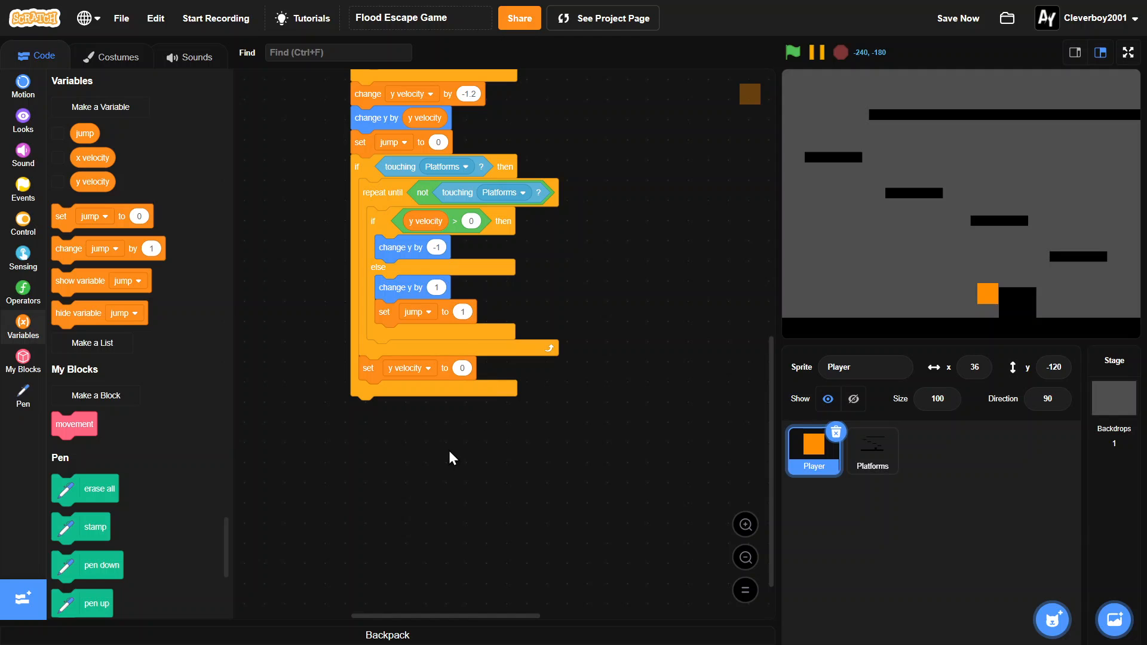
left_click(22, 222)
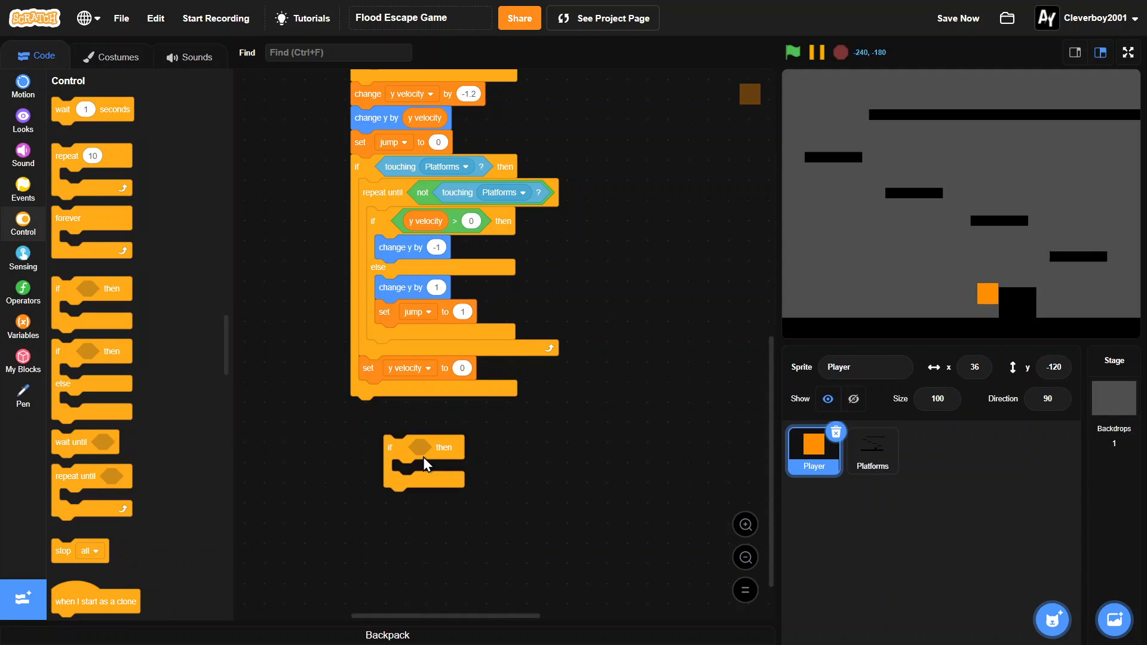
Add an if checking up arrow or w key pressed below the script.
left_click(23, 292)
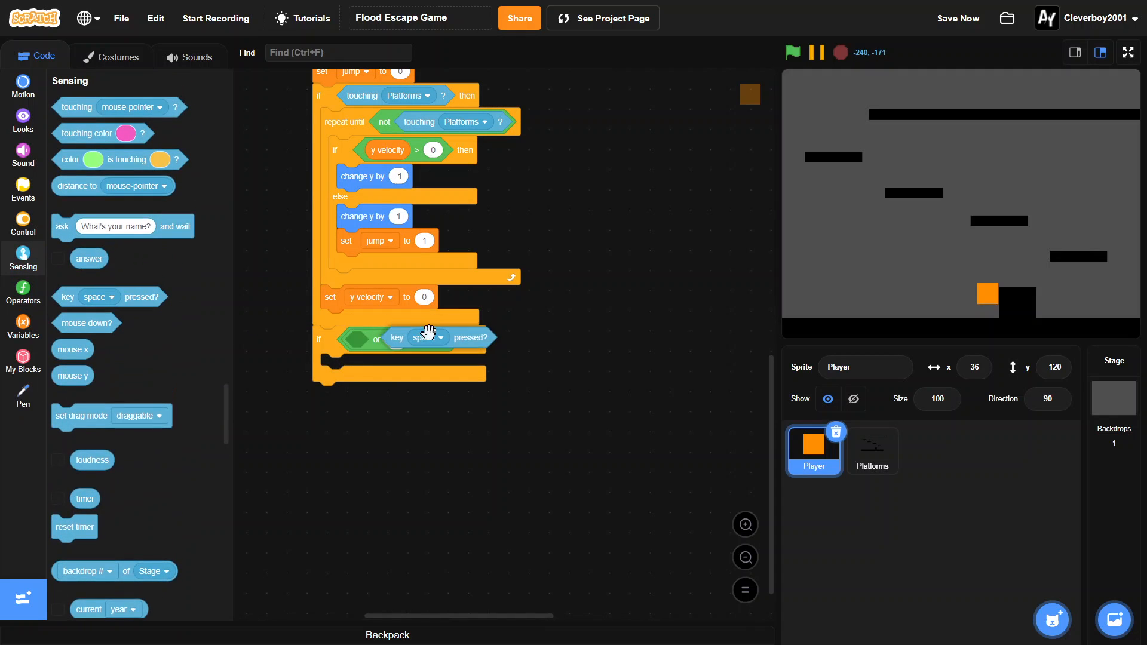
left_click(427, 337)
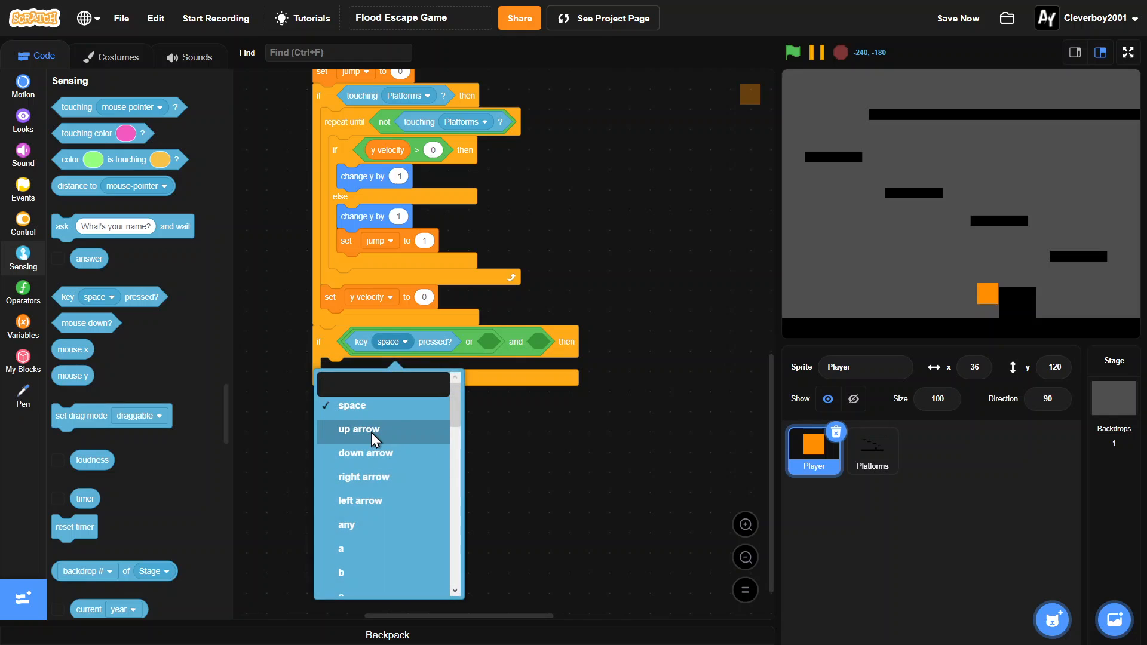
left_click(357, 429)
type("w")
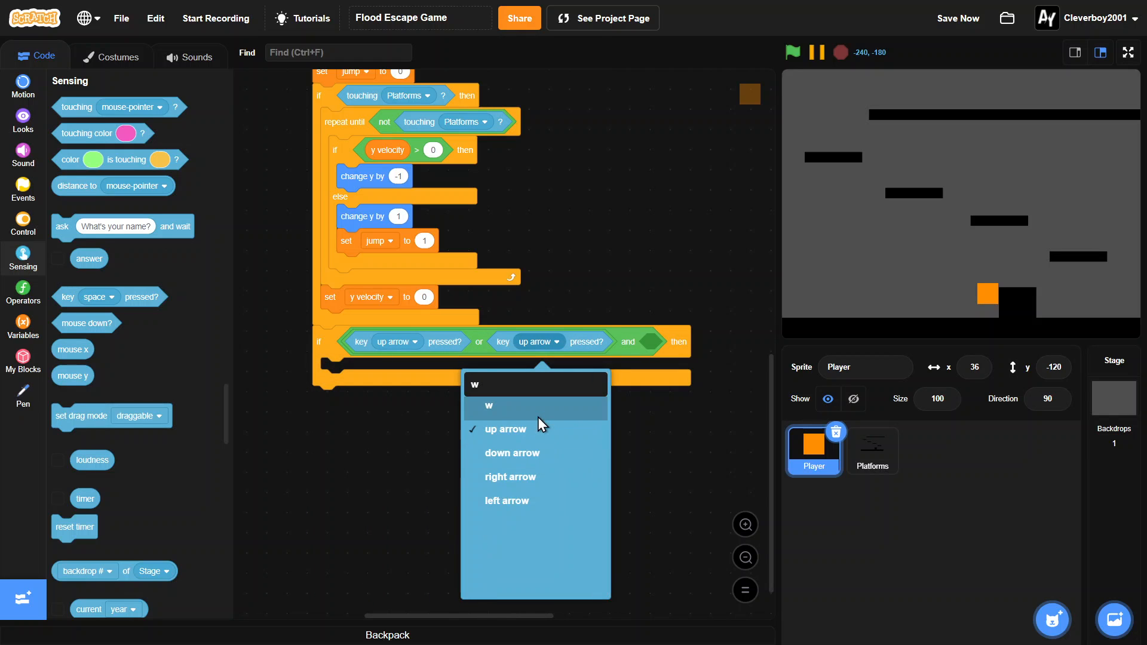
left_click(489, 406)
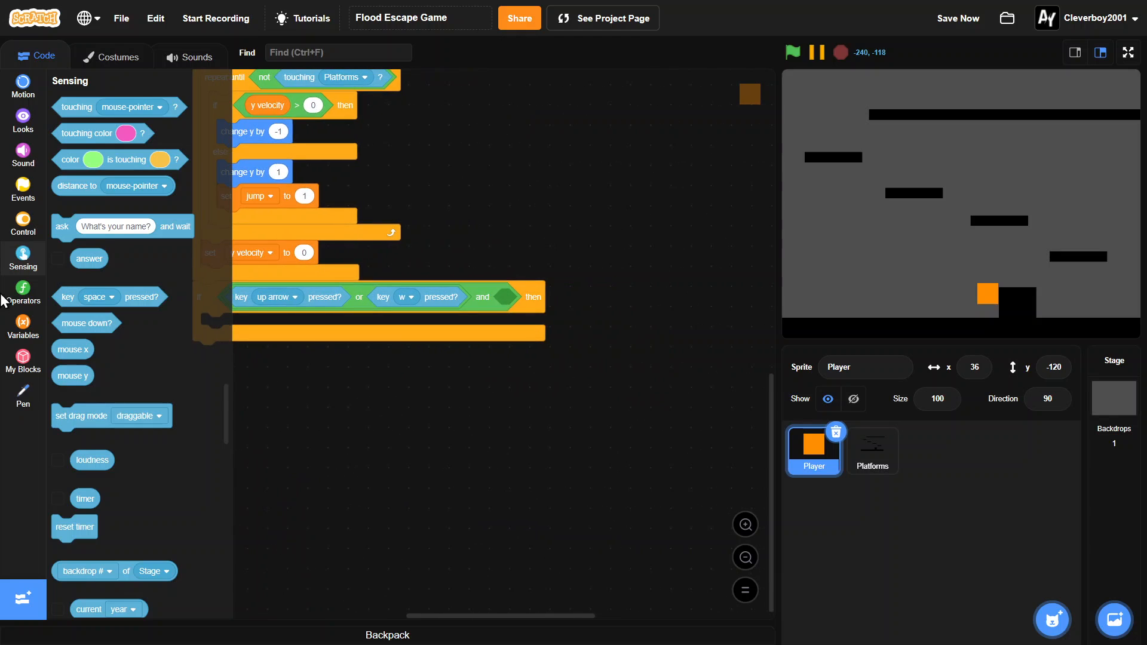
Require jump = 1 in the condition and set y velocity to 14 inside it.
left_click(23, 294)
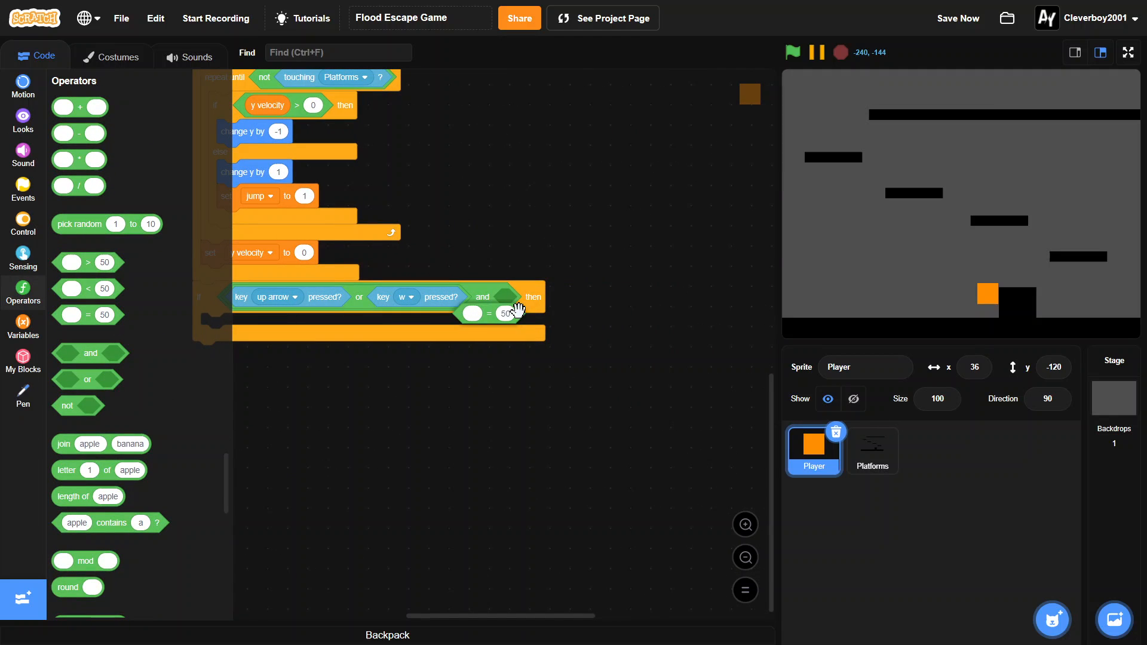
left_click(23, 326)
type("1")
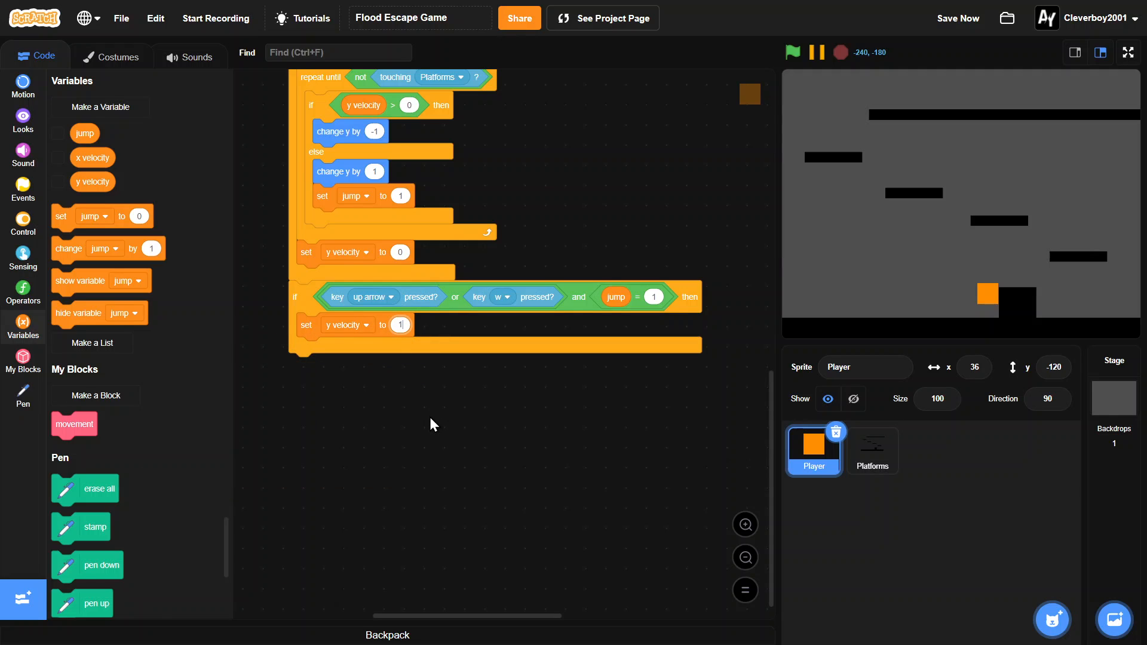
left_click(792, 52)
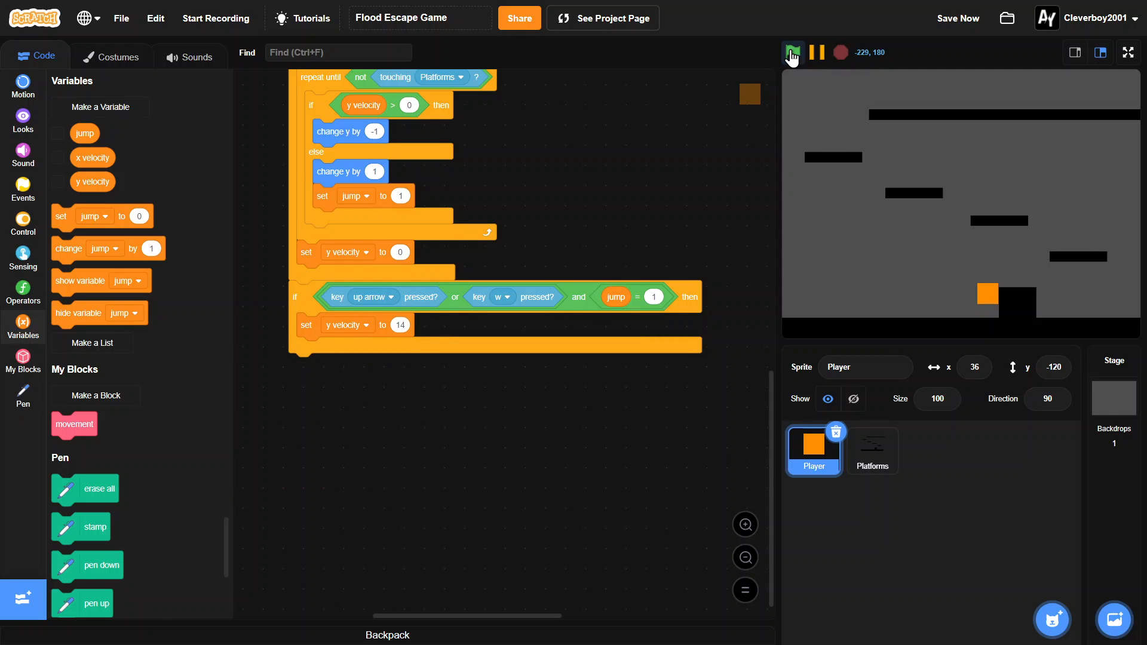
Run the game with the green flag, jump onto a platform, then stop it.
left_click(792, 51)
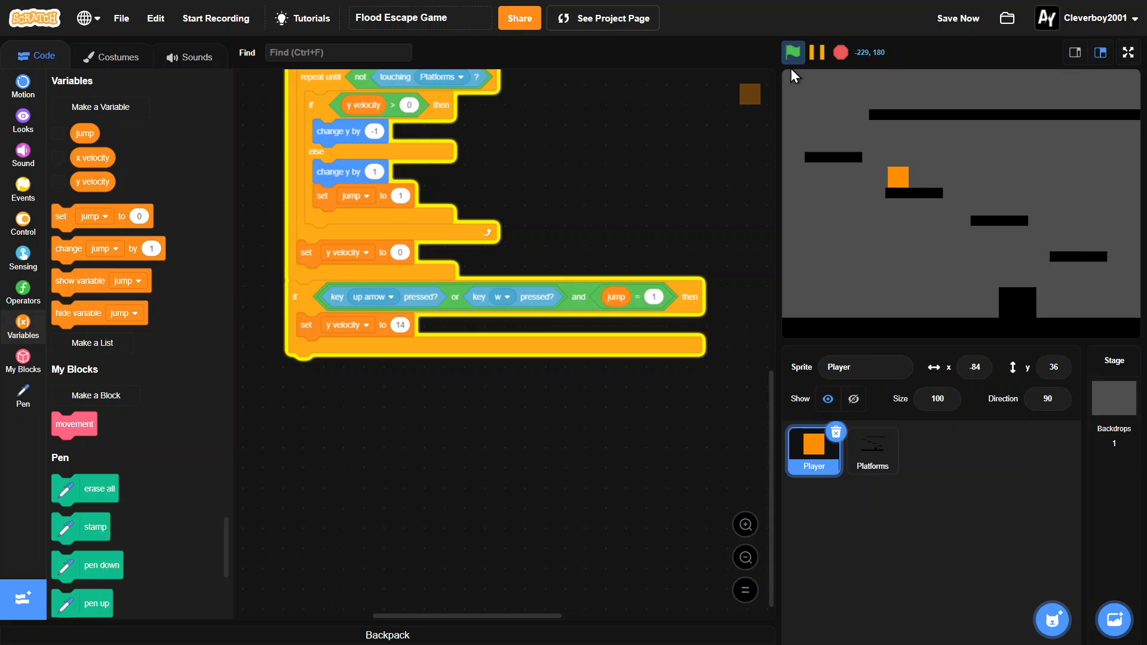
left_click(792, 51)
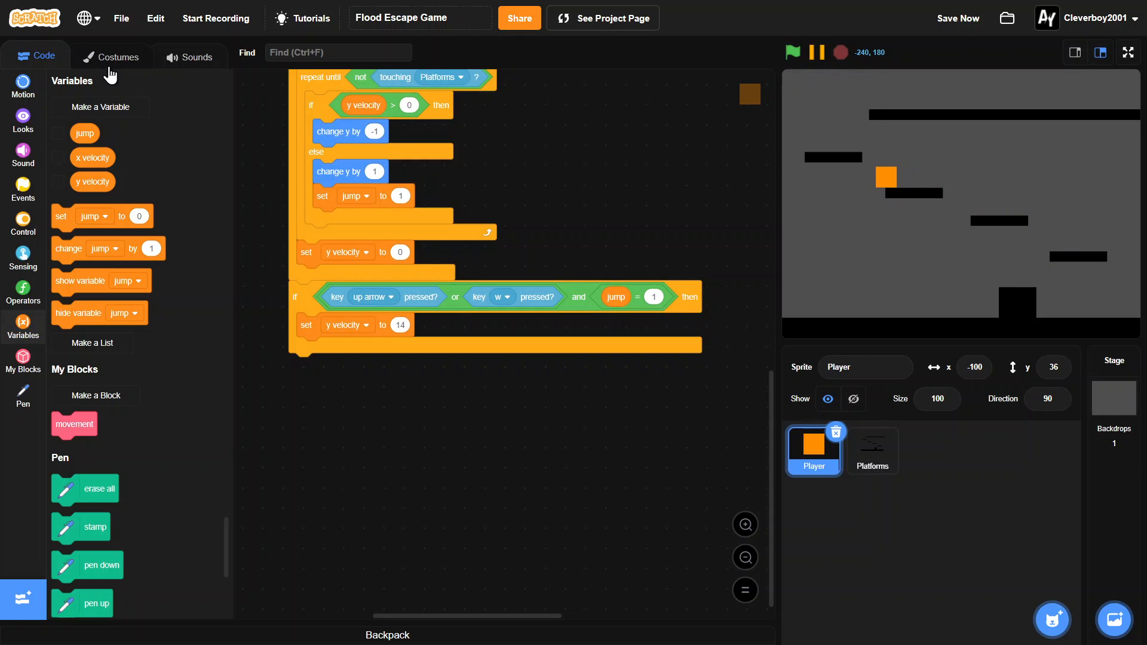
View the Player's costume, return to Code, and start the game again.
left_click(111, 56)
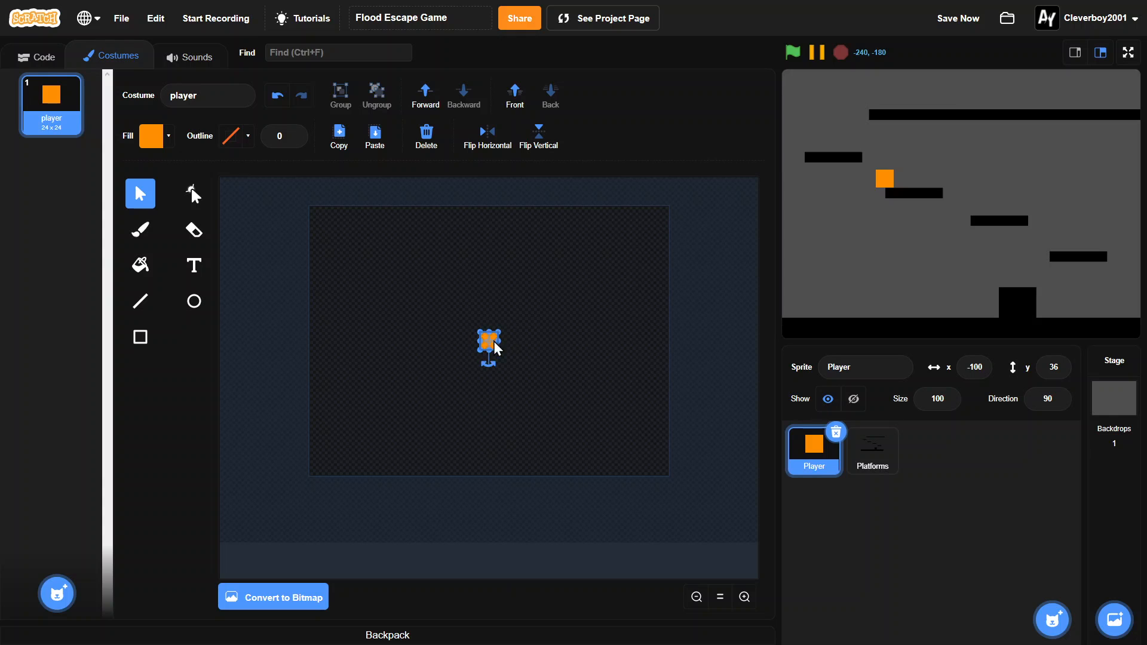
left_click(35, 57)
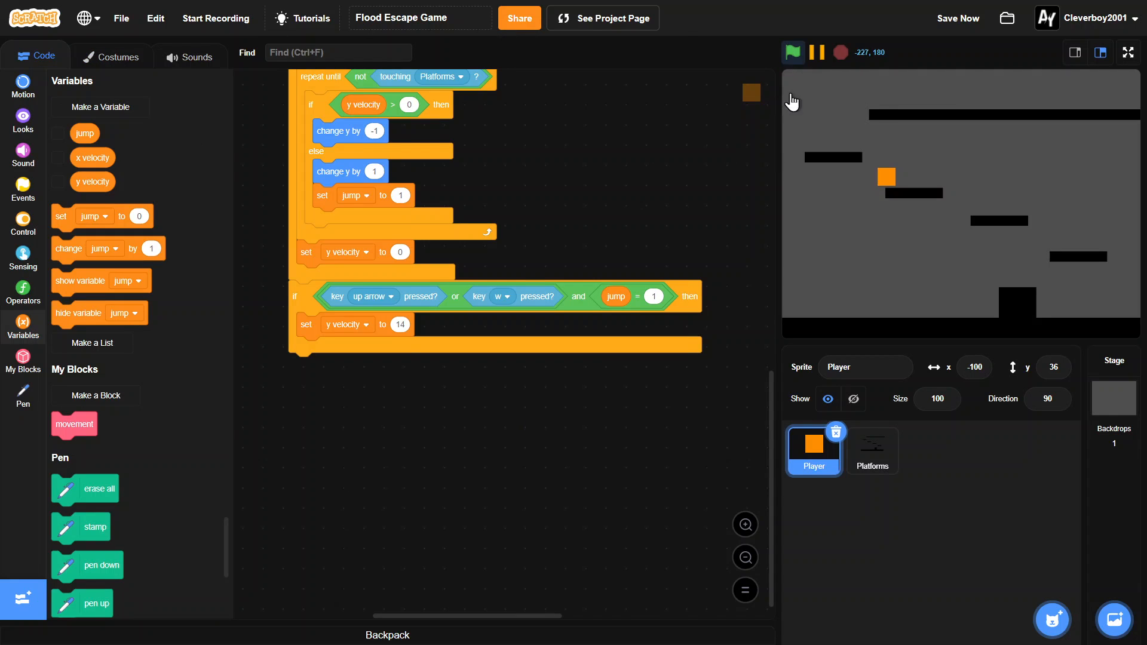
left_click(793, 51)
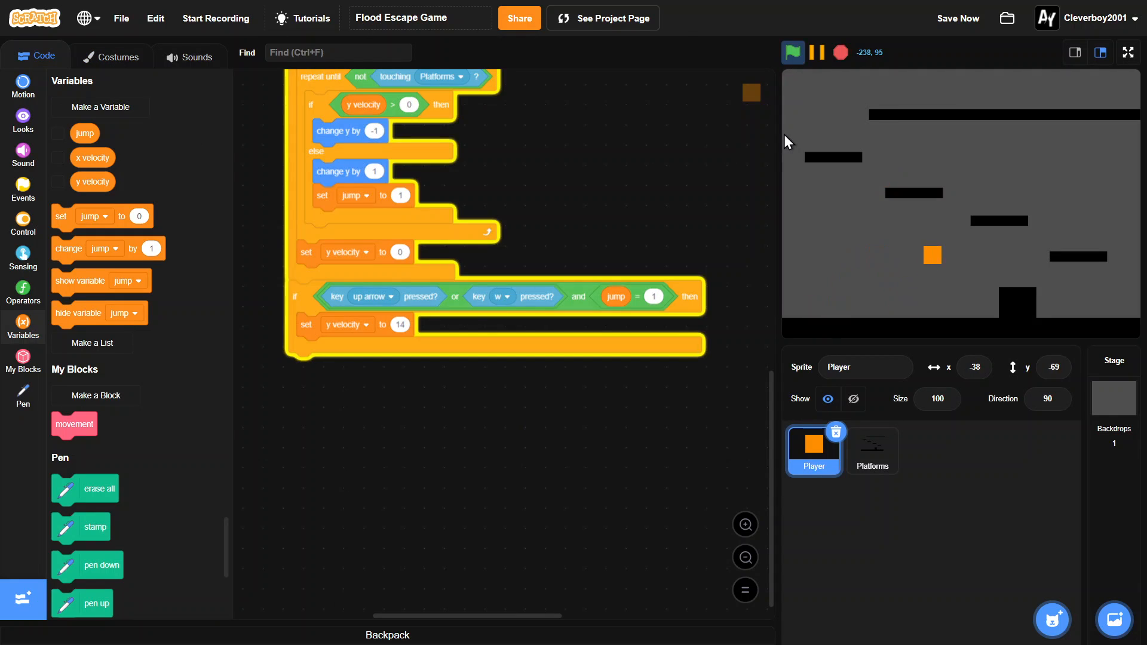